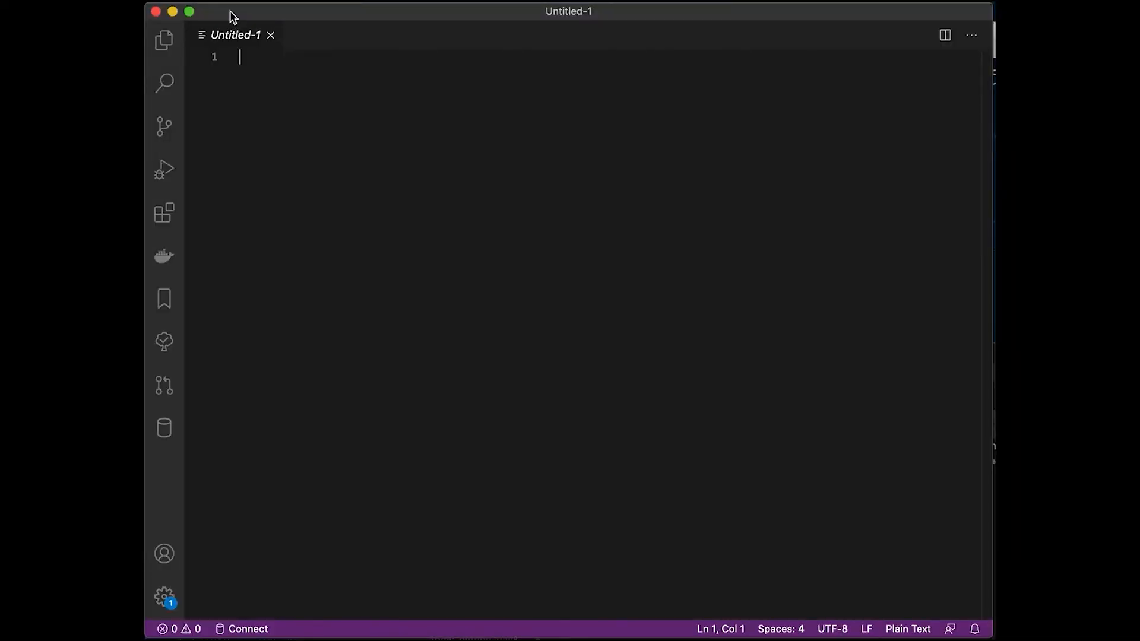
pyautogui.moveTo(164, 78)
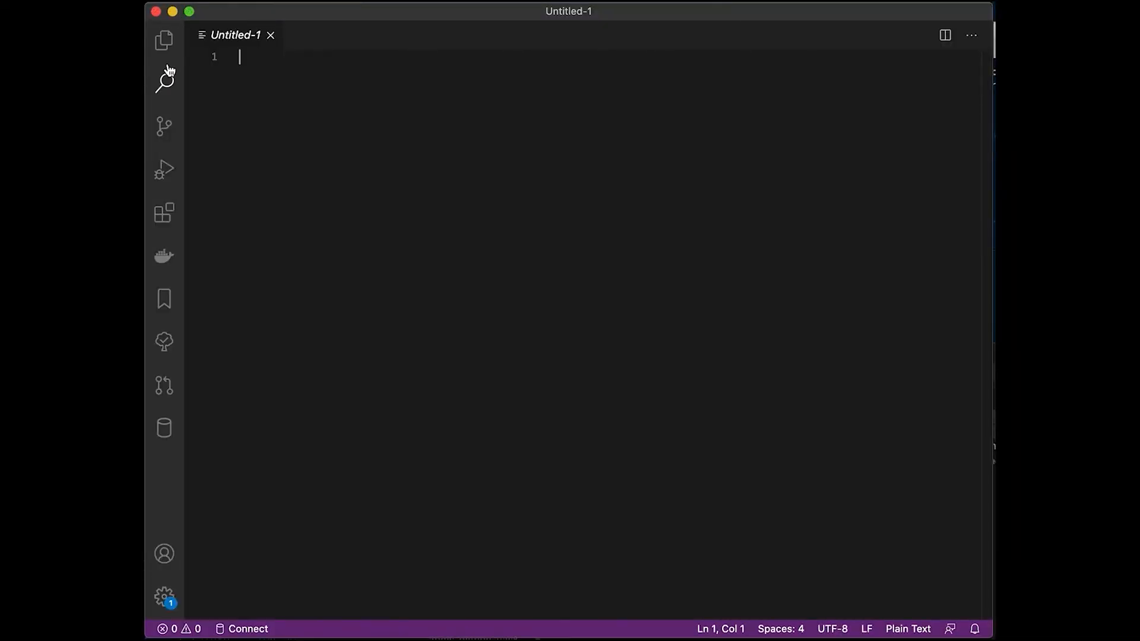
# - Open the empty 'test' folder from the home directory as the workspace
pyautogui.click(164, 38)
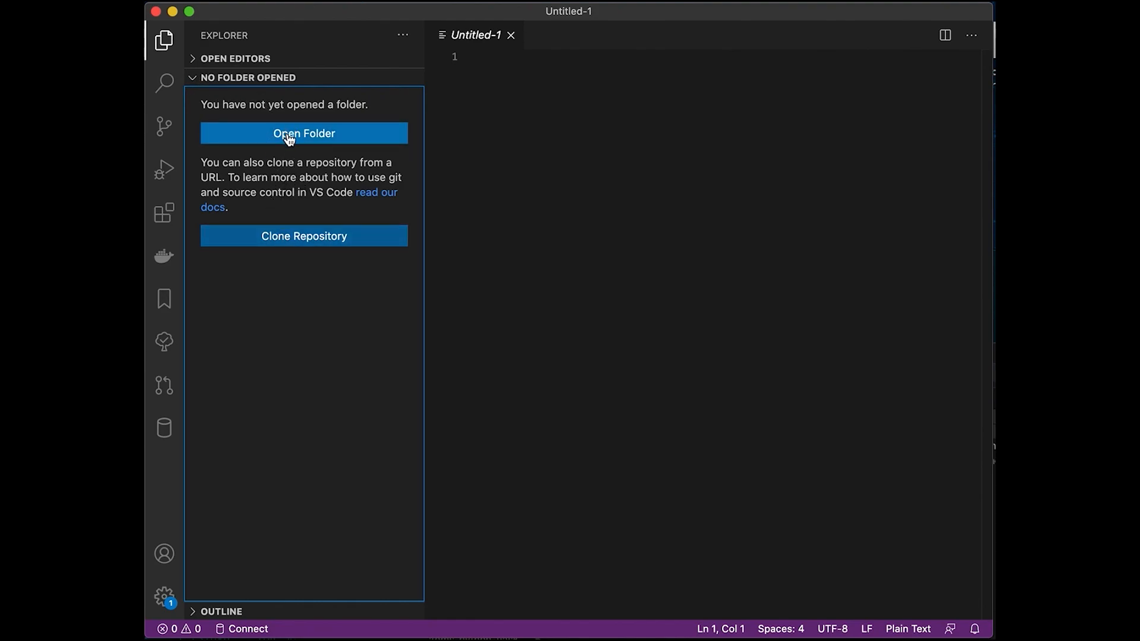
pyautogui.click(304, 133)
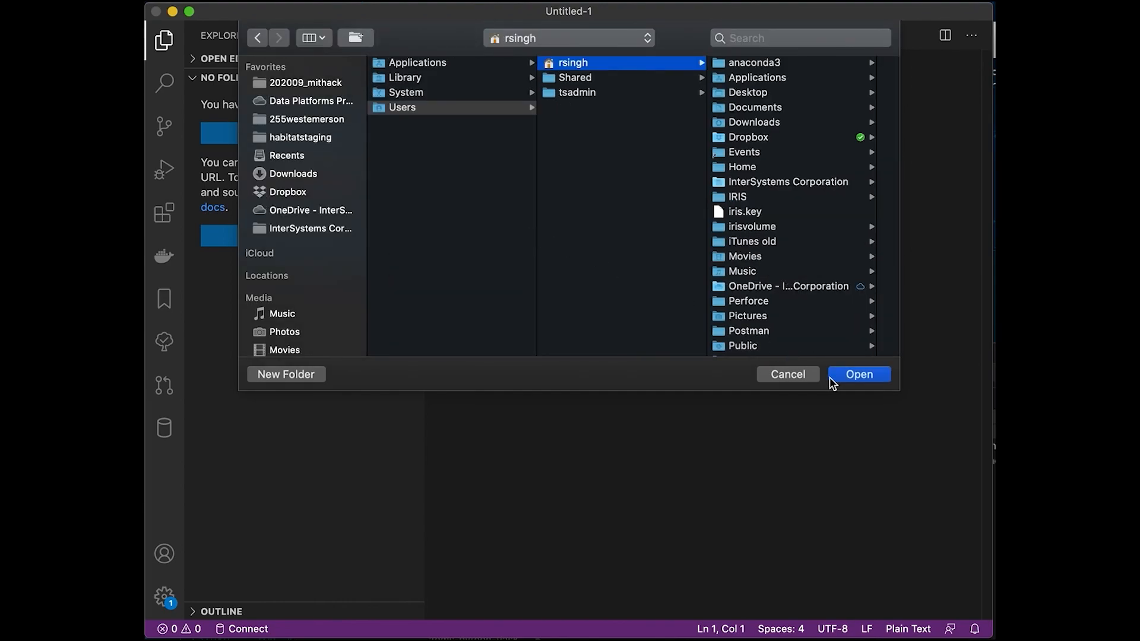
pyautogui.click(285, 374)
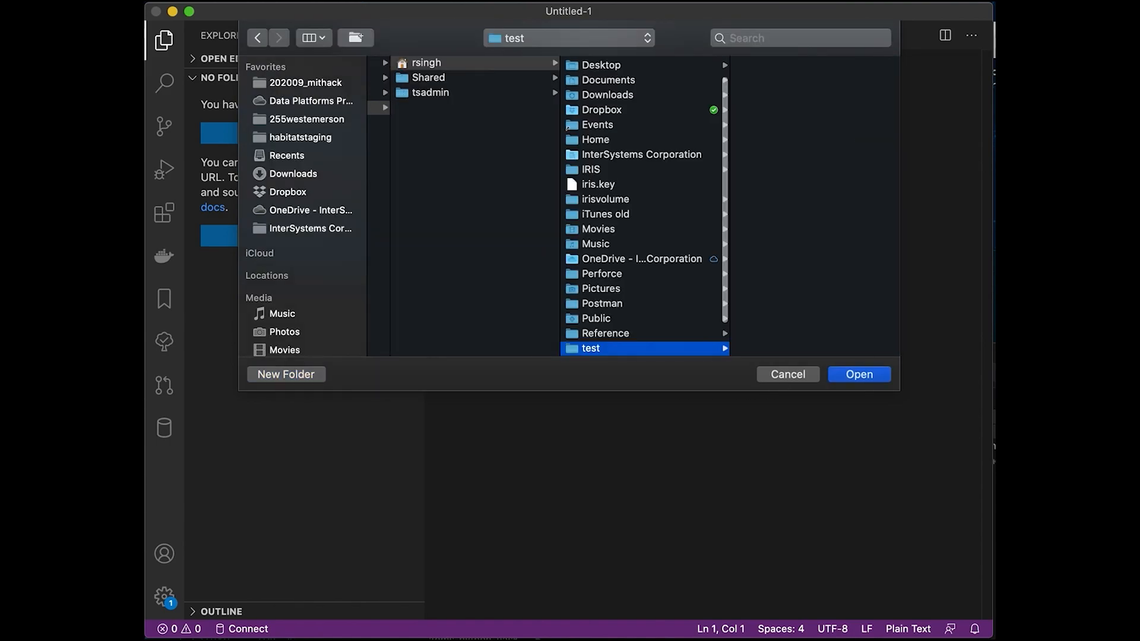
pyautogui.click(860, 374)
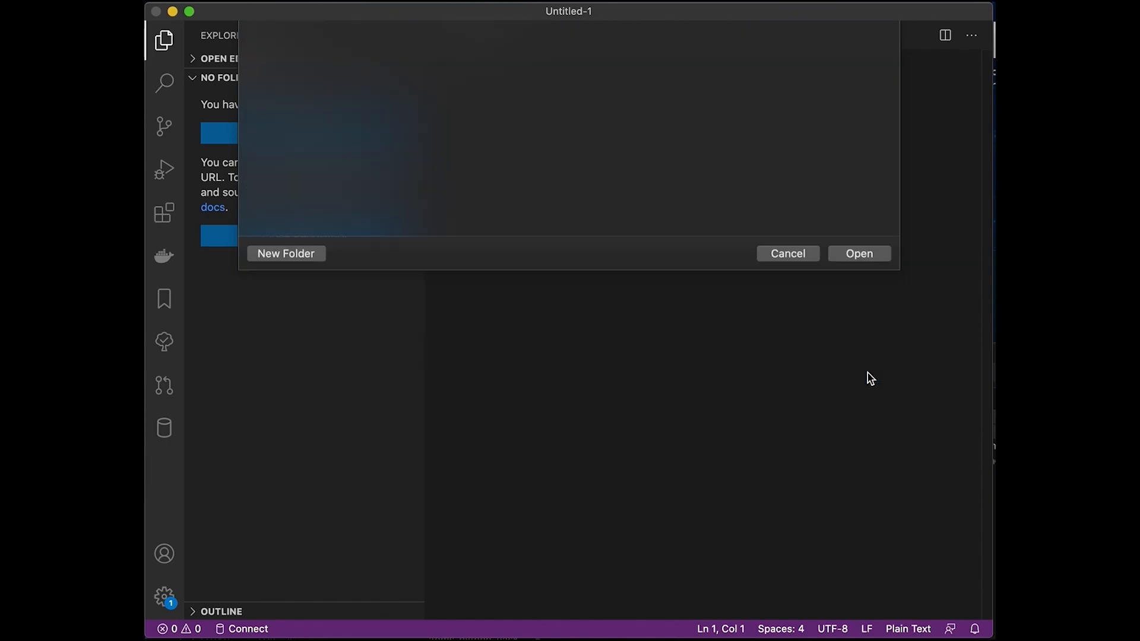
pyautogui.click(859, 254)
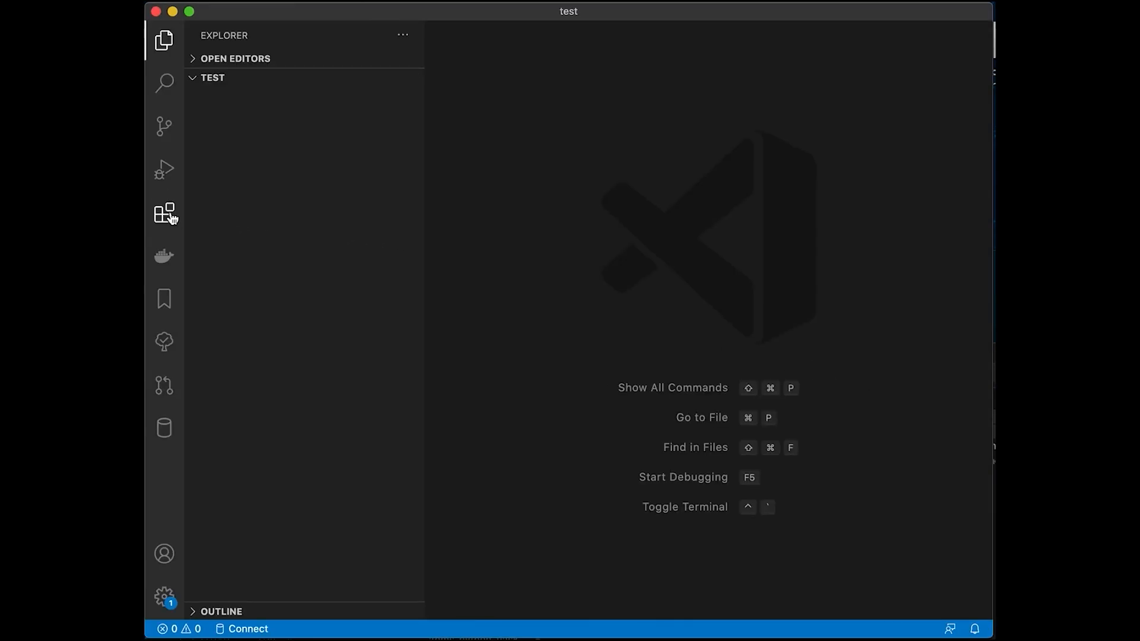
# - Search 'objectscript' and install InterSystems ObjectScript with its Server Manager dependency
pyautogui.click(164, 212)
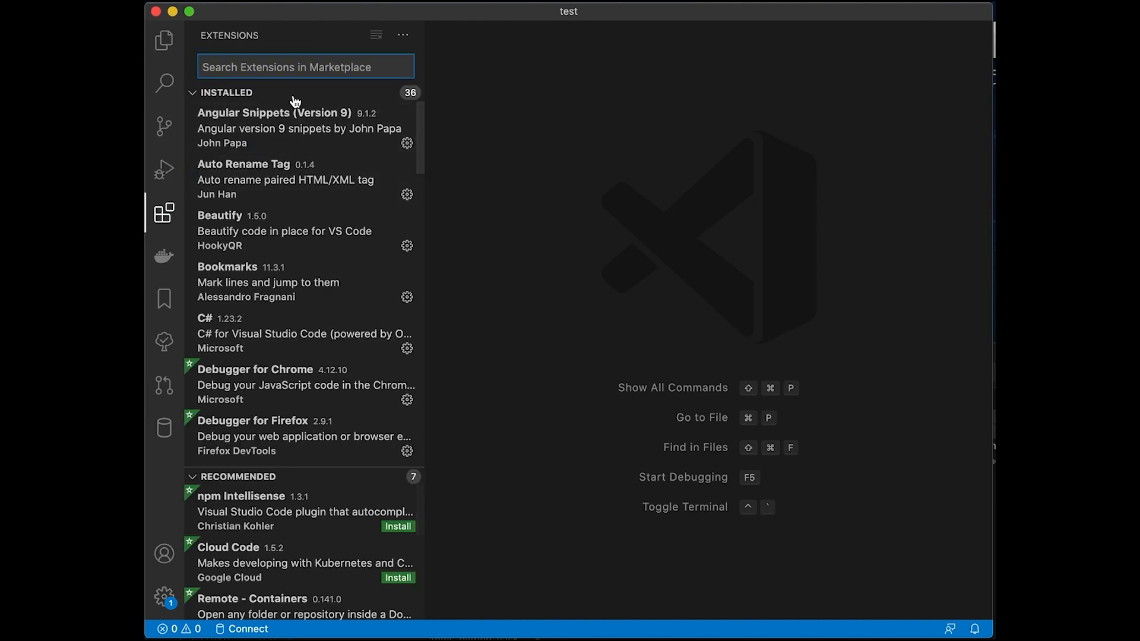
pyautogui.write('objectscript')
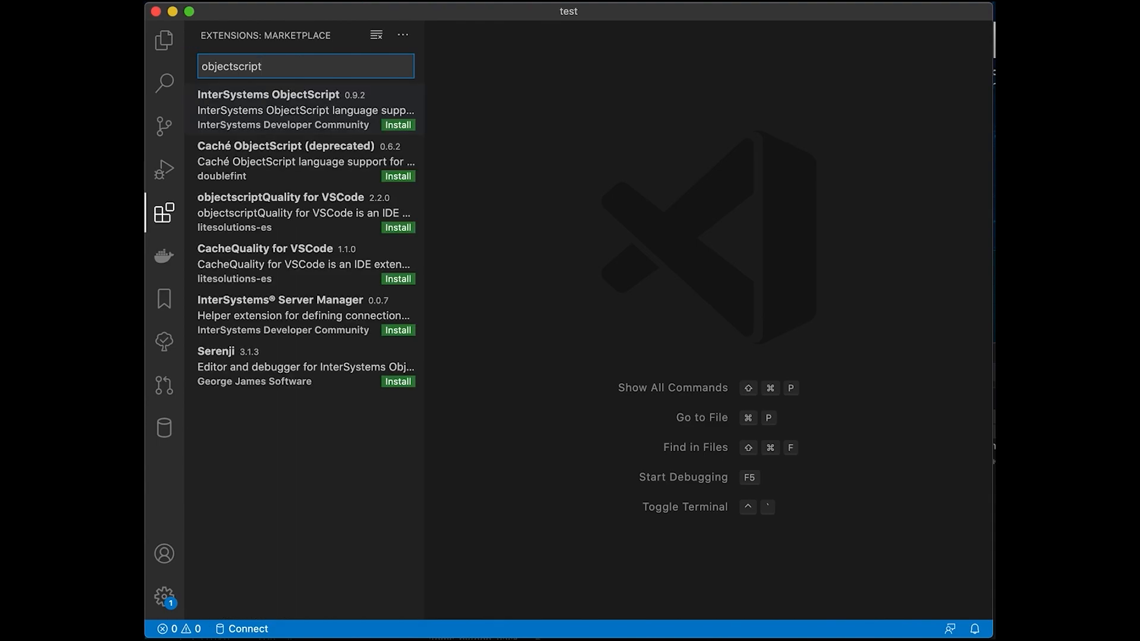
pyautogui.moveTo(305, 98)
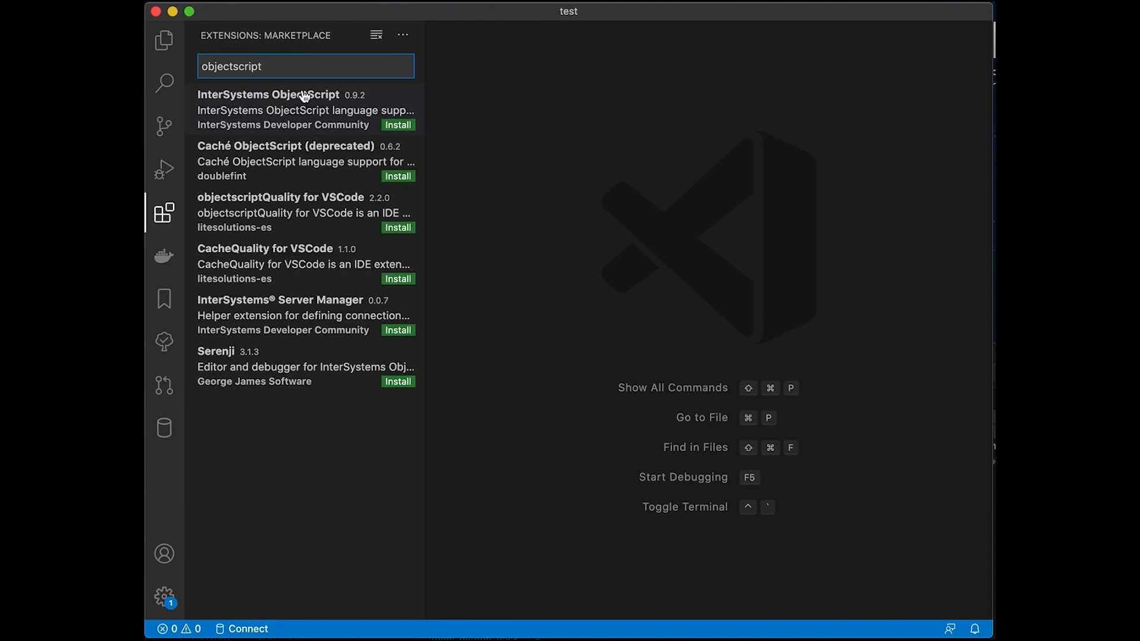
pyautogui.click(291, 109)
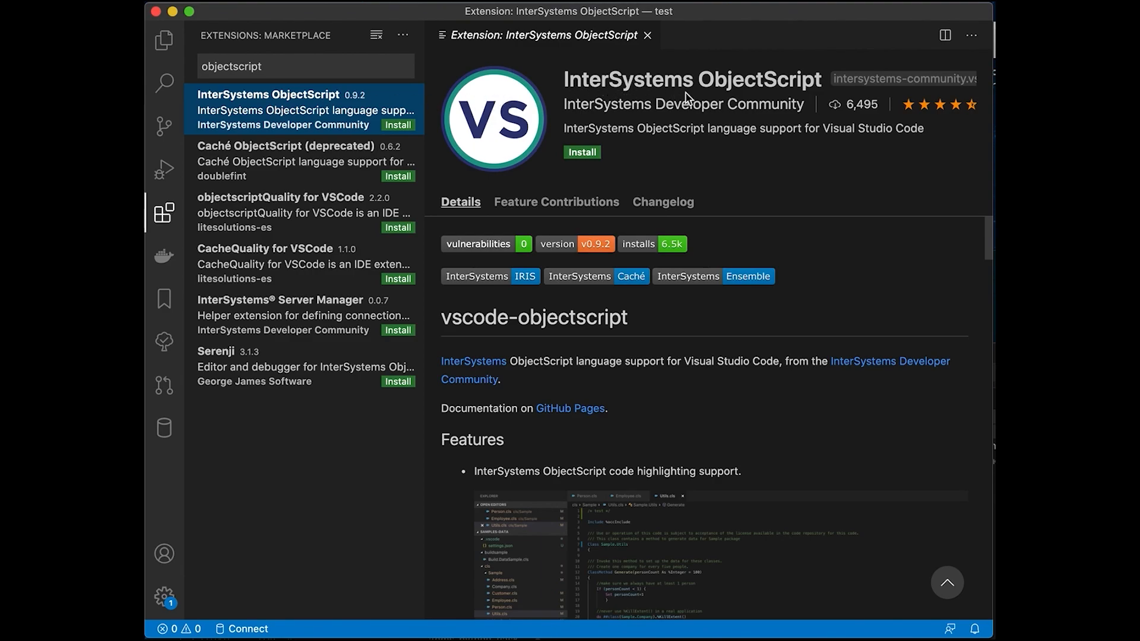
pyautogui.moveTo(588, 156)
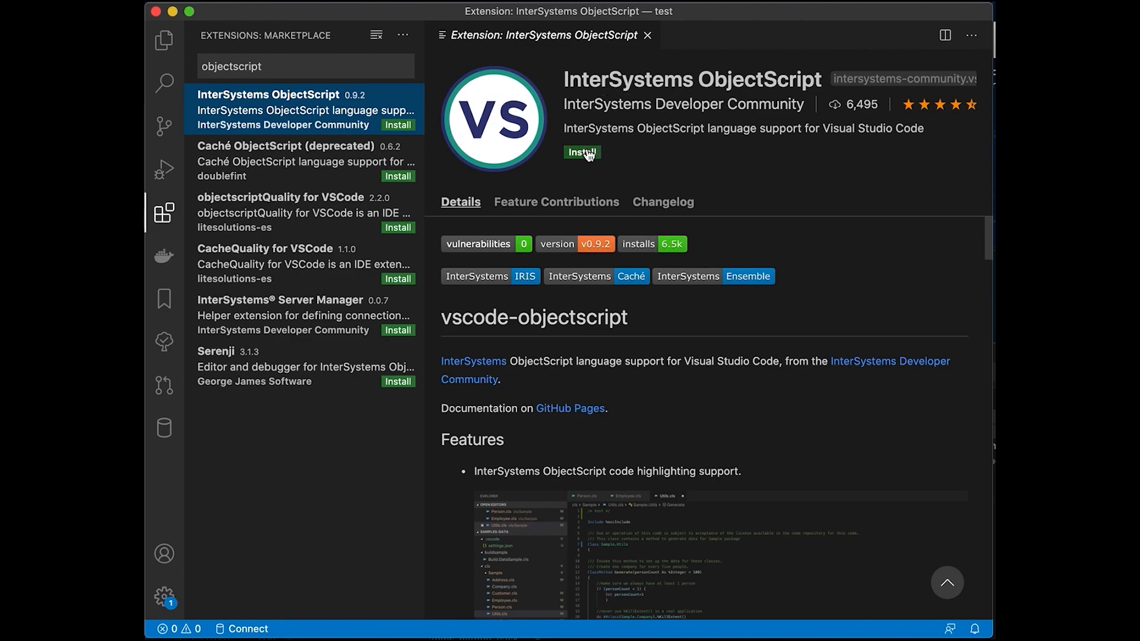
pyautogui.click(279, 316)
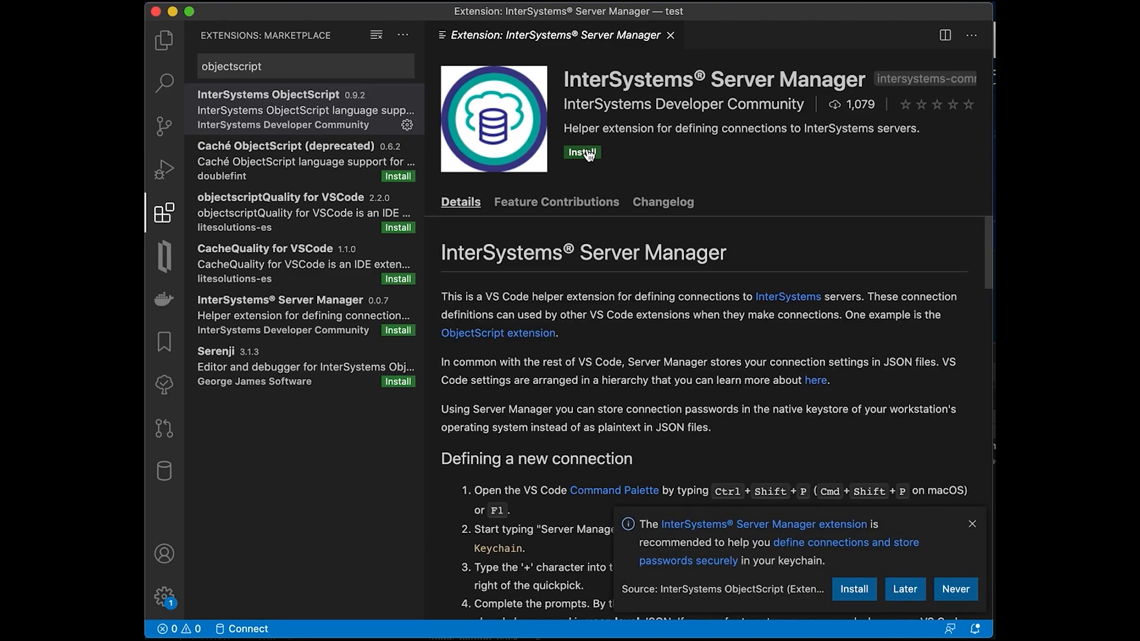
pyautogui.moveTo(749, 340)
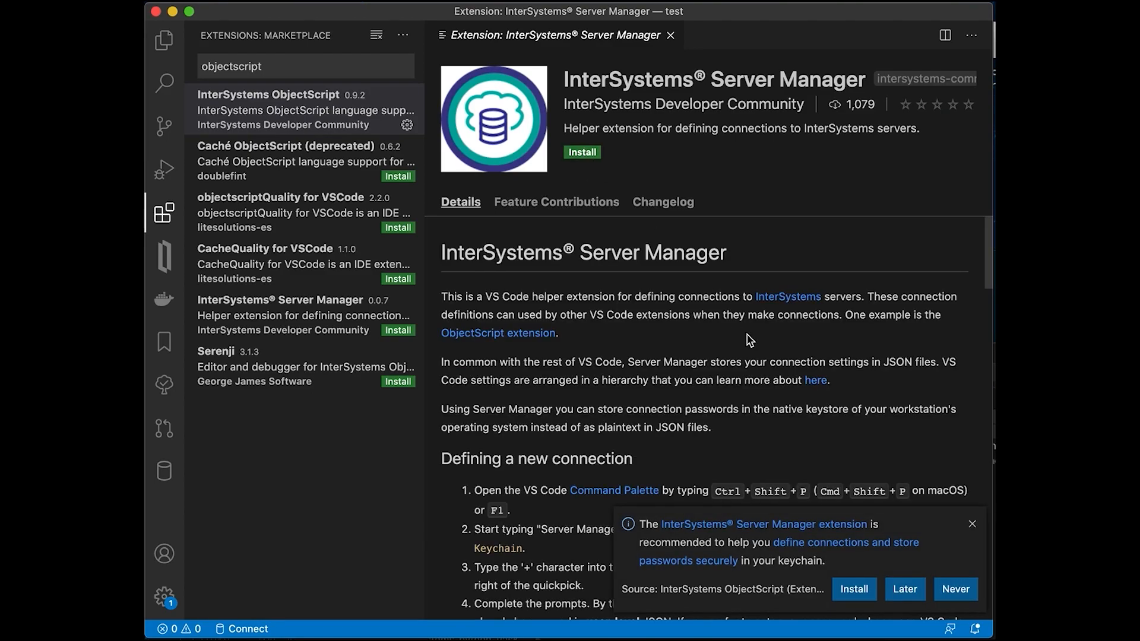
pyautogui.moveTo(776, 547)
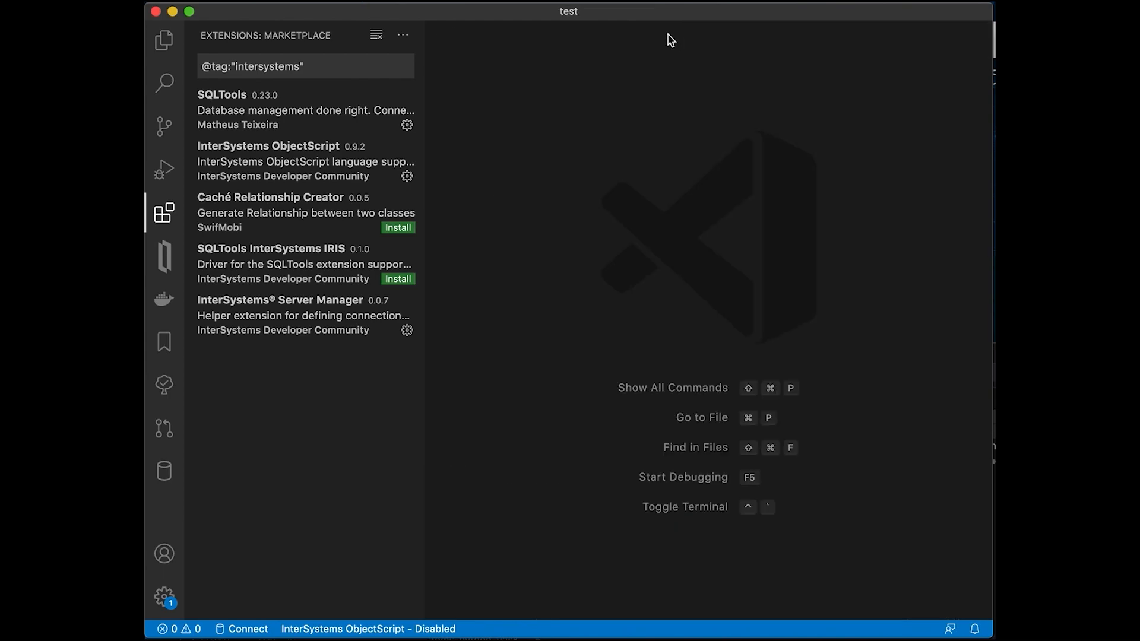
pyautogui.moveTo(165, 38)
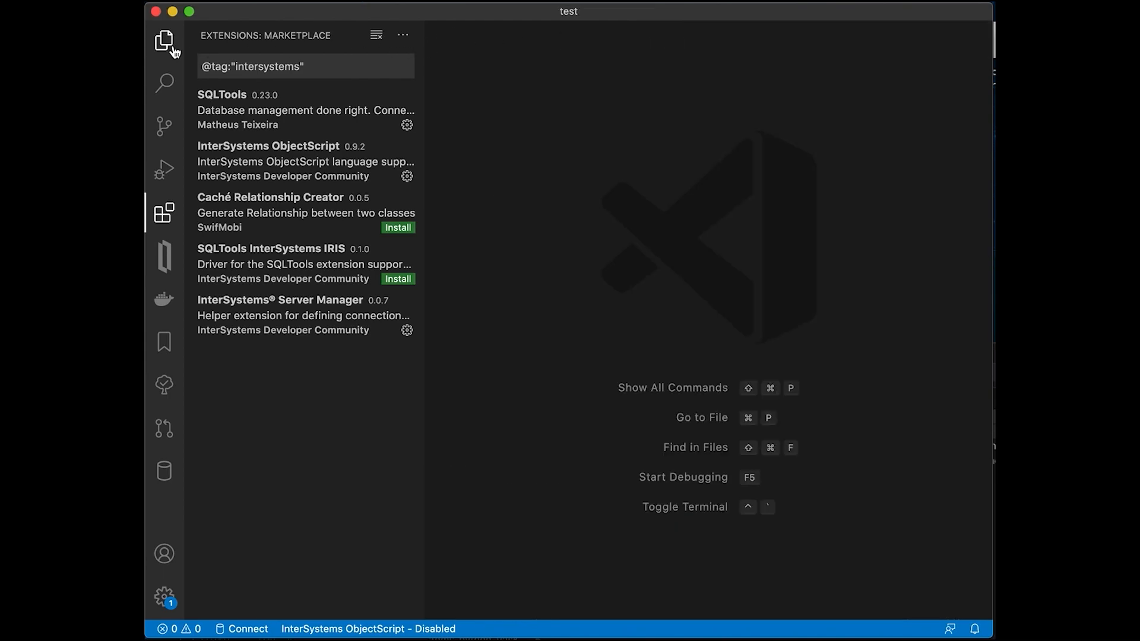
# - Open the InterSystems Server Manager servers setting in settings.json from Manage > Settings
pyautogui.click(162, 595)
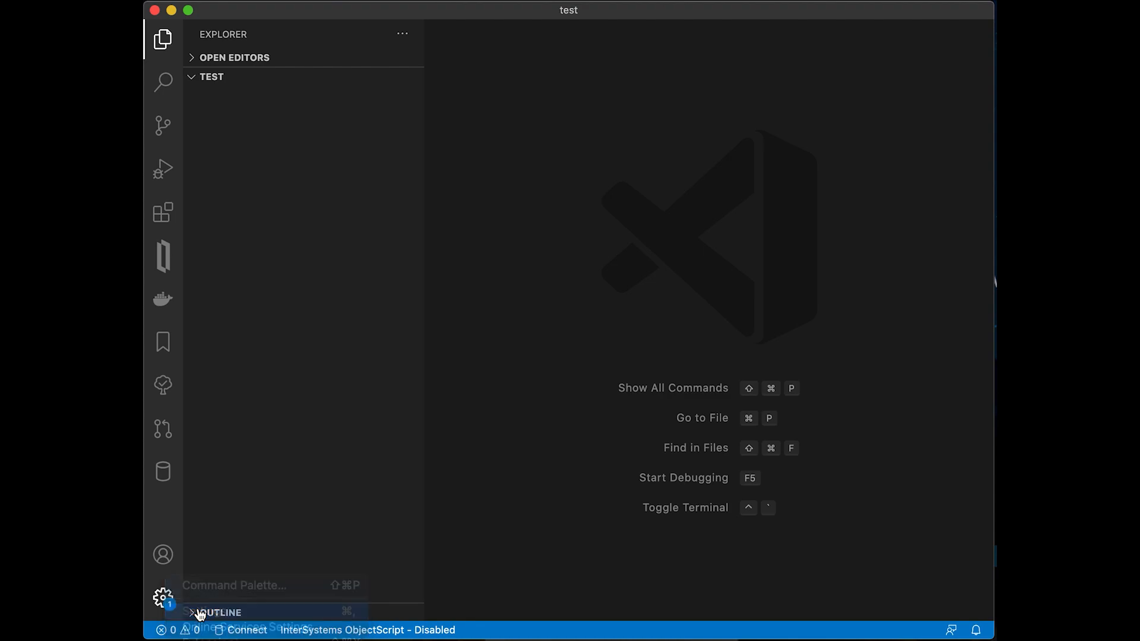
pyautogui.click(161, 596)
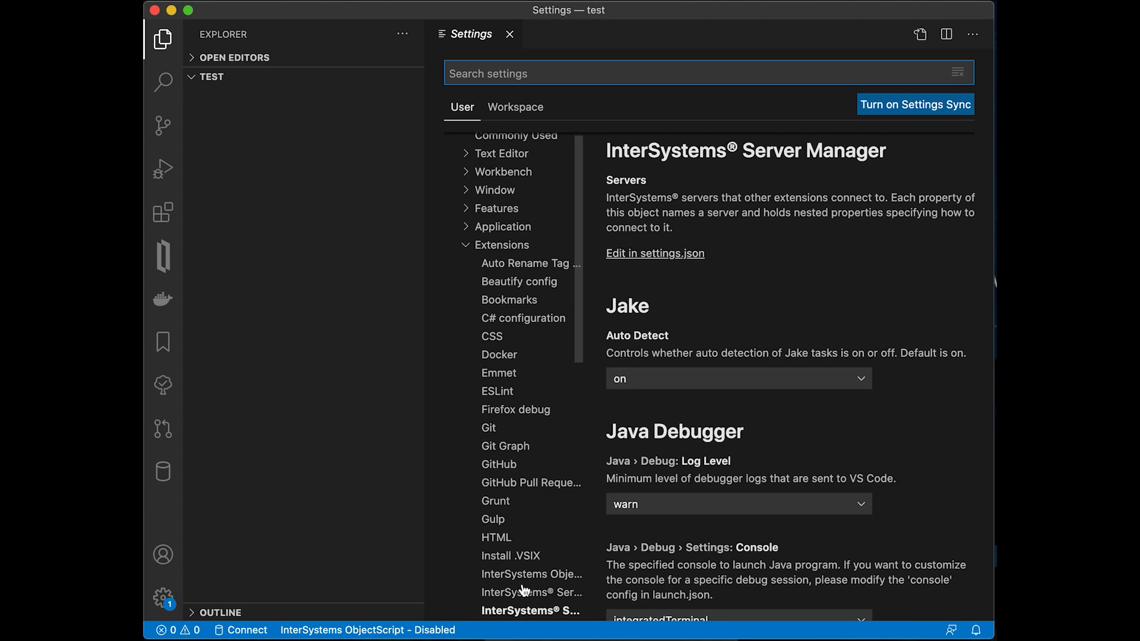
pyautogui.click(532, 610)
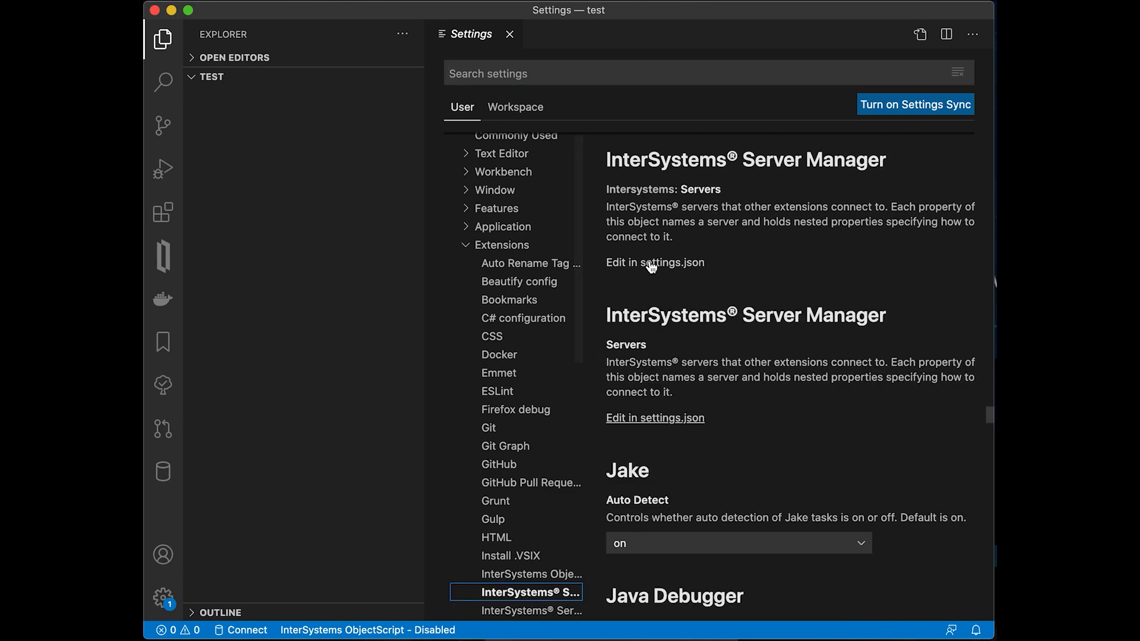
pyautogui.click(655, 263)
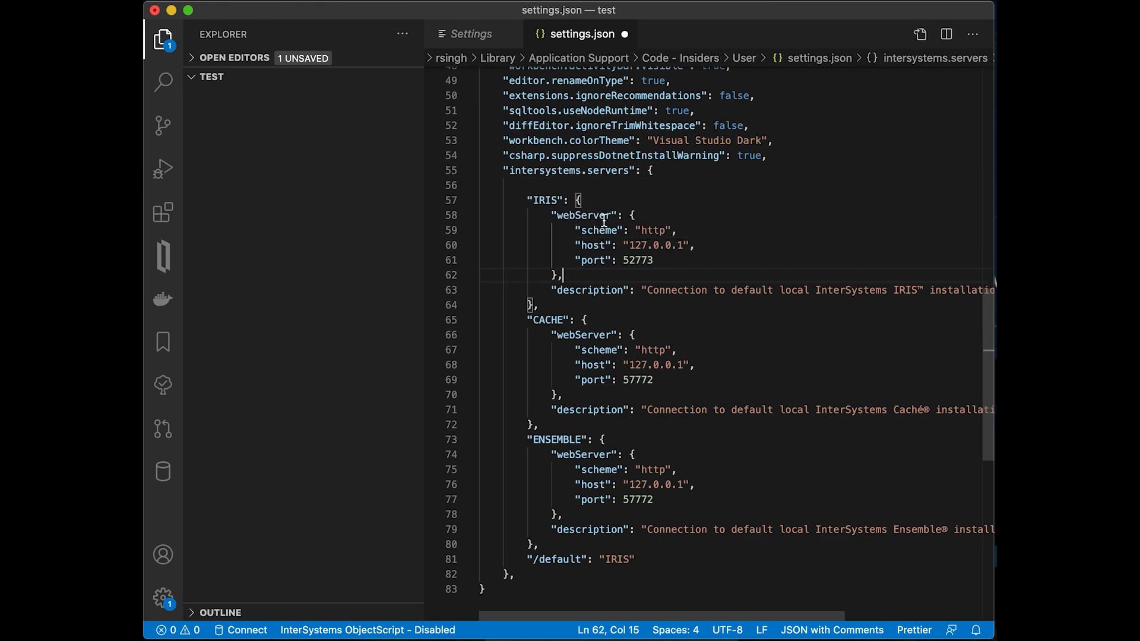
pyautogui.moveTo(567, 186)
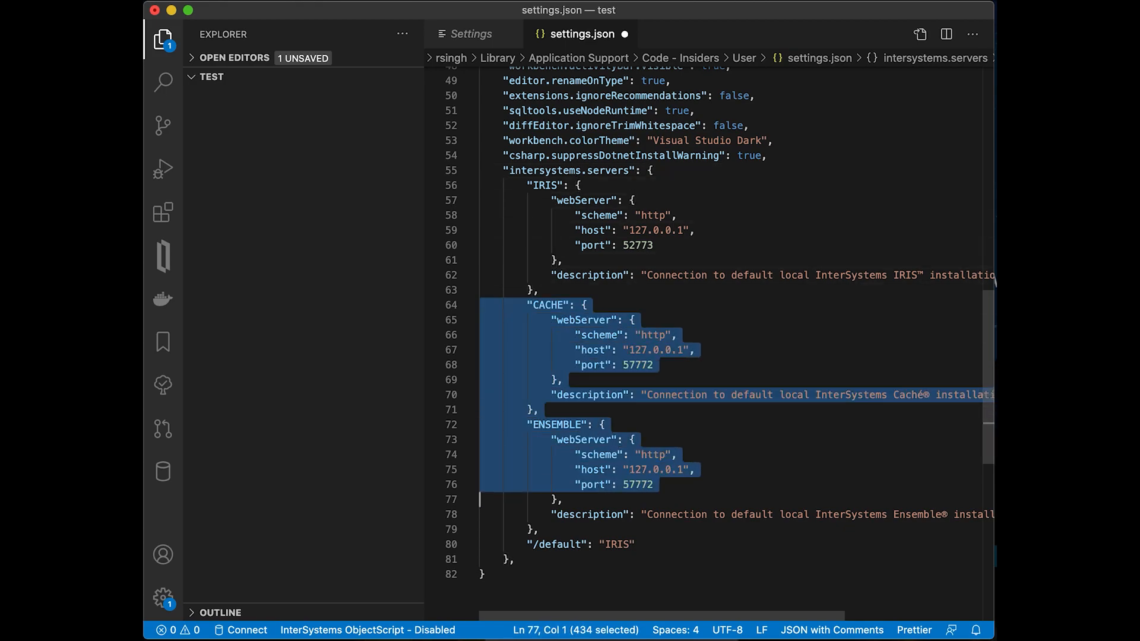
# - Delete the CACHE and ENSEMBLE entries and give the IRIS server username _SYSTEM
pyautogui.press('Delete')
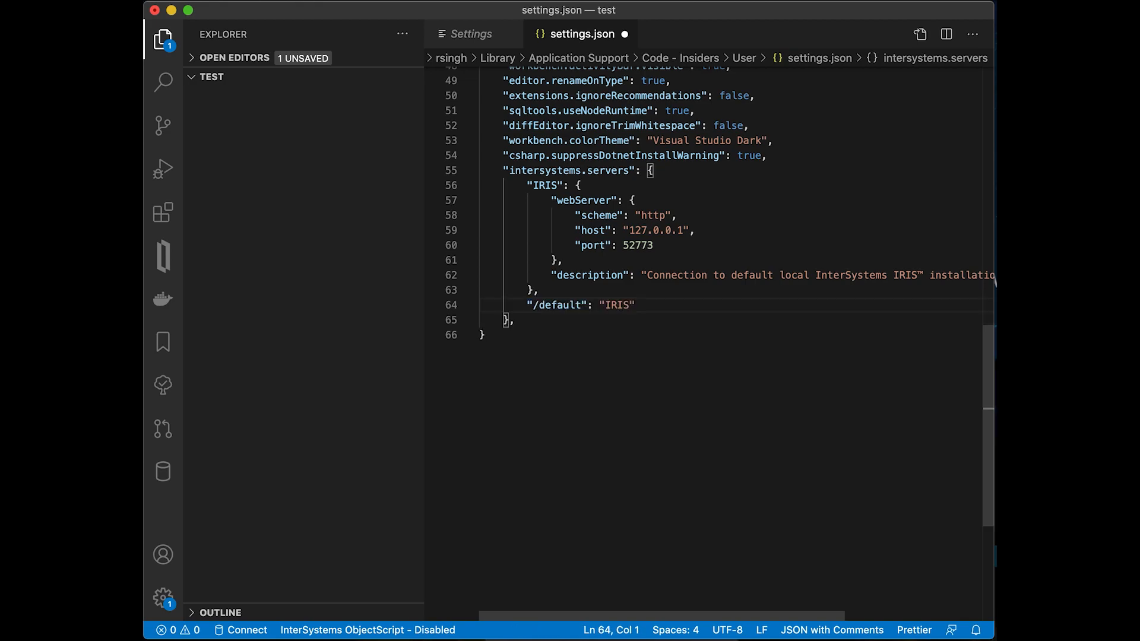
pyautogui.moveTo(655, 221)
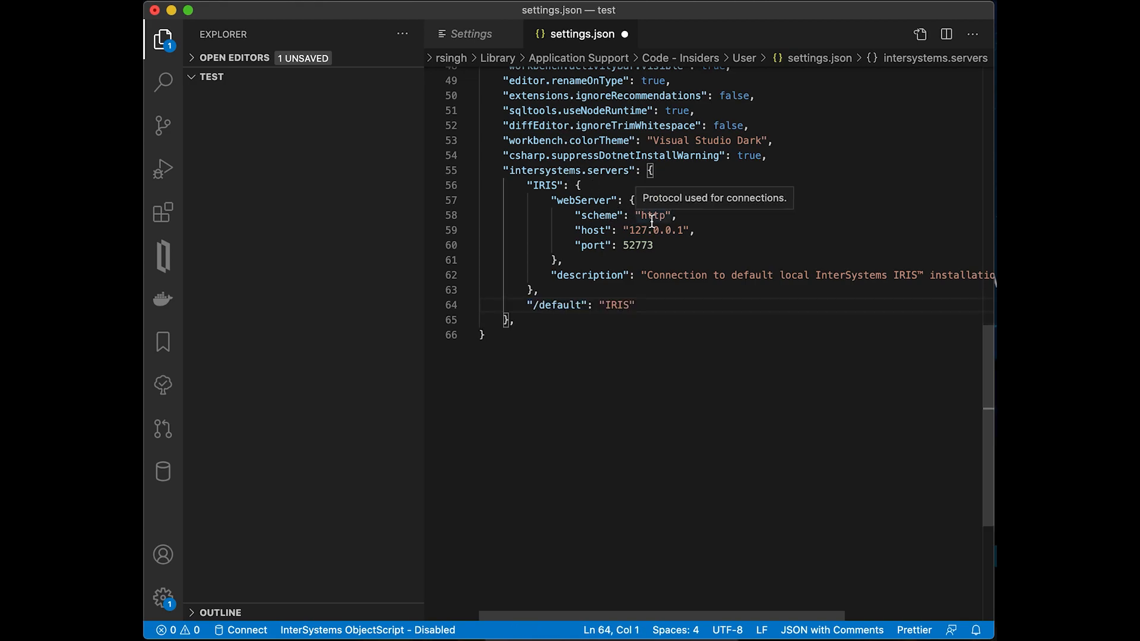
pyautogui.moveTo(637, 245)
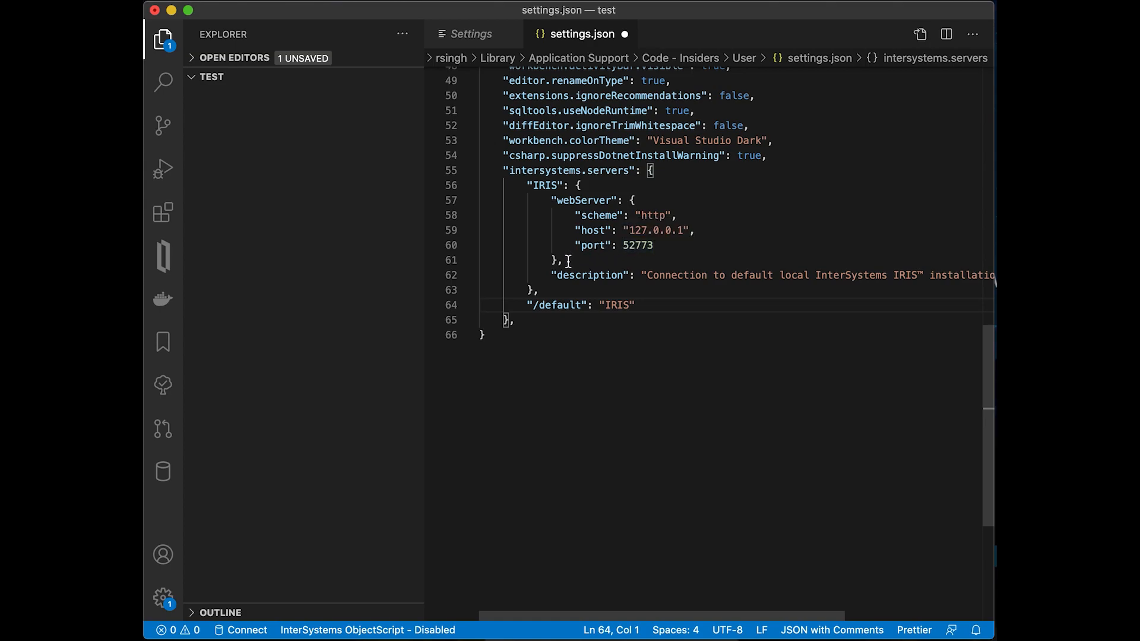
pyautogui.write('"')
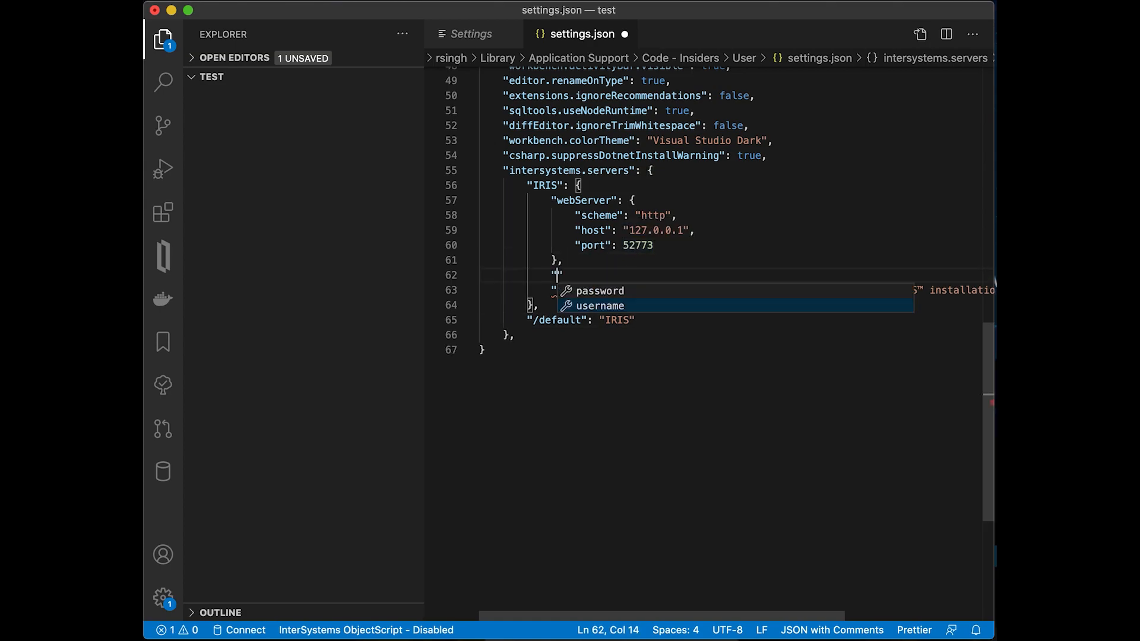
pyautogui.click(600, 305)
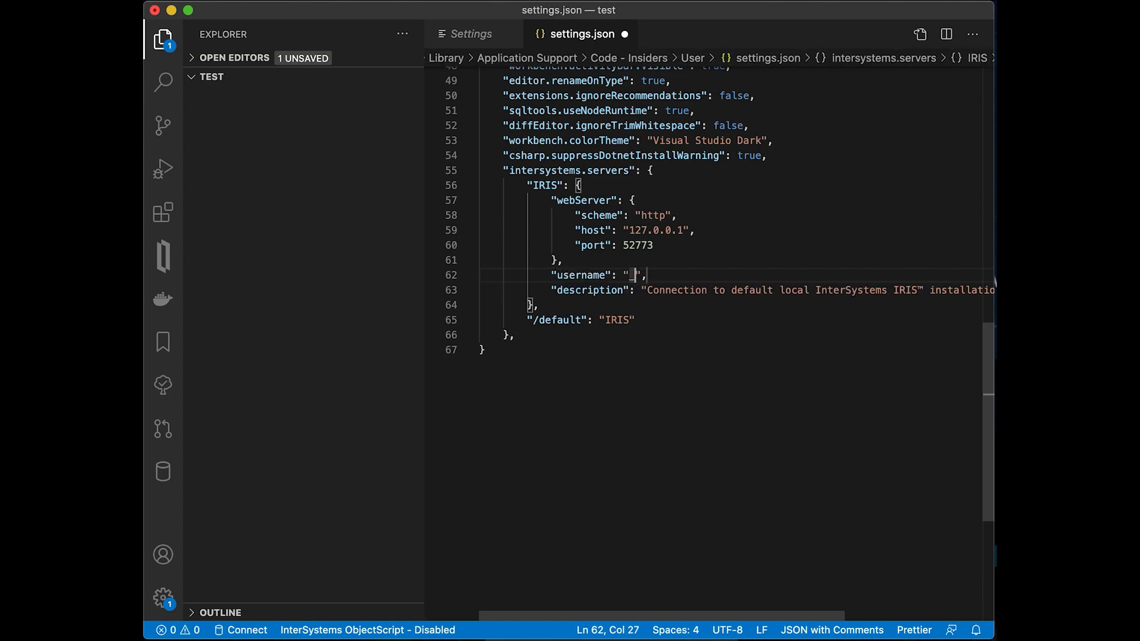
pyautogui.write('_SYSTEM')
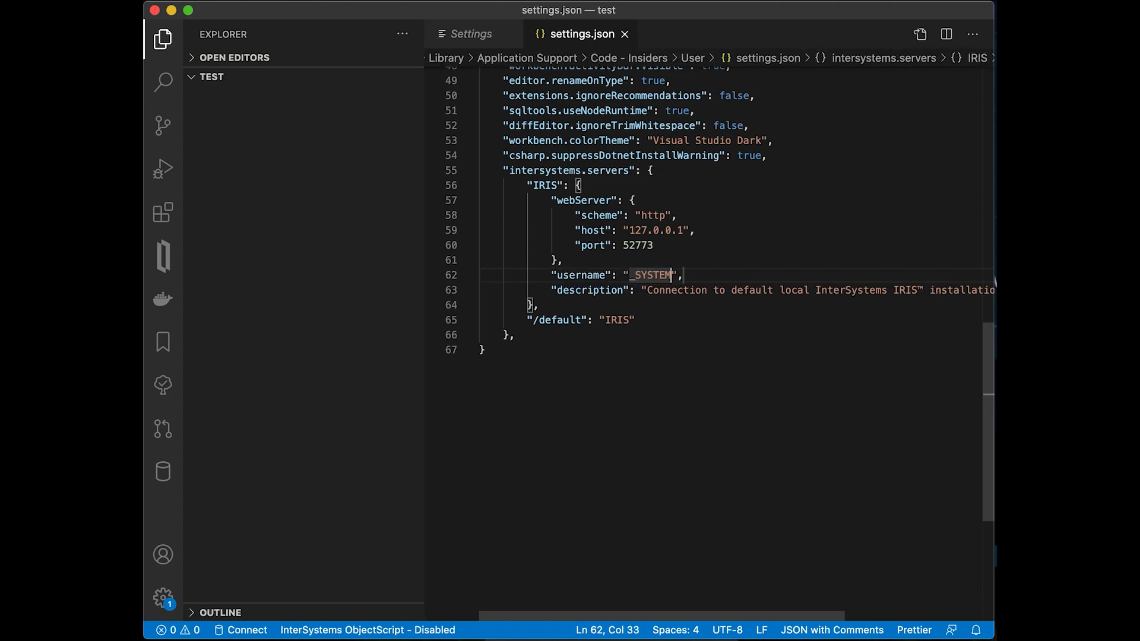
pyautogui.click(471, 33)
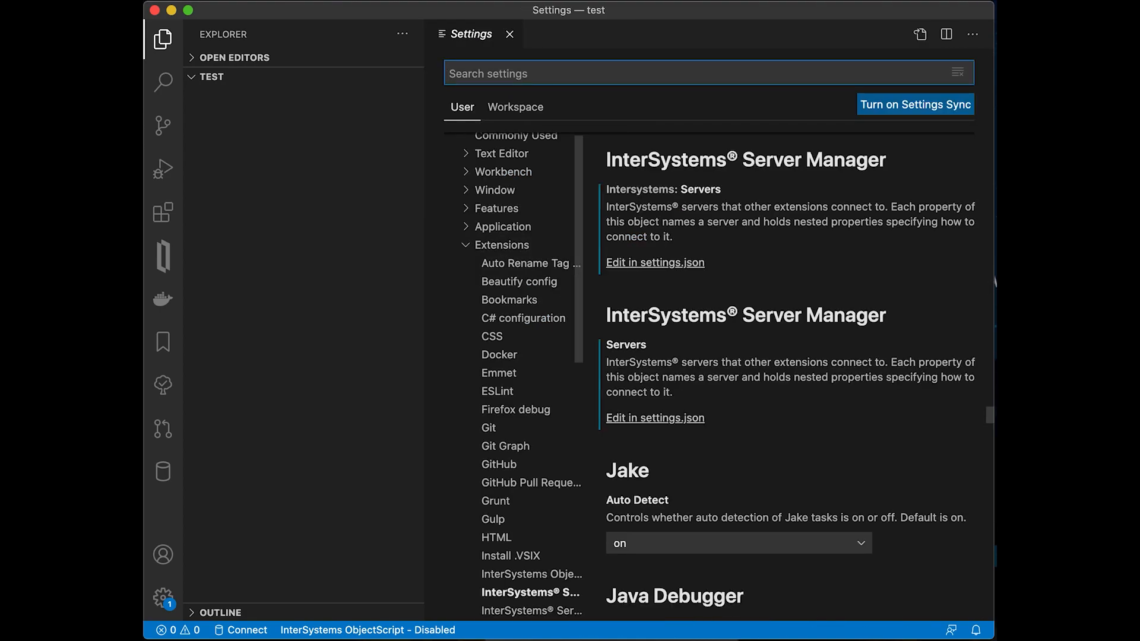
pyautogui.moveTo(369, 228)
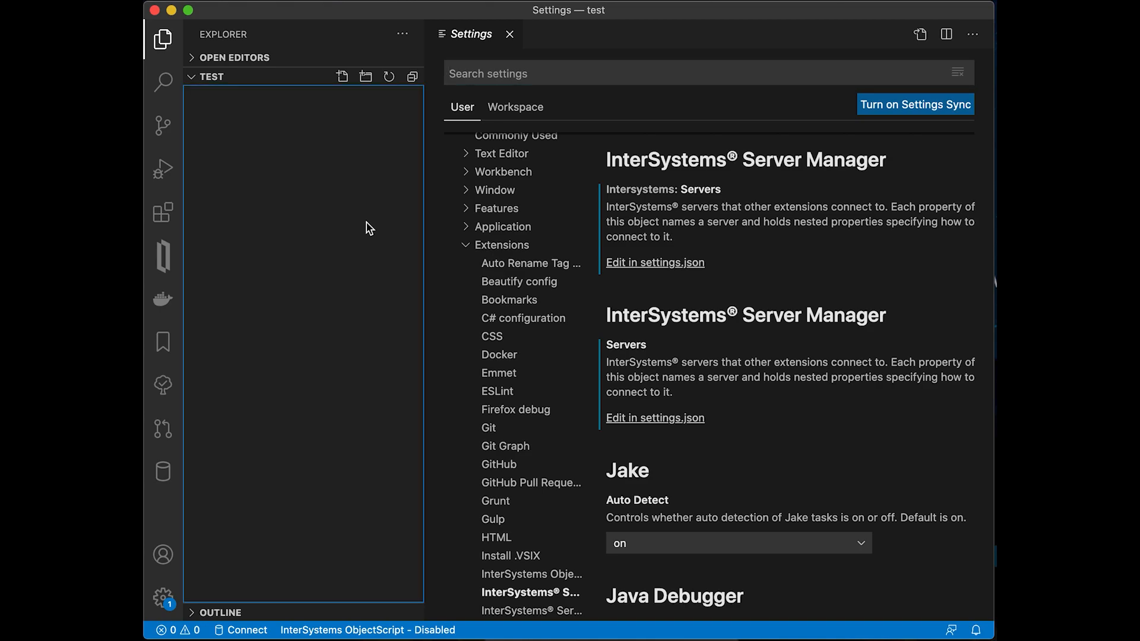
pyautogui.moveTo(350, 98)
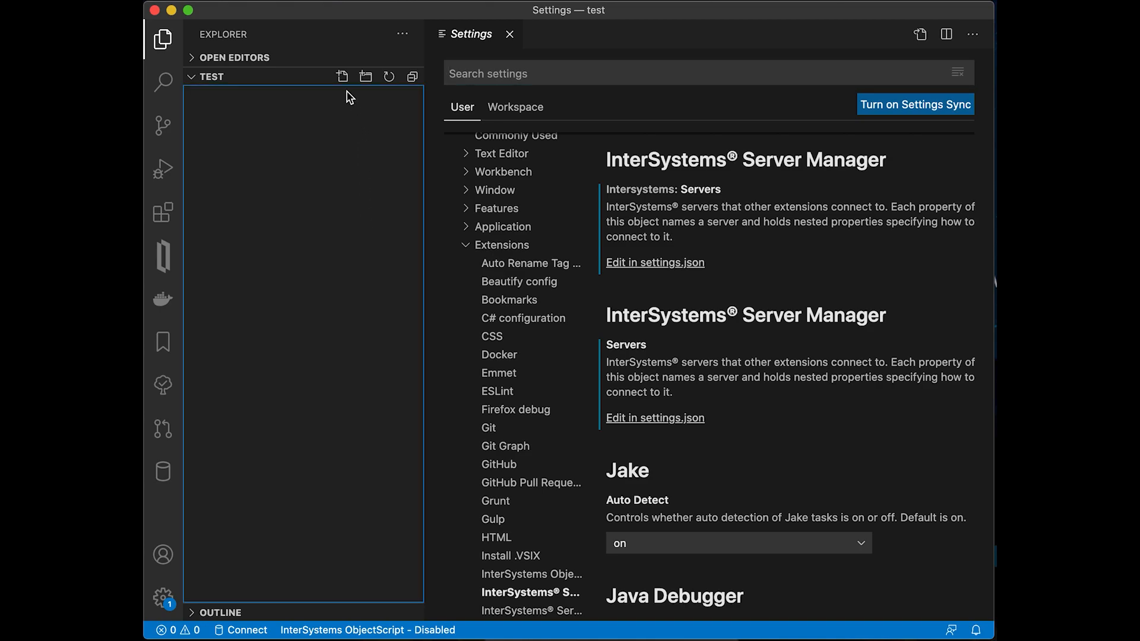
# - Create a .vscode folder in the workspace containing a new settings.json file
pyautogui.click(365, 76)
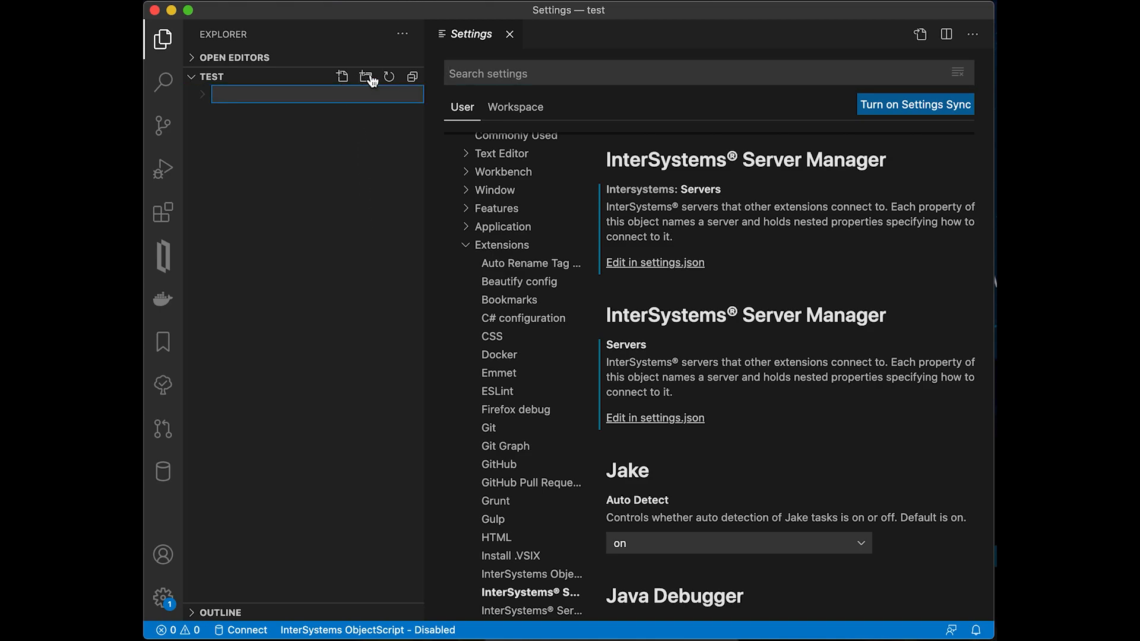
pyautogui.write('.vscode')
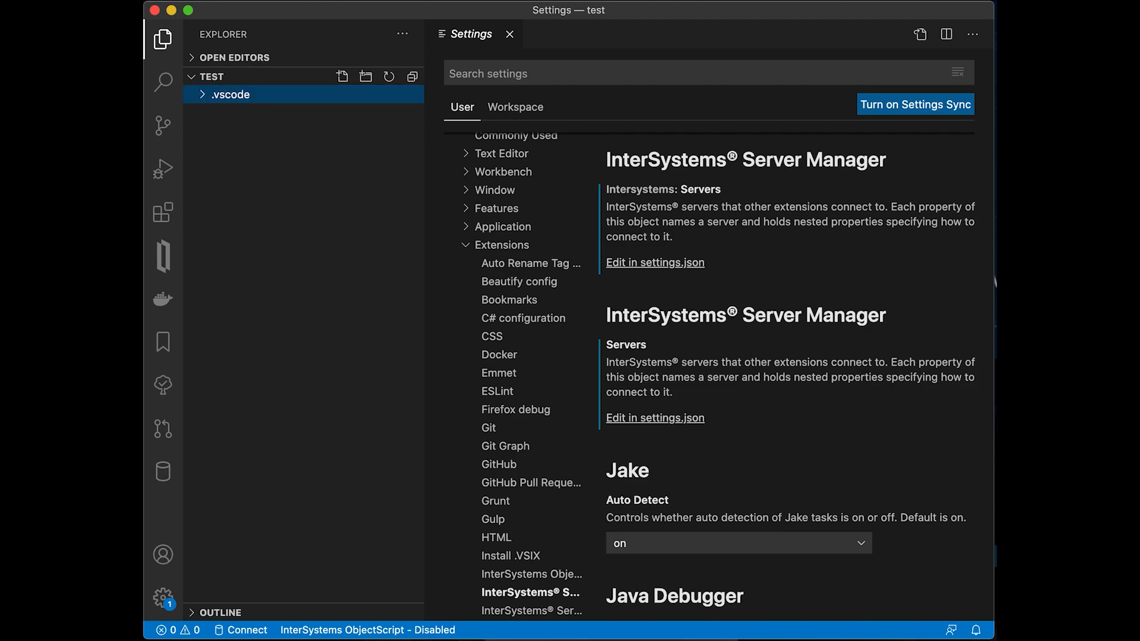
pyautogui.click(342, 77)
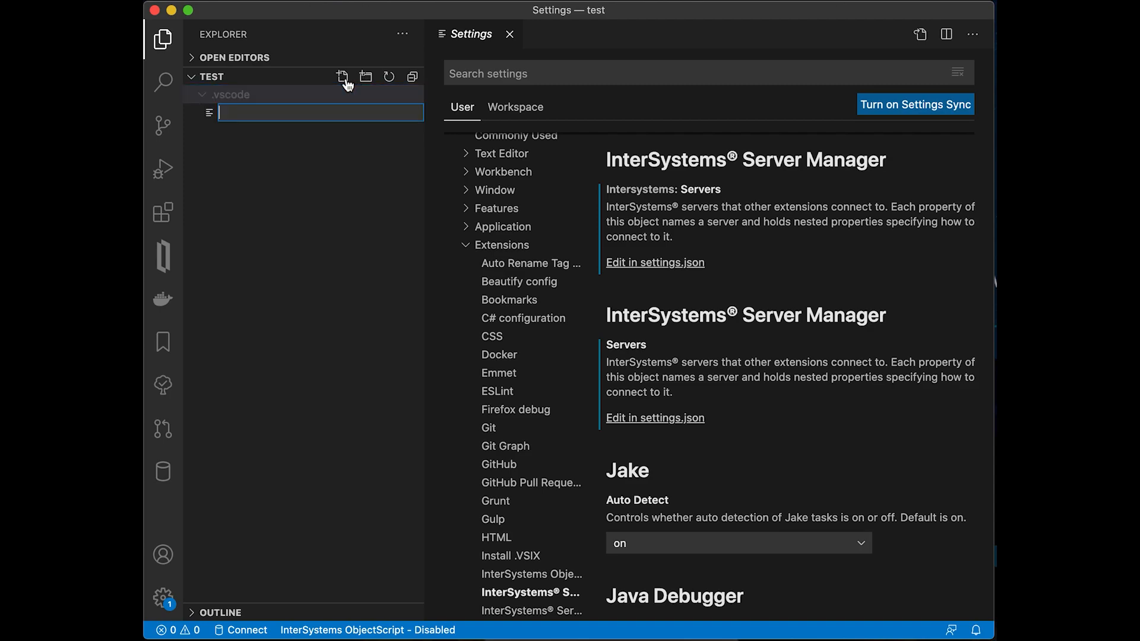
pyautogui.write('settings.json')
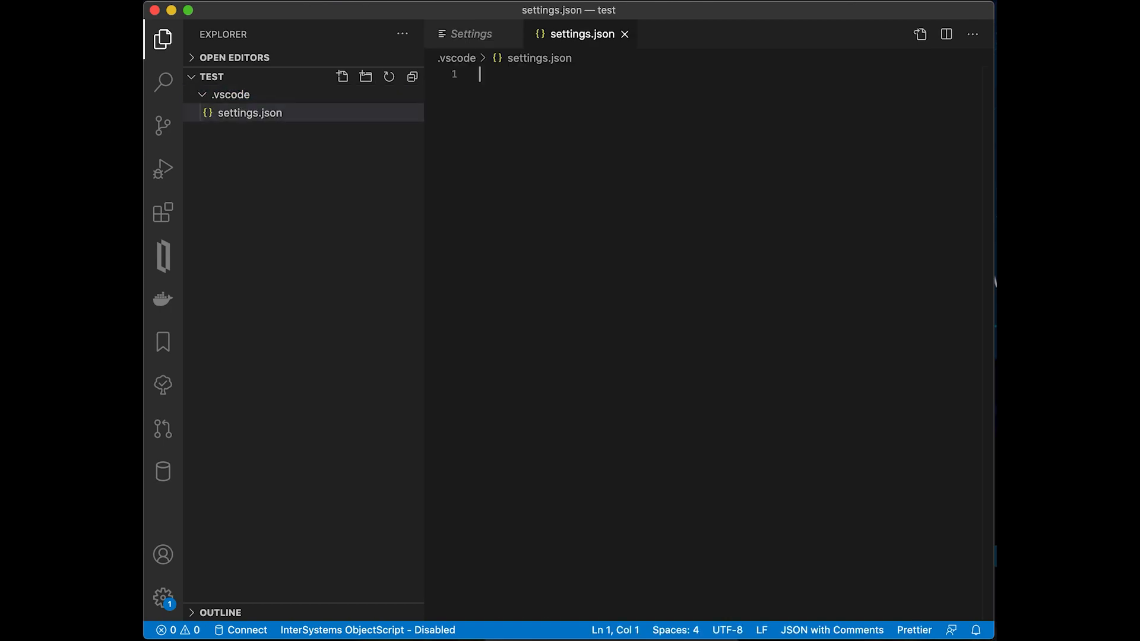
# - Write objectscript.conn with active true, ns USER and server IRIS
pyautogui.write('{')
pyautogui.write('"objectscript.conn": {')
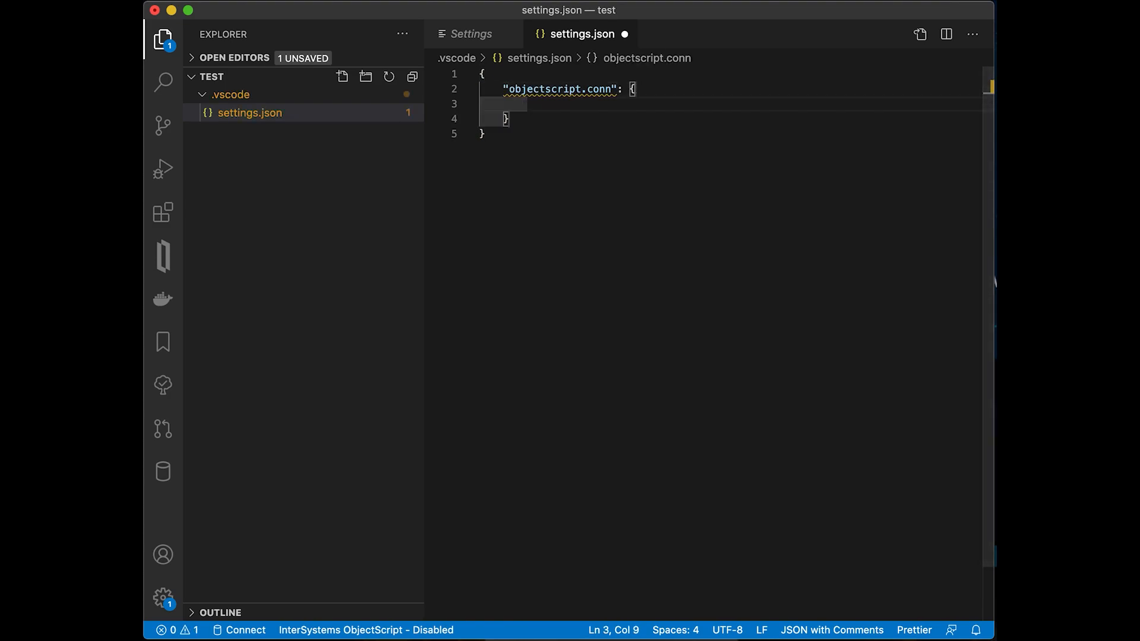
pyautogui.write('"active": true,')
pyautogui.write('""')
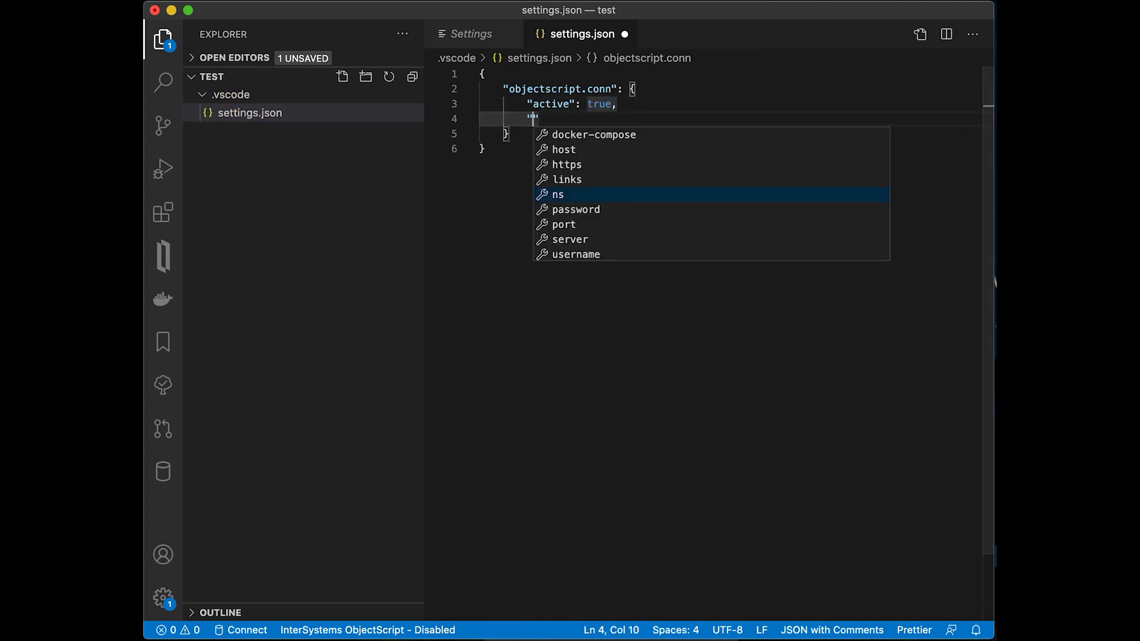
pyautogui.click(558, 195)
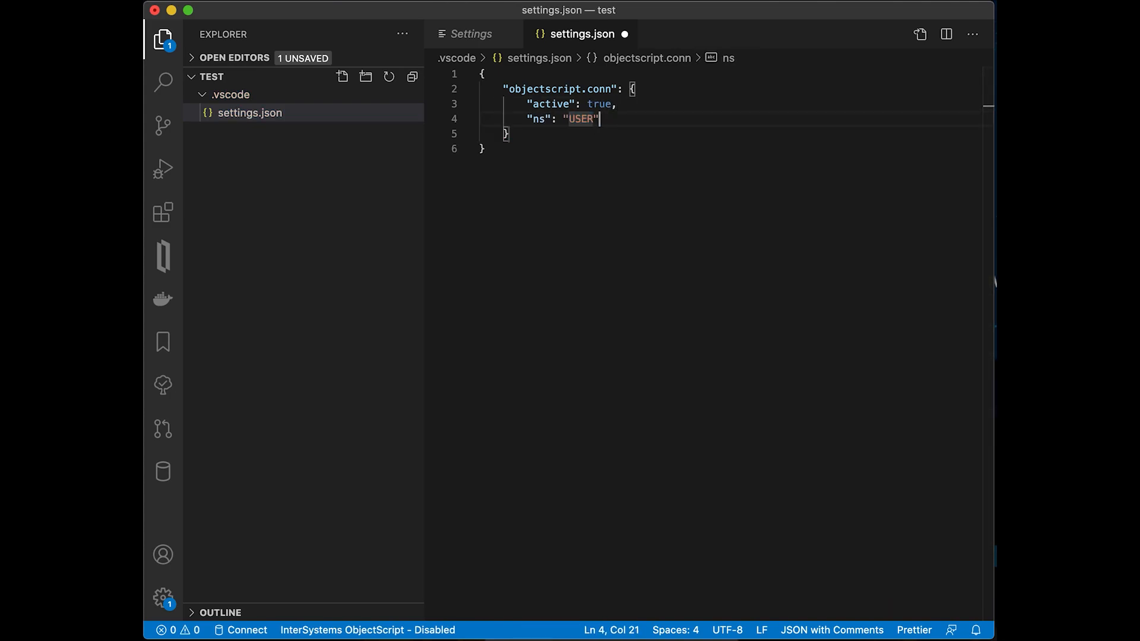
pyautogui.press('Enter')
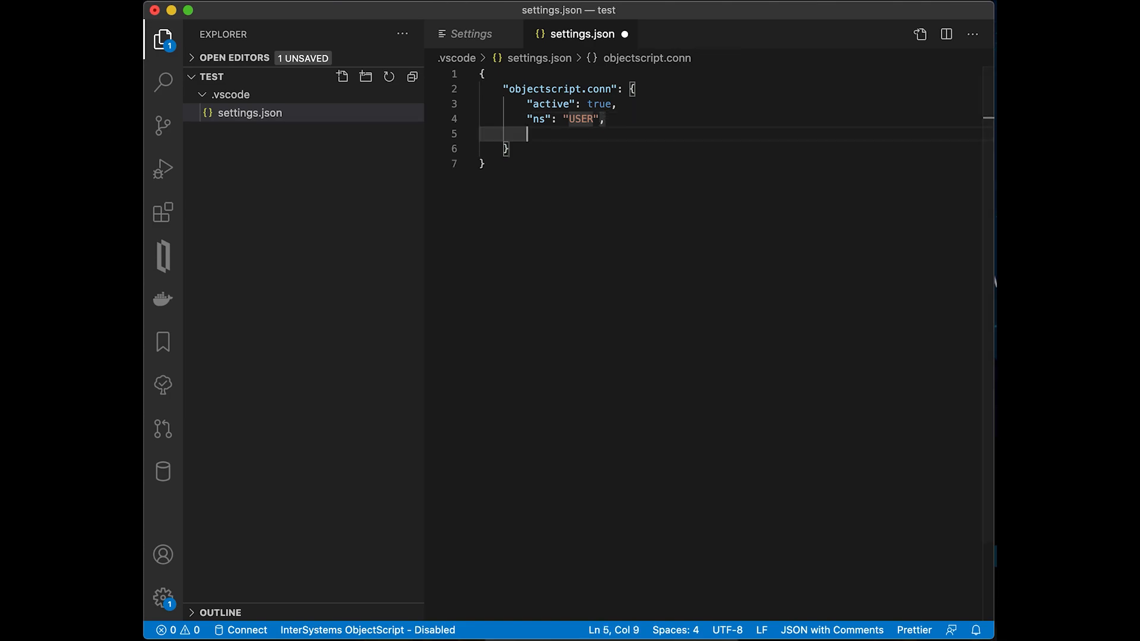
pyautogui.write('"server": "')
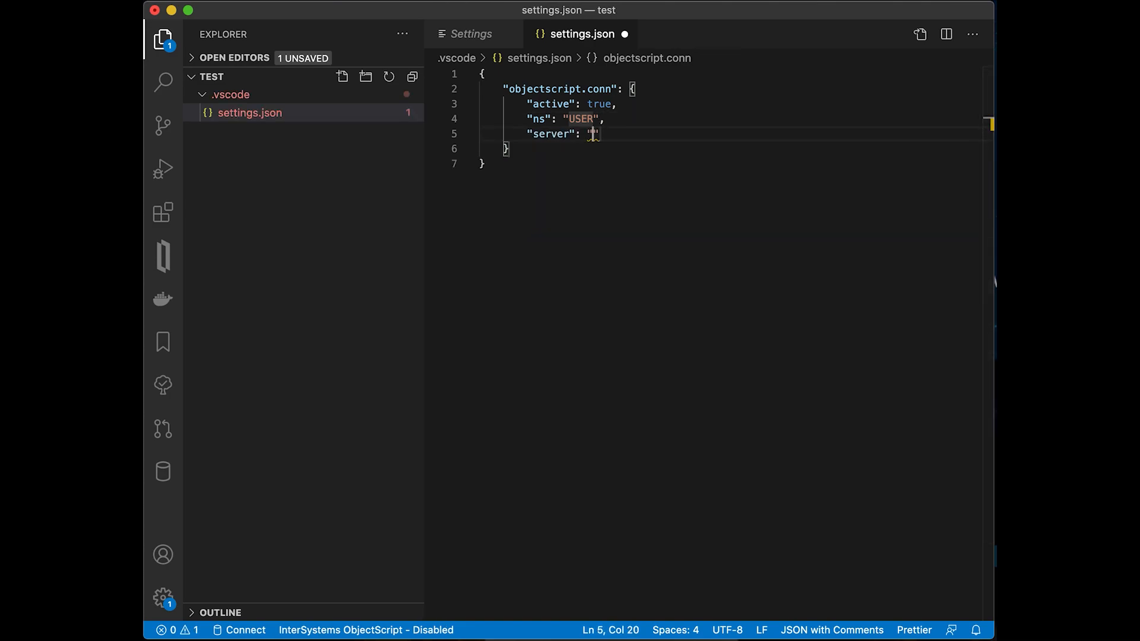
pyautogui.write('IRI')
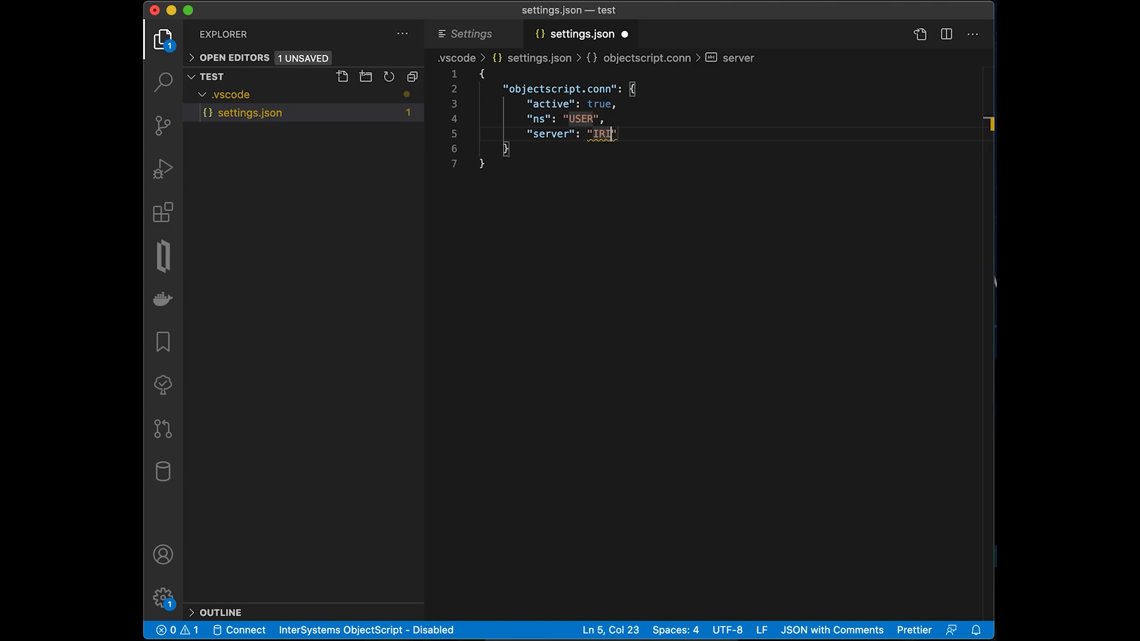
pyautogui.write('S')
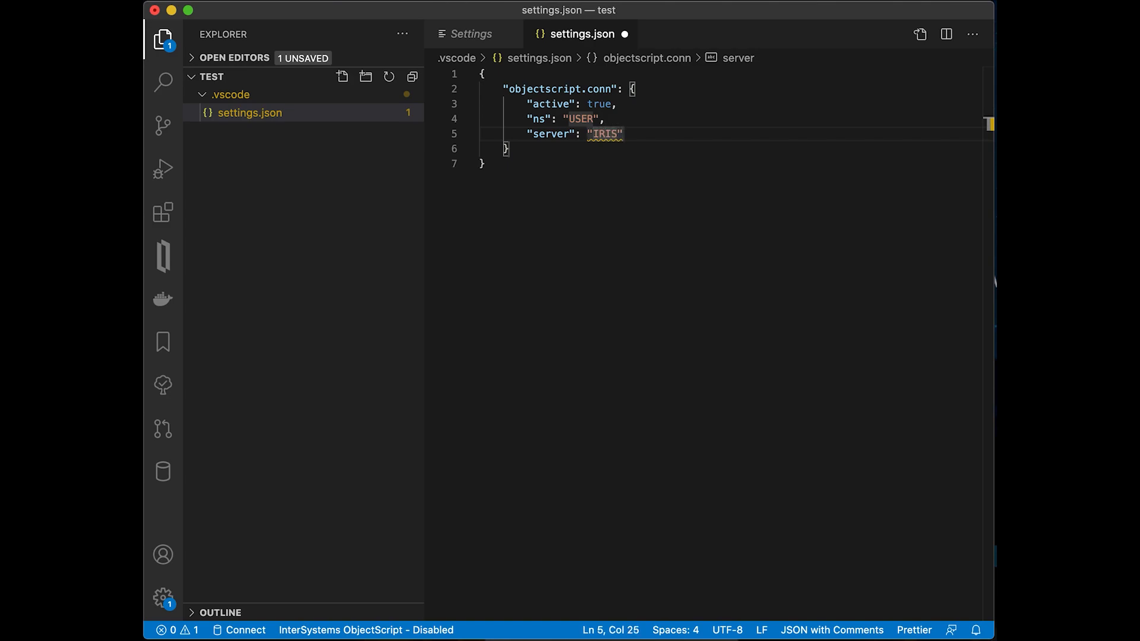
pyautogui.write(',')
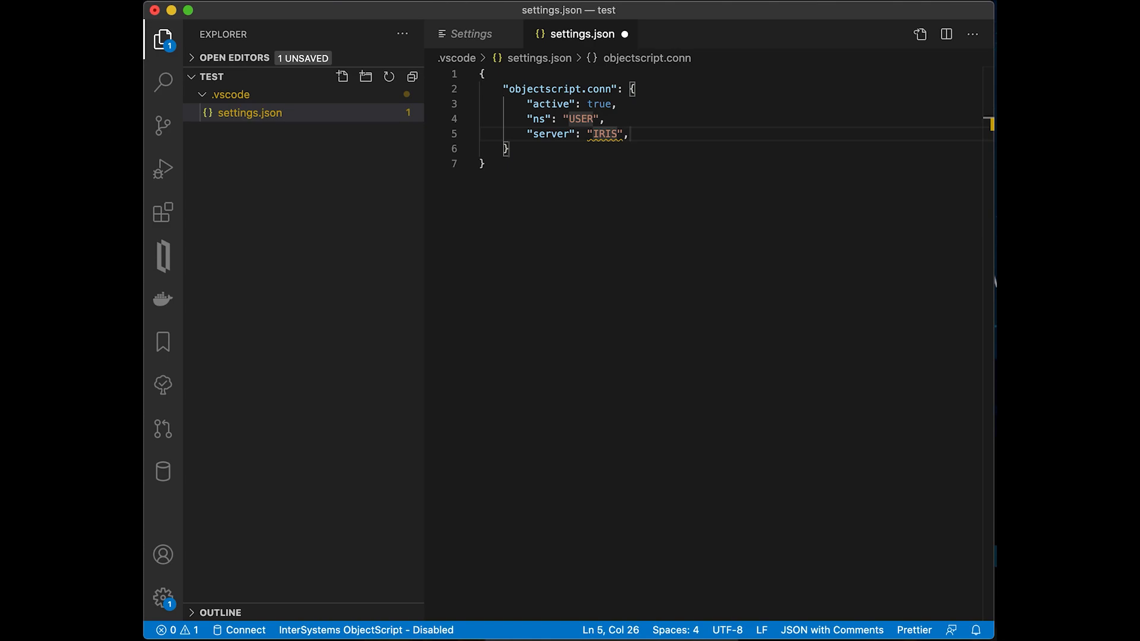
# - Save the workspace settings and enter the server password to connect
pyautogui.press('Cmd+S')
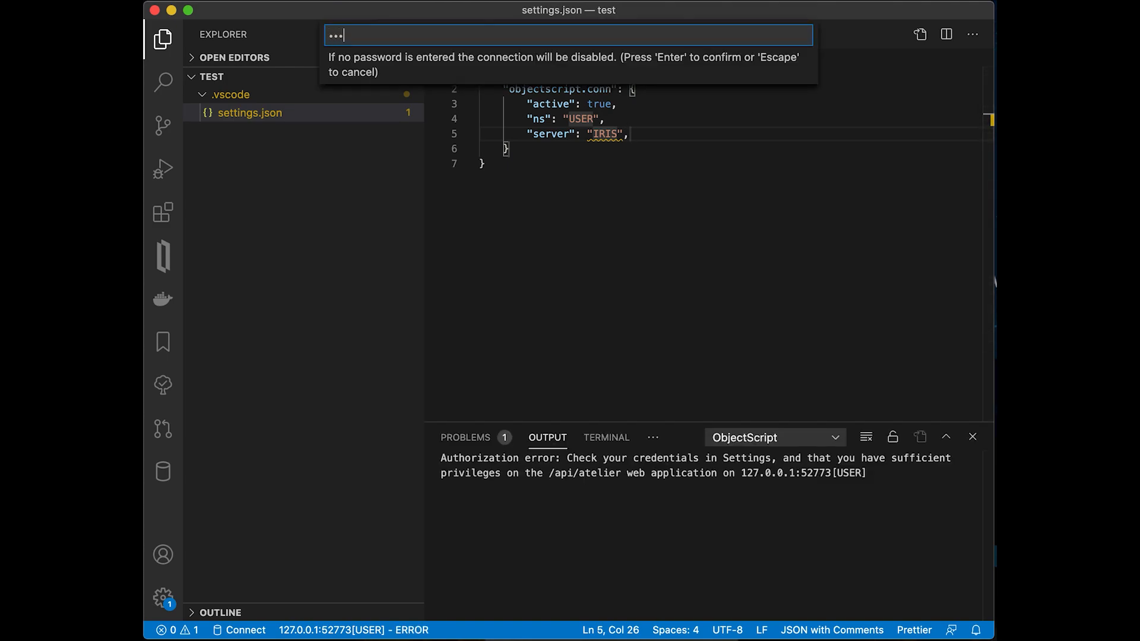
pyautogui.press('Enter')
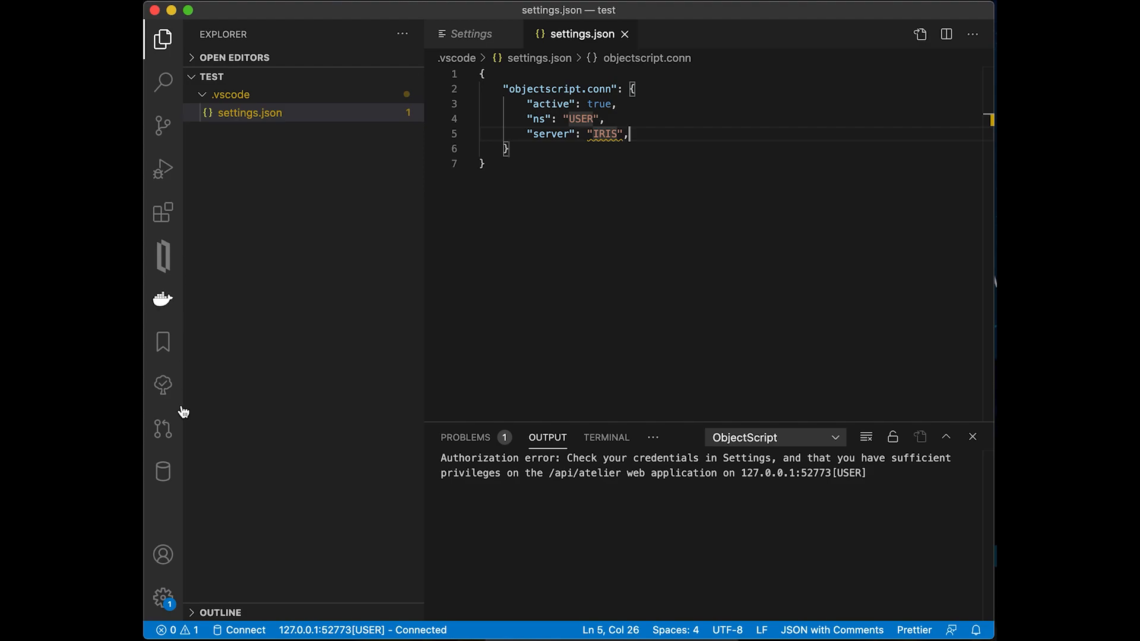
pyautogui.click(160, 597)
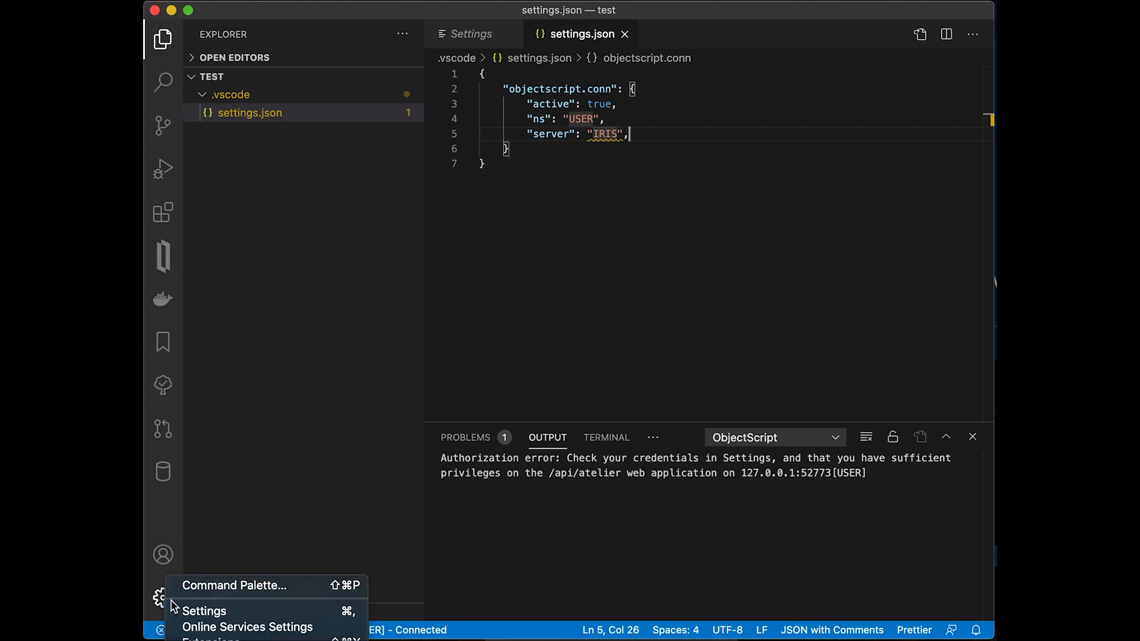
pyautogui.moveTo(199, 615)
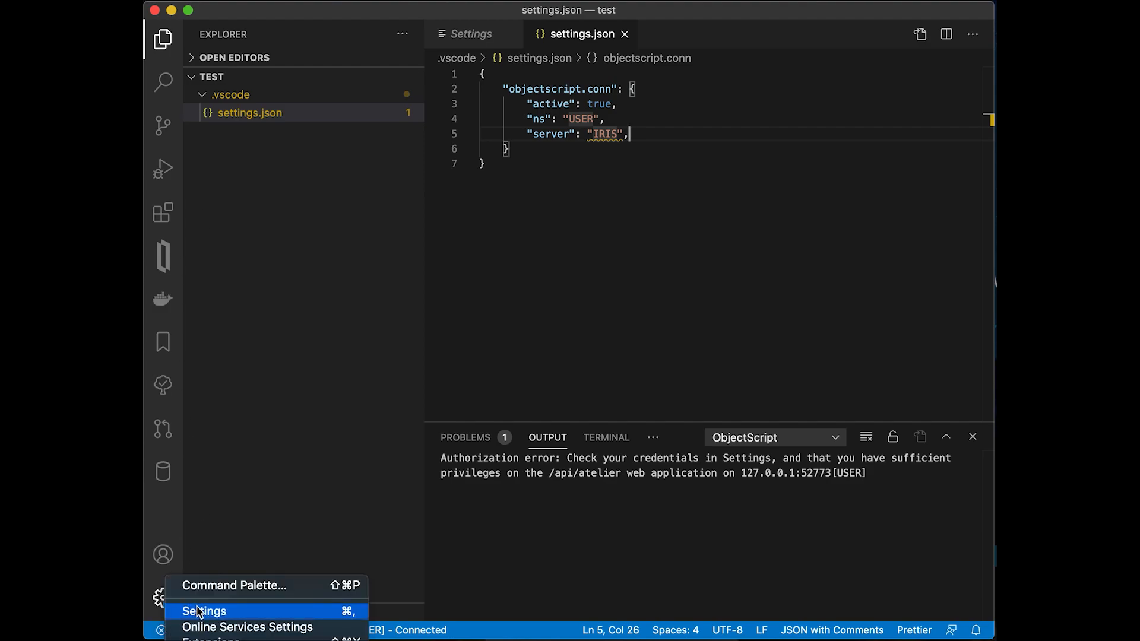
# - Store the IRIS password via 'Store Password in Keychain' and close settings.json
pyautogui.click(234, 604)
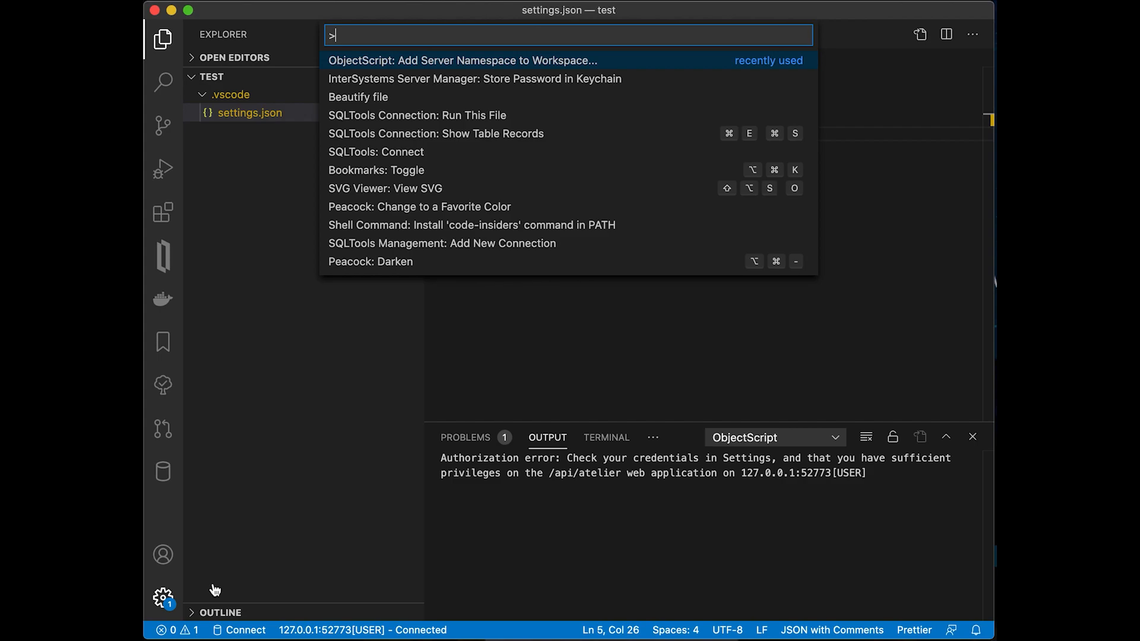
pyautogui.write('intersys')
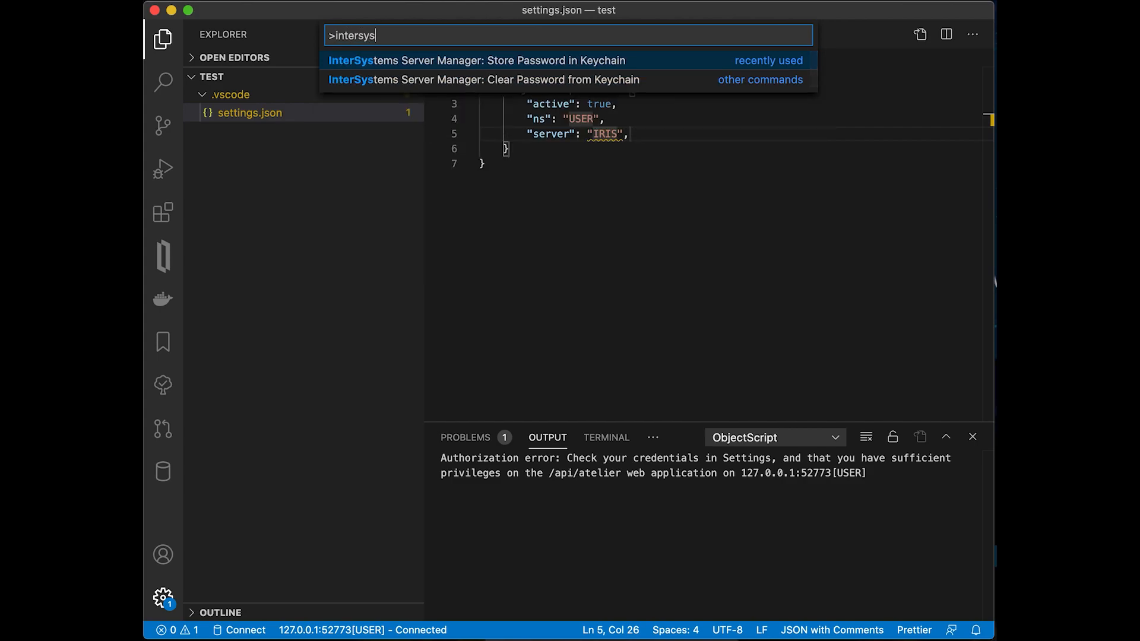
pyautogui.moveTo(456, 95)
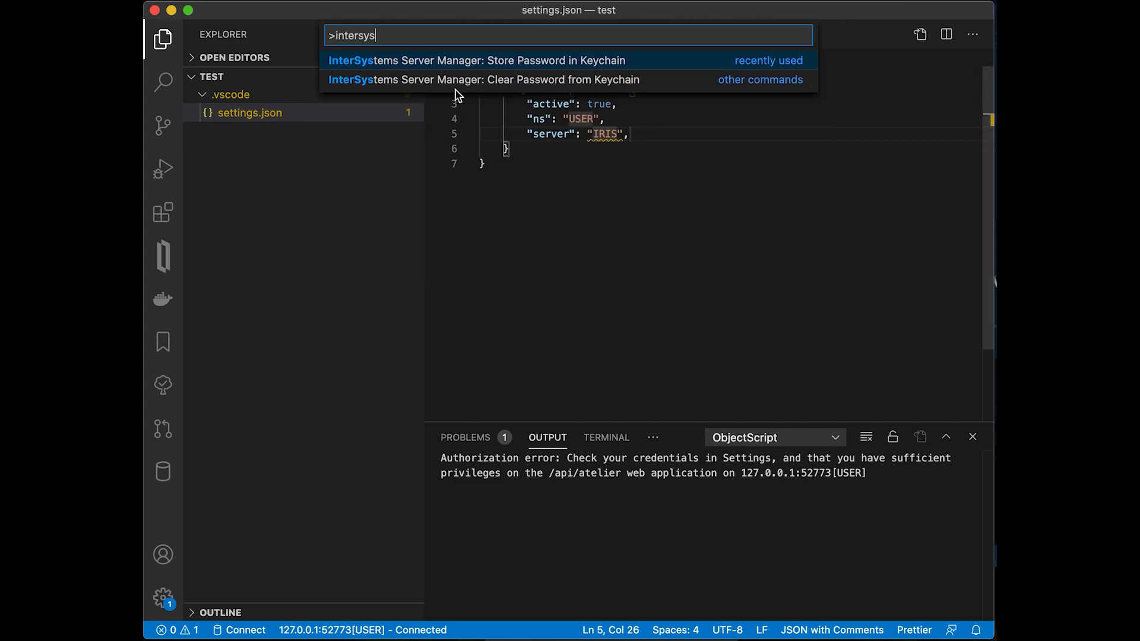
pyautogui.click(477, 60)
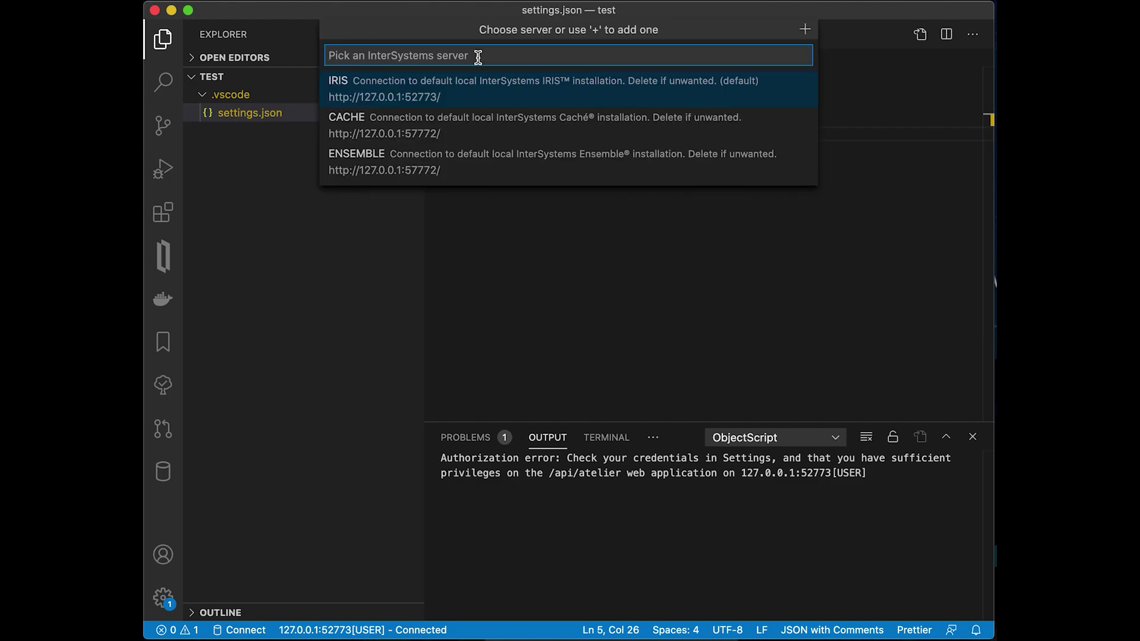
pyautogui.moveTo(465, 95)
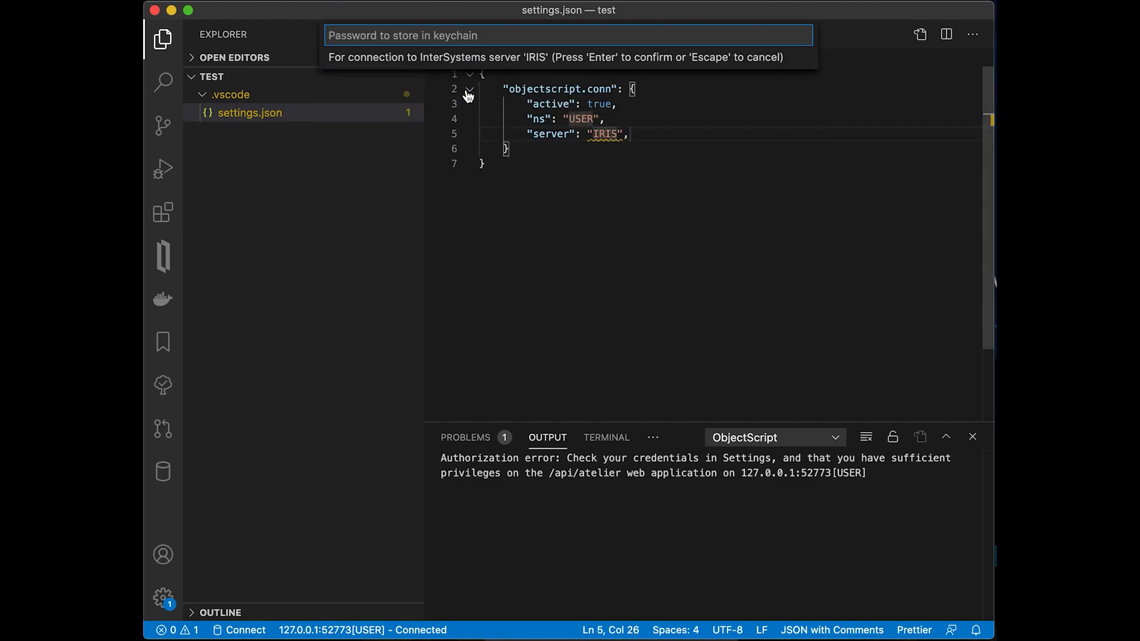
pyautogui.press('Enter')
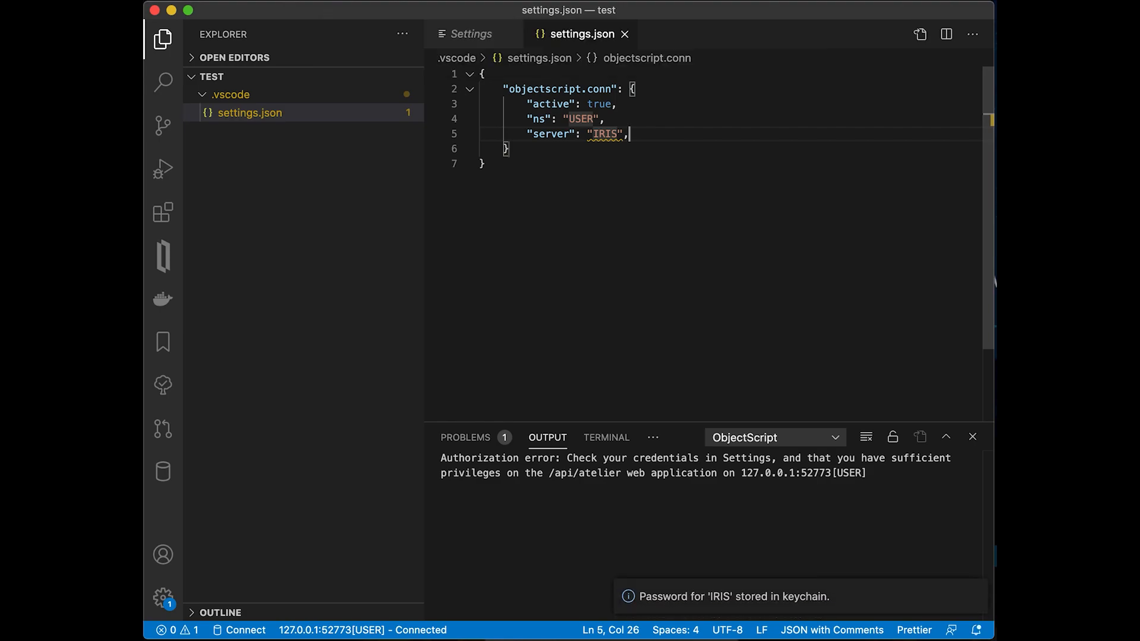
pyautogui.moveTo(479, 131)
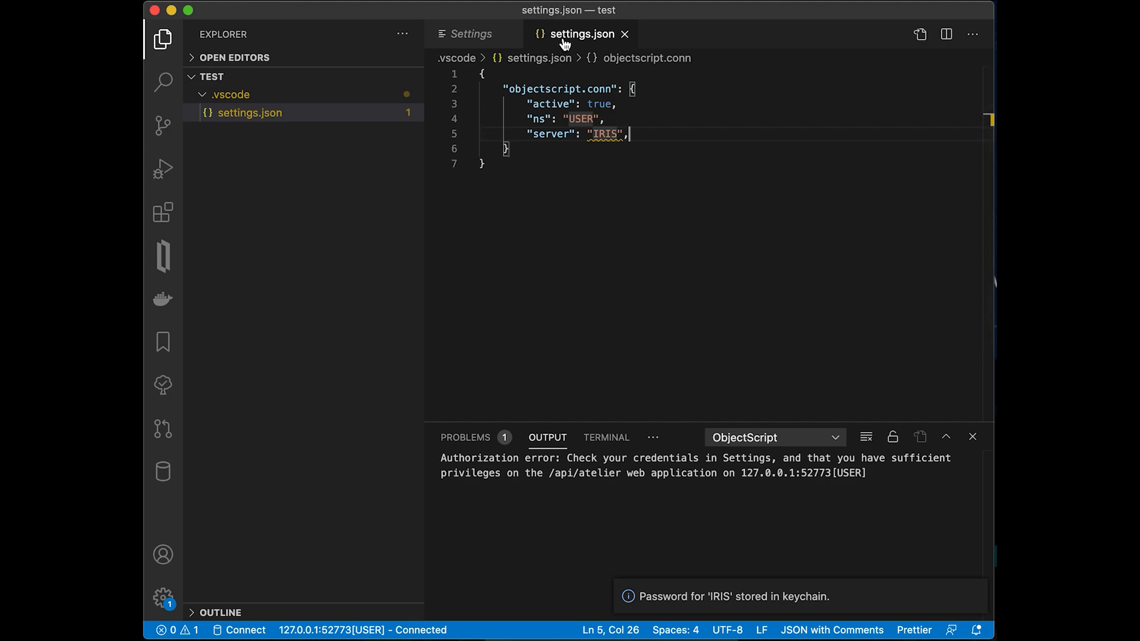
pyautogui.click(627, 33)
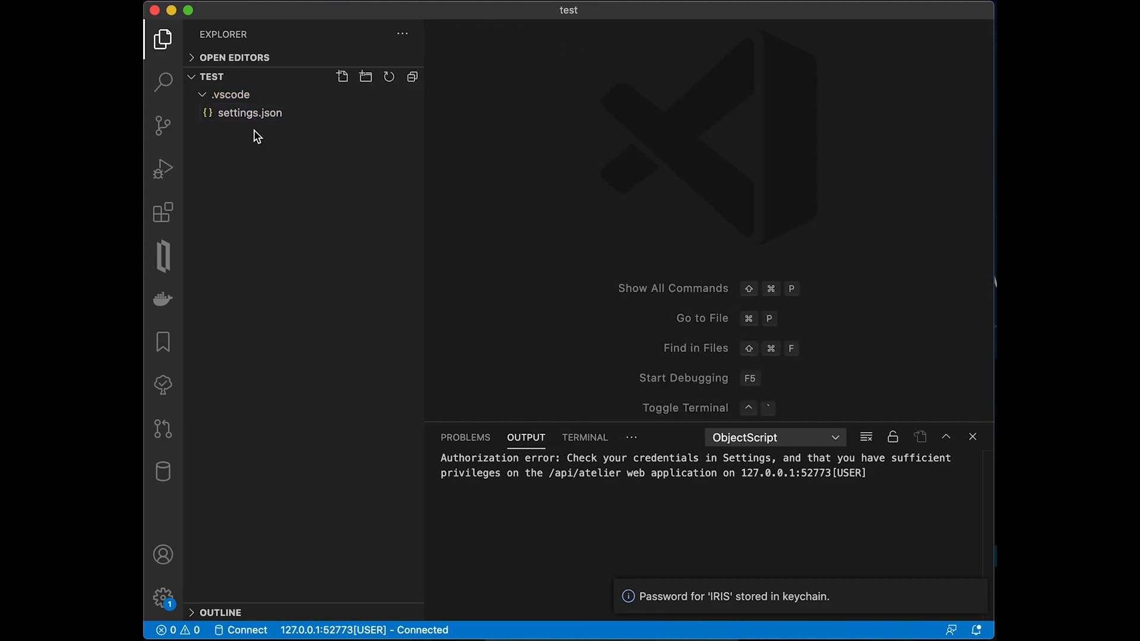
# - Export the FLASK package from the server's Classes in ObjectScript Explorer to the workspace
pyautogui.click(228, 95)
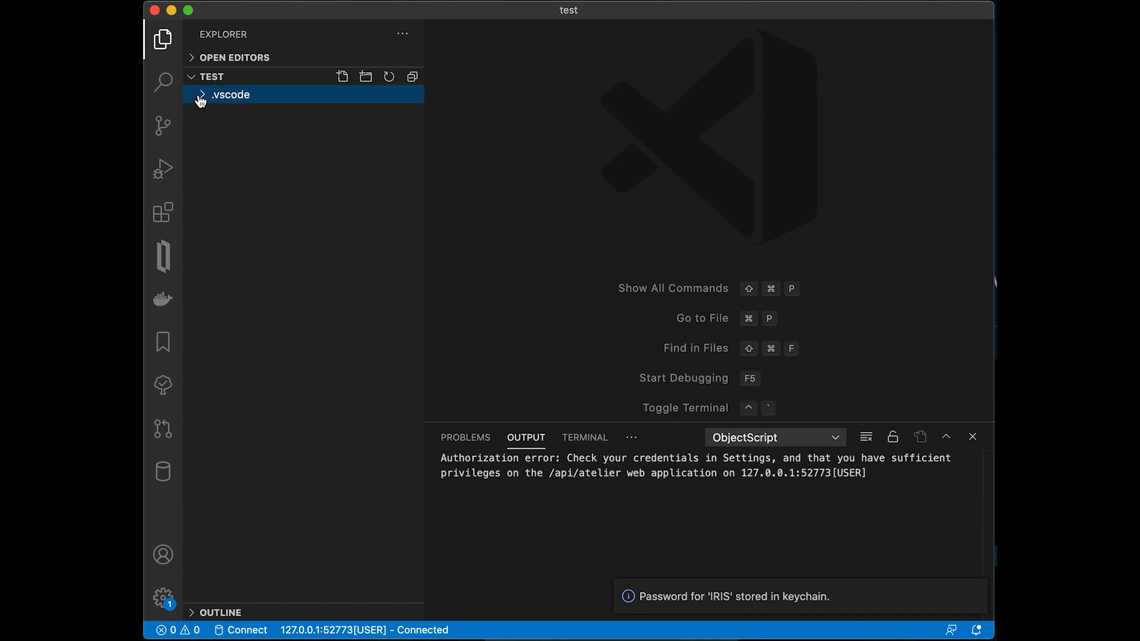
pyautogui.click(162, 256)
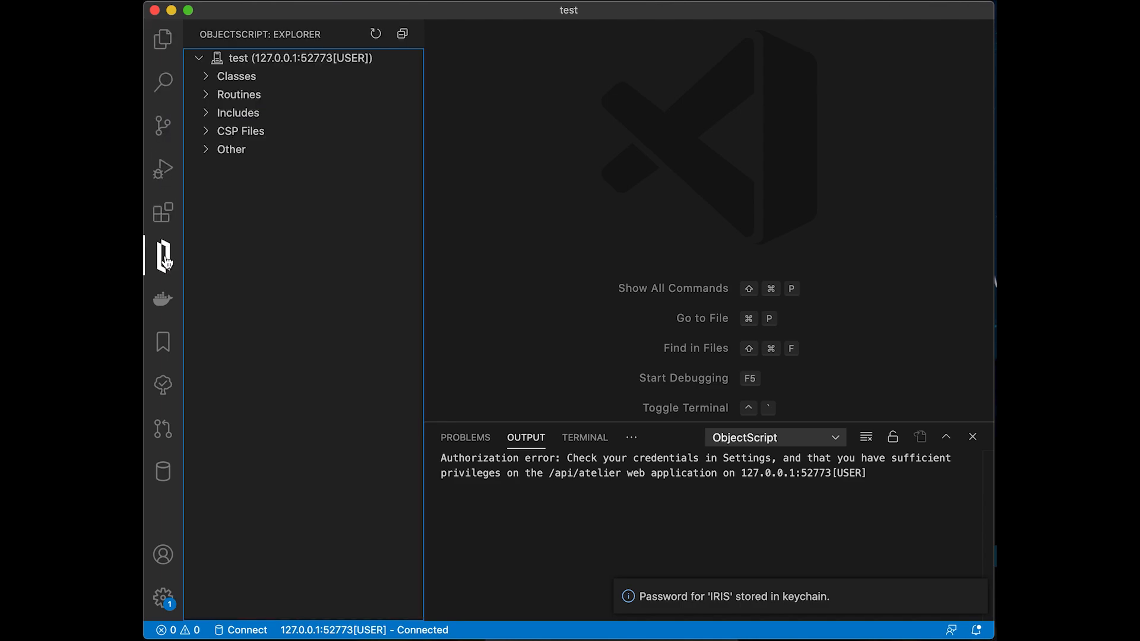
pyautogui.click(235, 76)
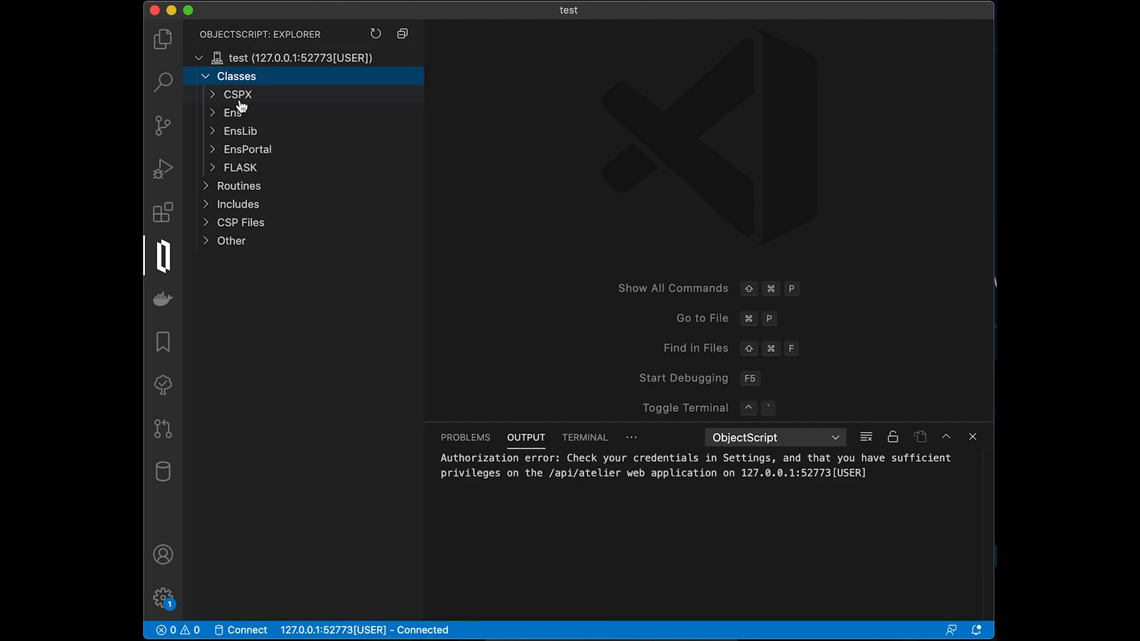
pyautogui.rightClick(237, 167)
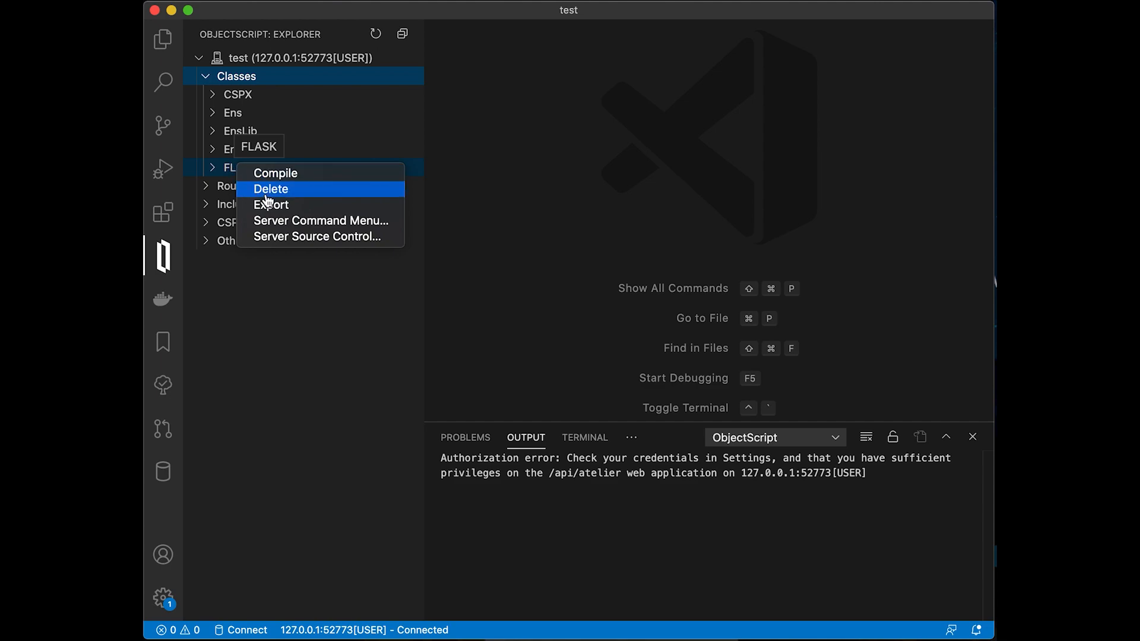
pyautogui.moveTo(270, 205)
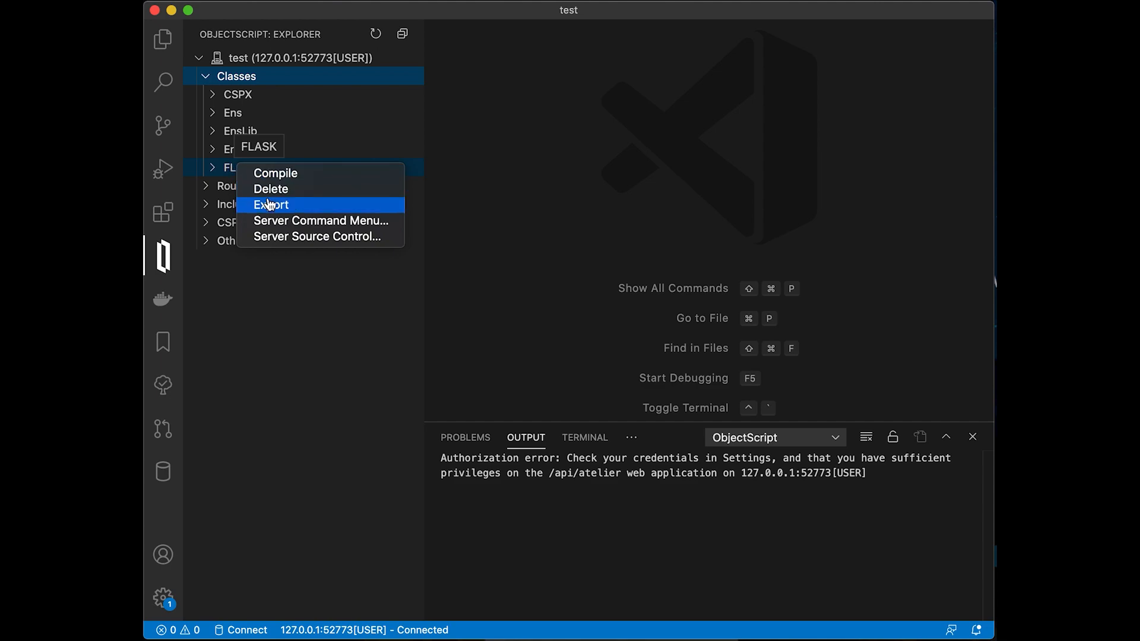
pyautogui.click(270, 204)
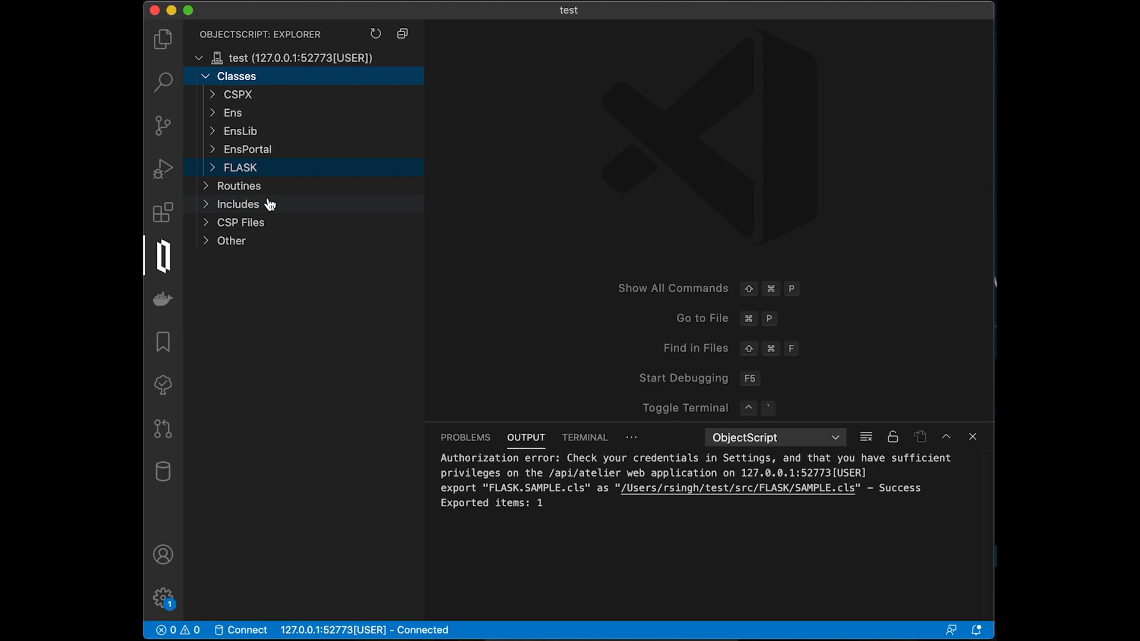
pyautogui.moveTo(161, 41)
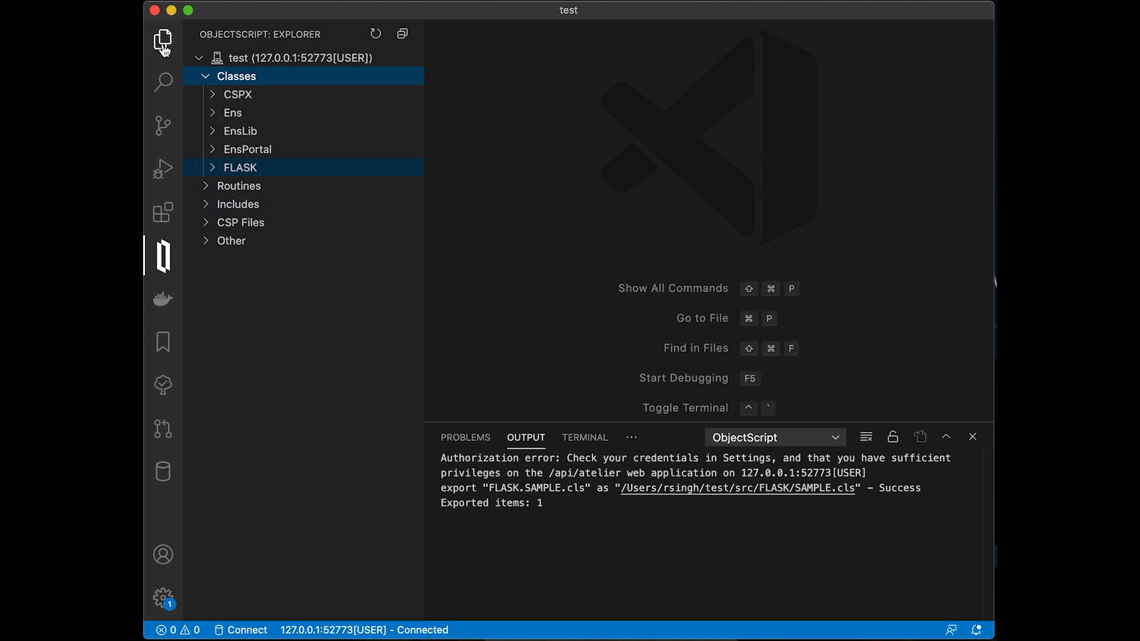
pyautogui.click(160, 40)
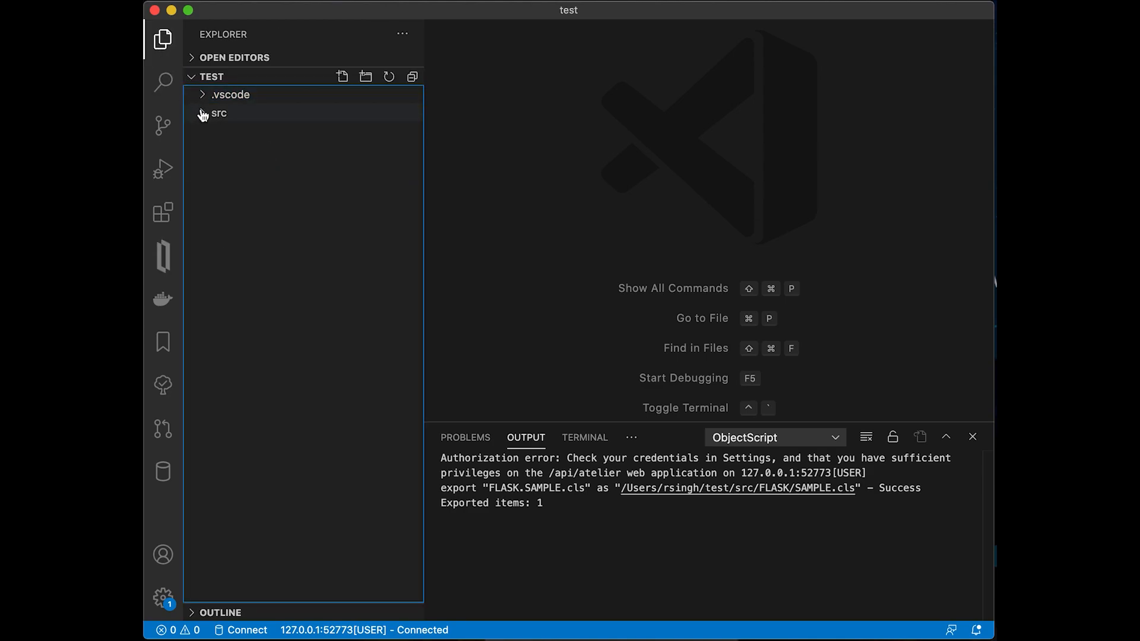
# - Add 'set bar = 2' to foo in src/FLASK/SAMPLE.cls and overwrite the server copy
pyautogui.click(219, 113)
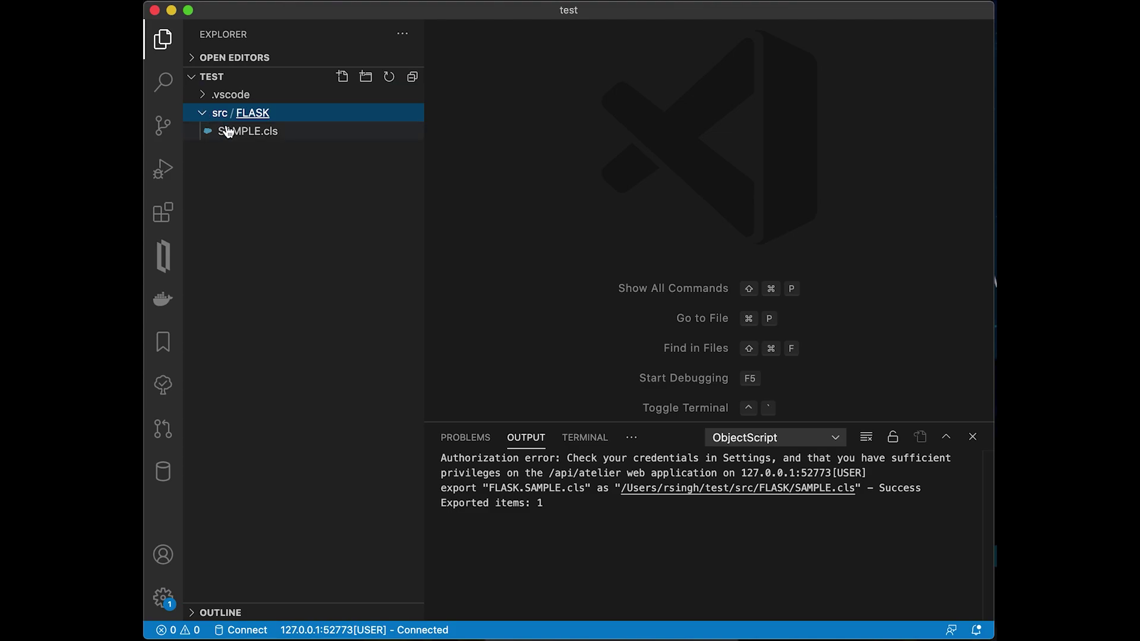
pyautogui.doubleClick(244, 130)
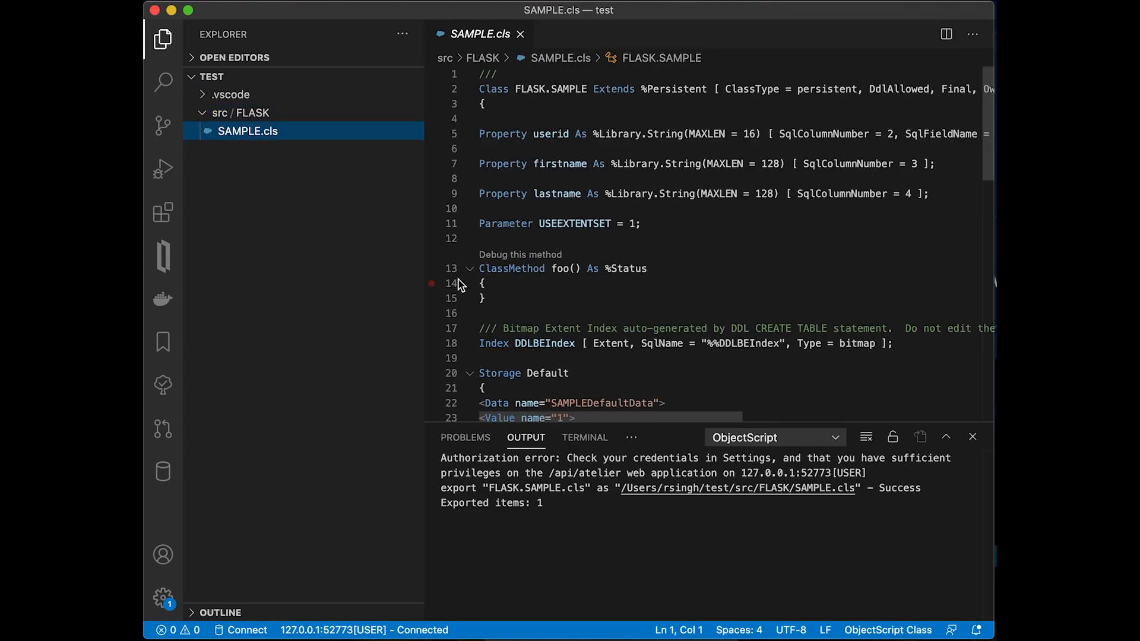
pyautogui.click(494, 298)
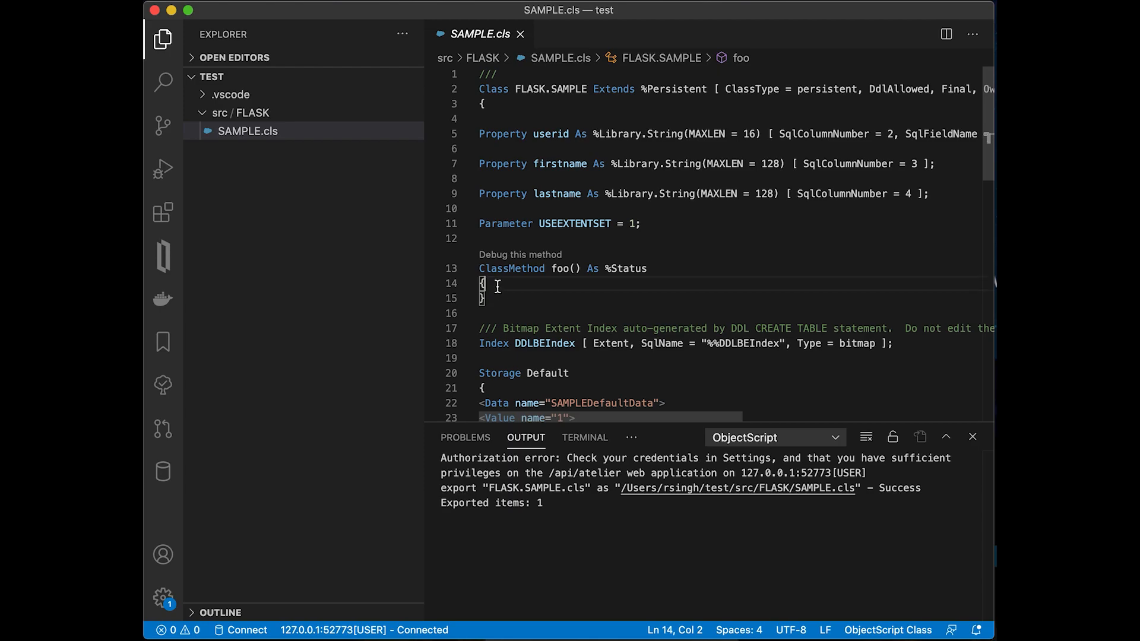
pyautogui.write('set')
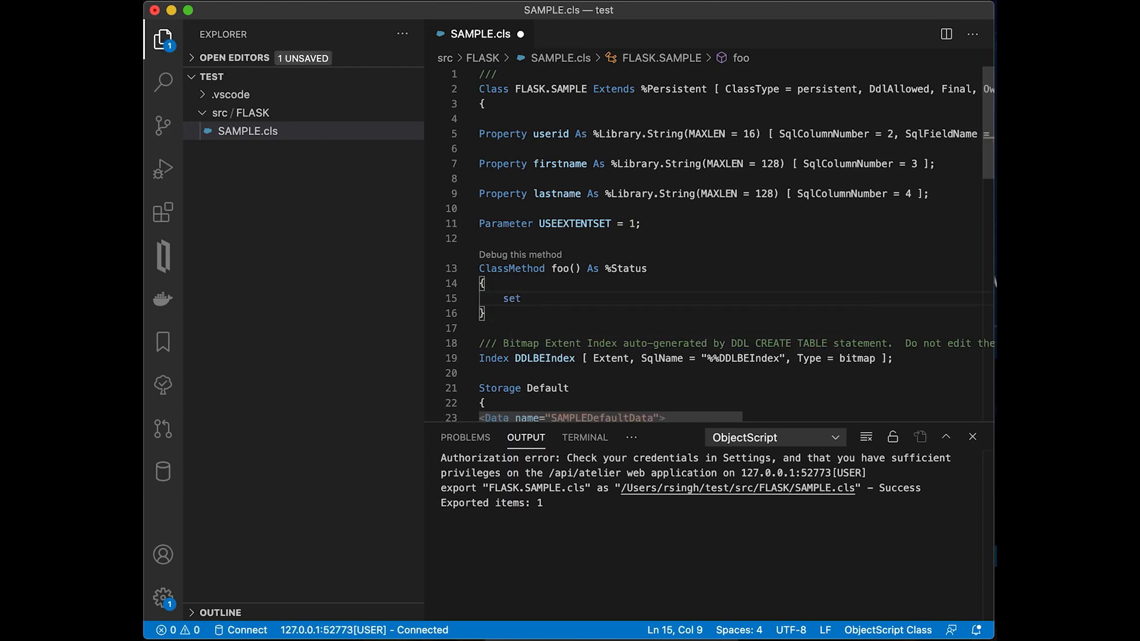
pyautogui.write('bar = 2')
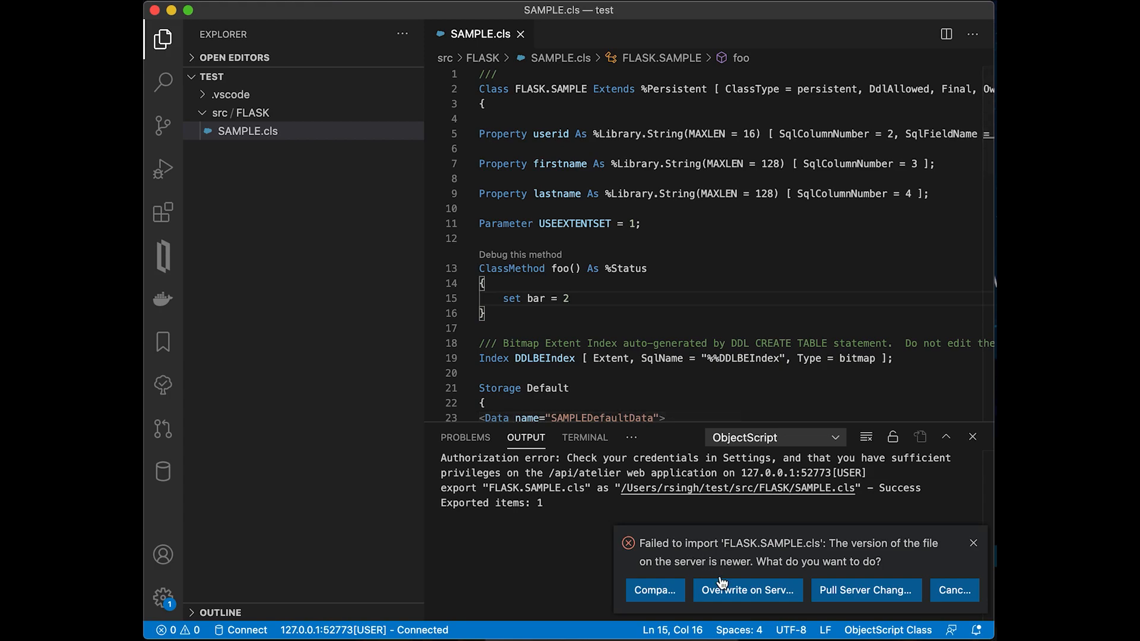
pyautogui.click(748, 591)
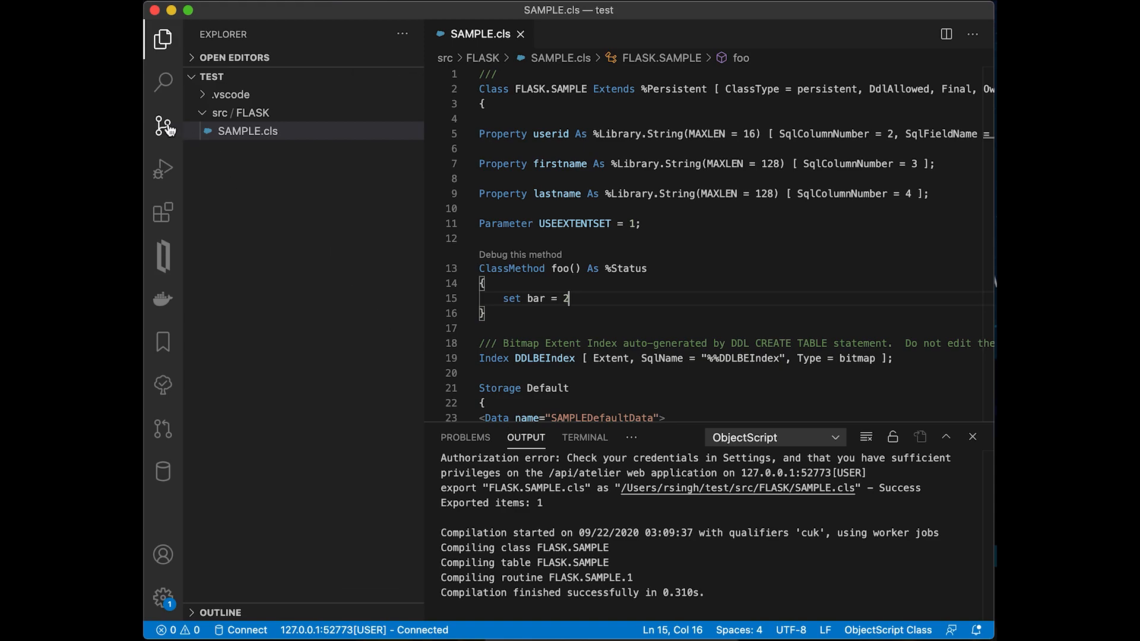
pyautogui.click(162, 126)
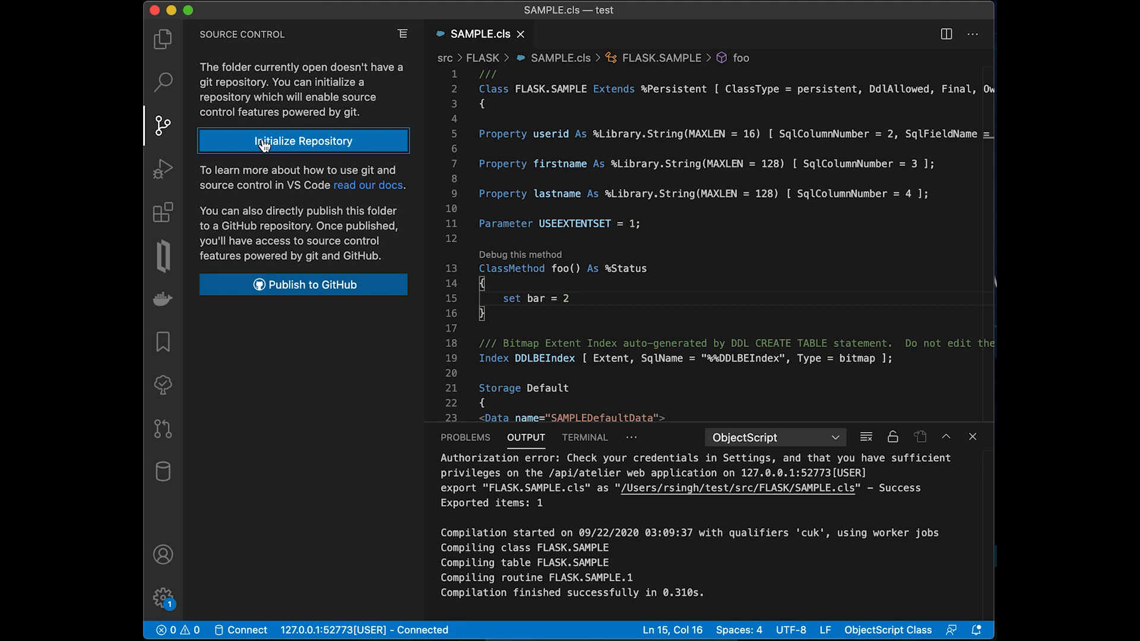
# - Initialize a git repository for the workspace from Source Control
pyautogui.click(302, 142)
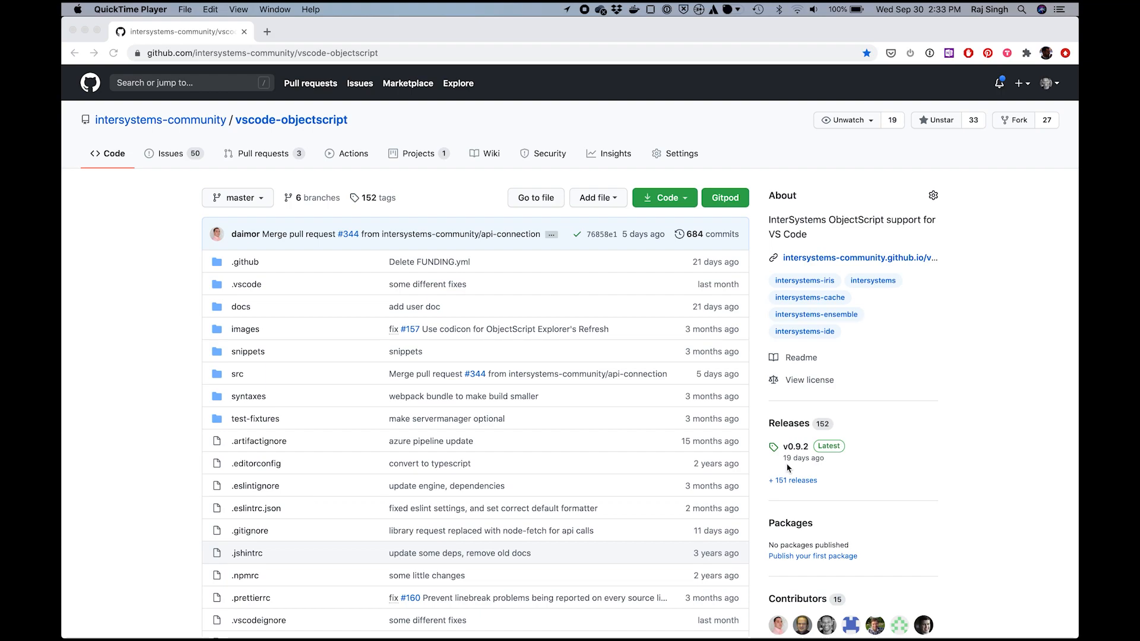
pyautogui.moveTo(786, 463)
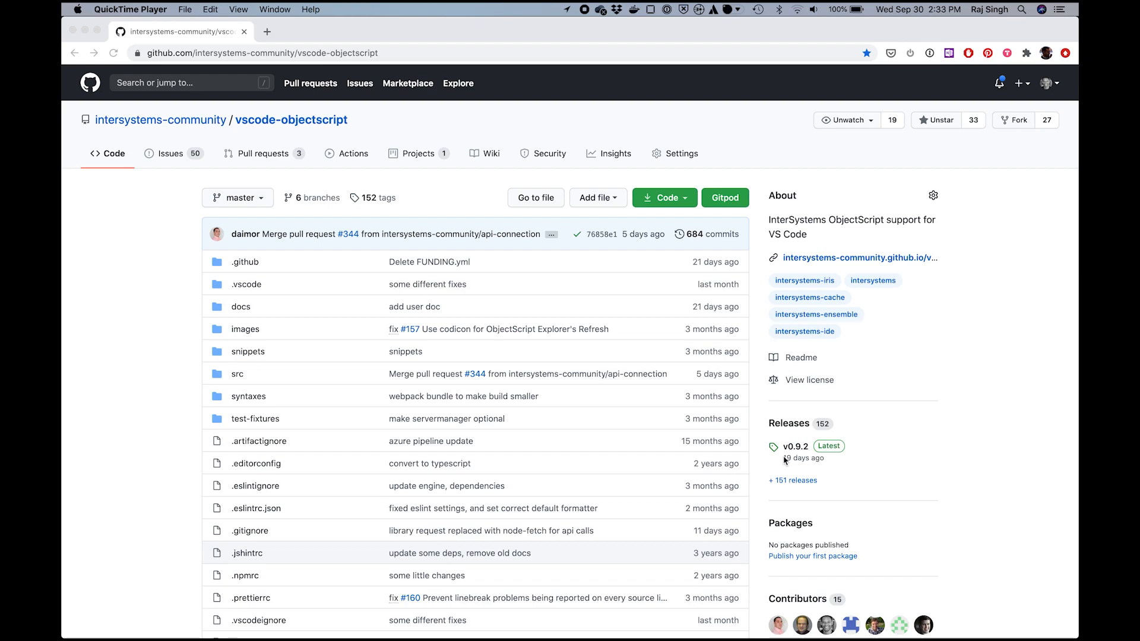
pyautogui.moveTo(788, 462)
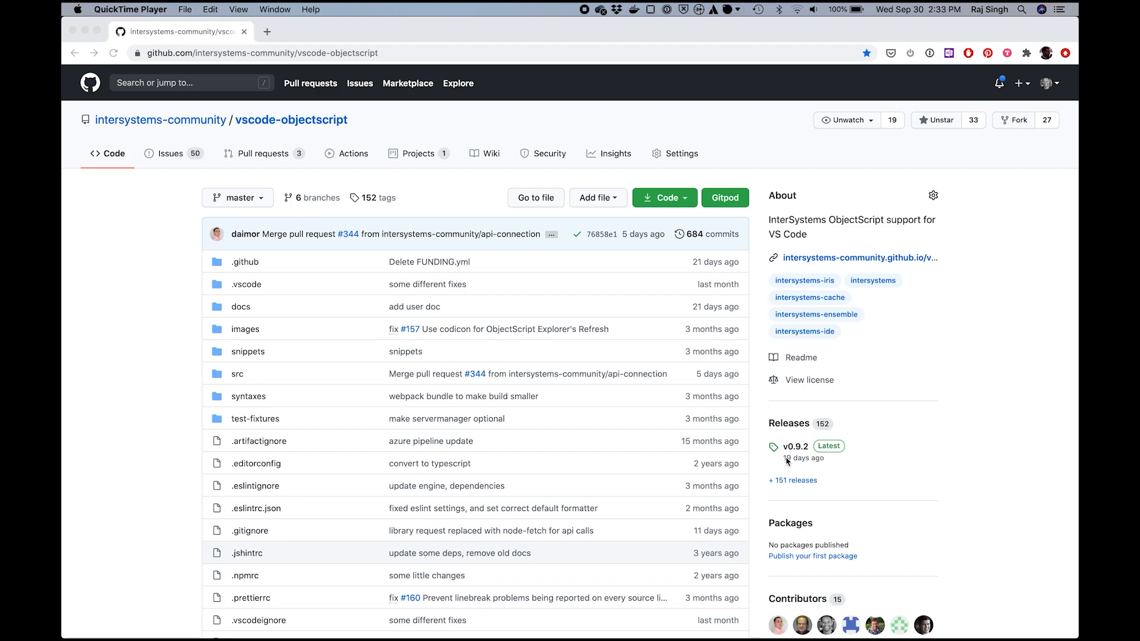
pyautogui.scroll(-3)
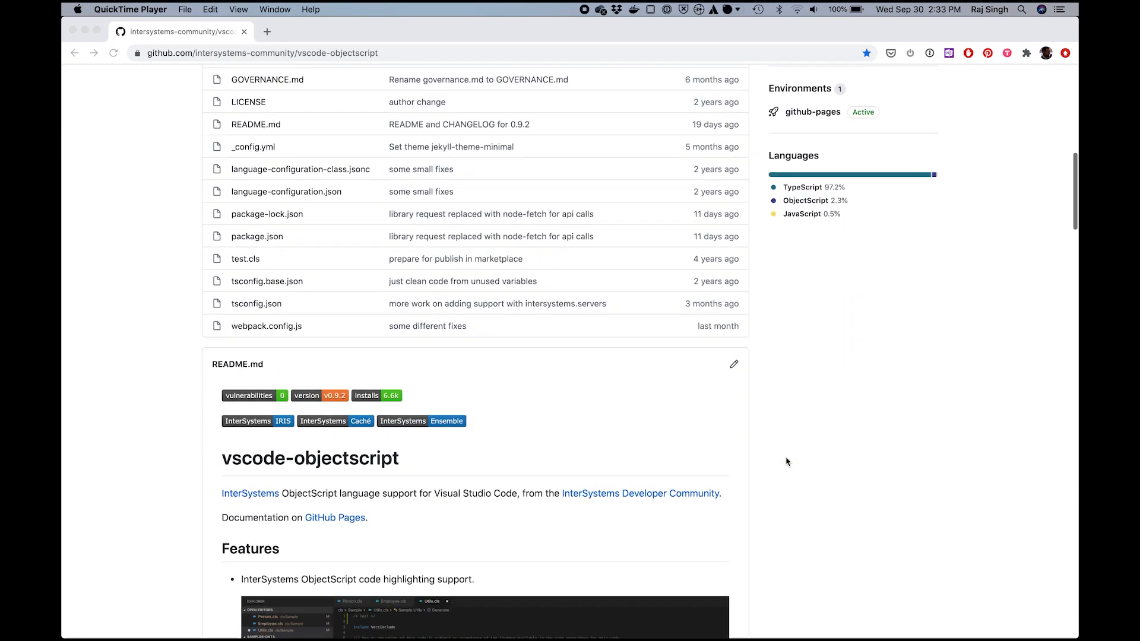
pyautogui.scroll(-3)
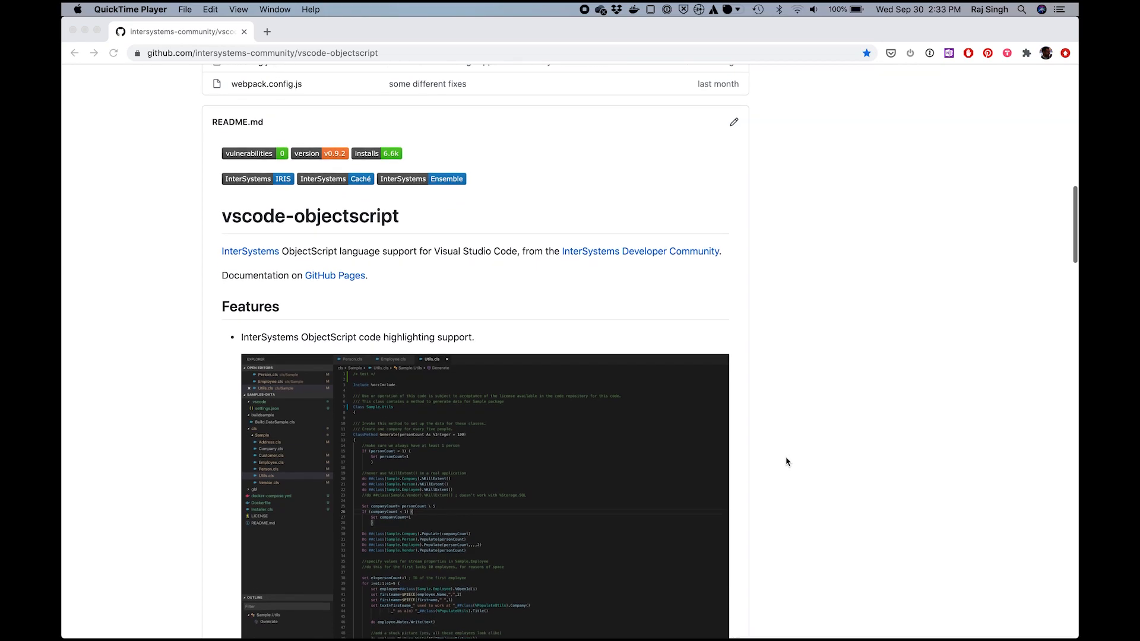
pyautogui.scroll(-3)
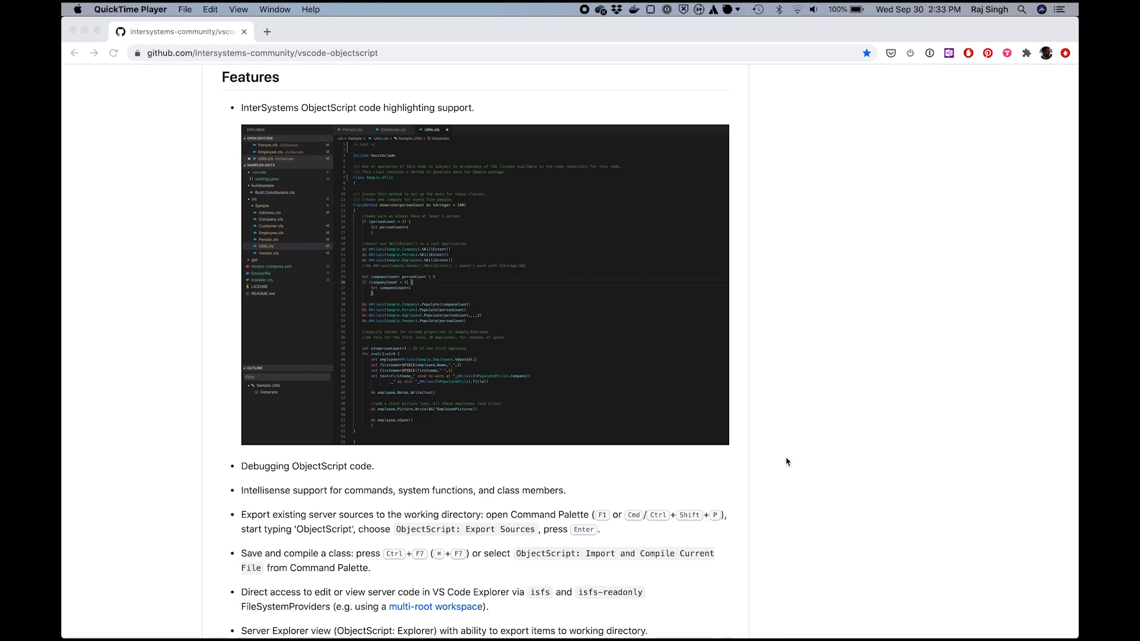
pyautogui.moveTo(820, 385)
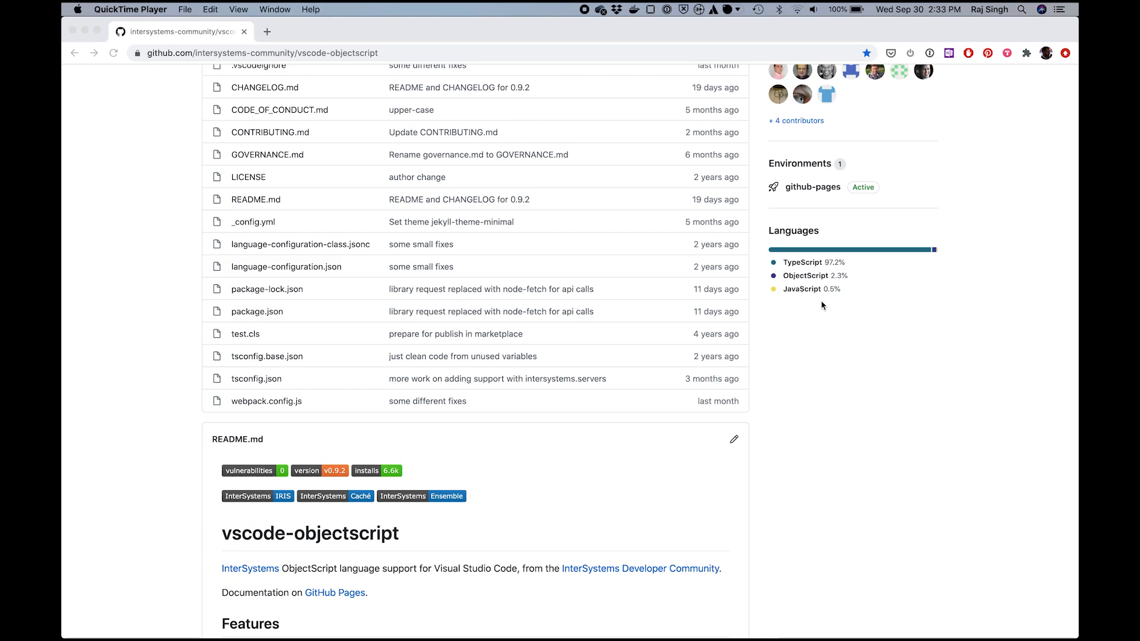
pyautogui.scroll(3)
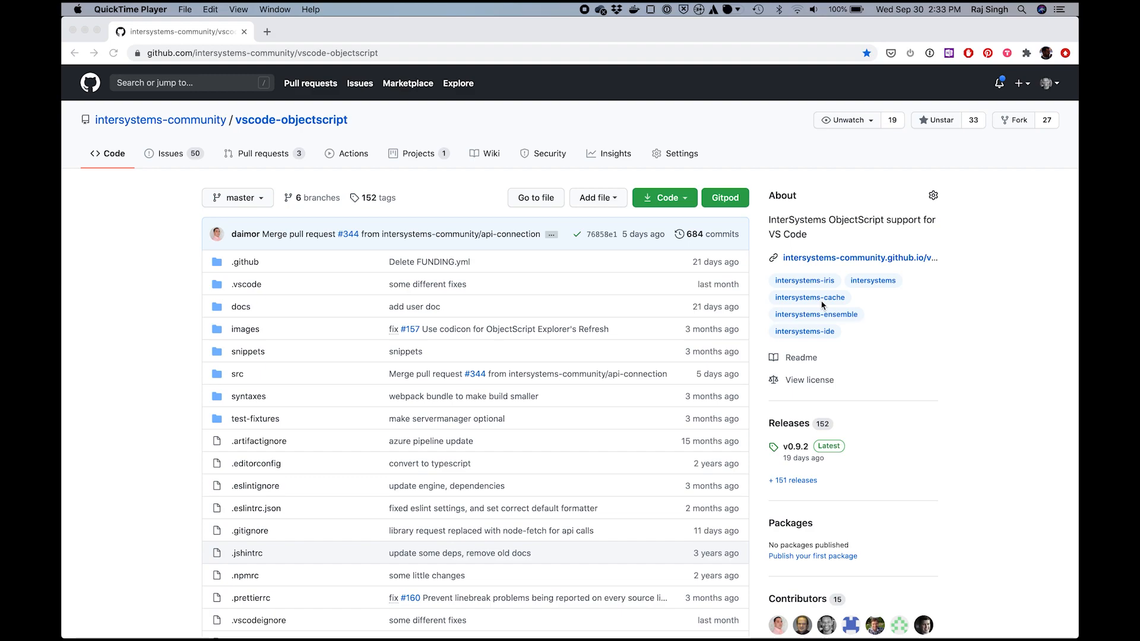
pyautogui.moveTo(187, 164)
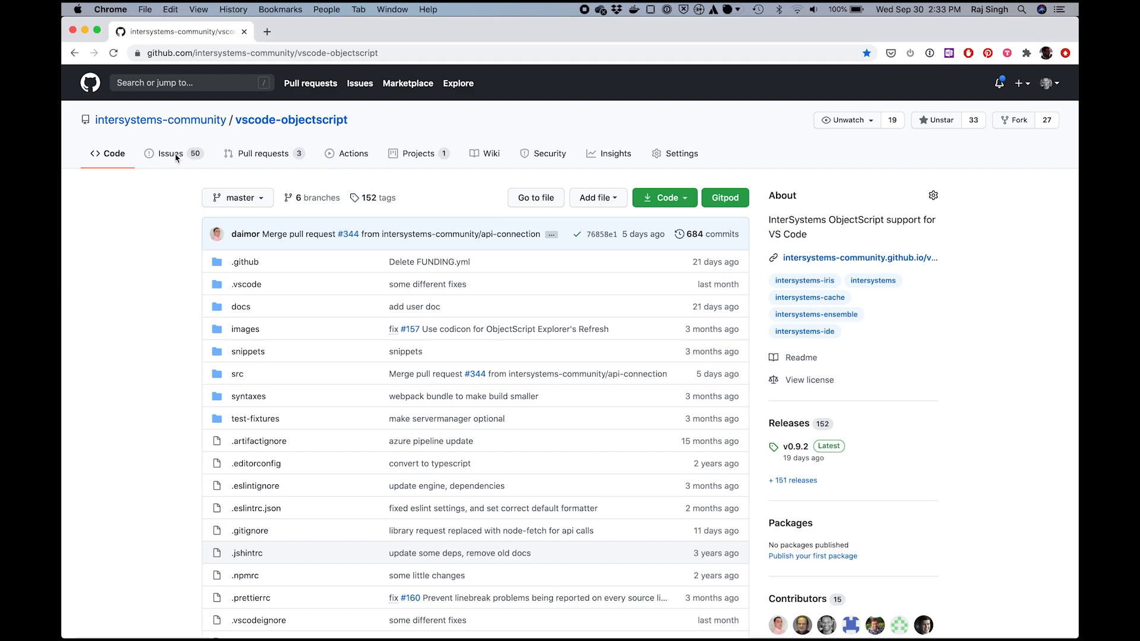
pyautogui.click(171, 154)
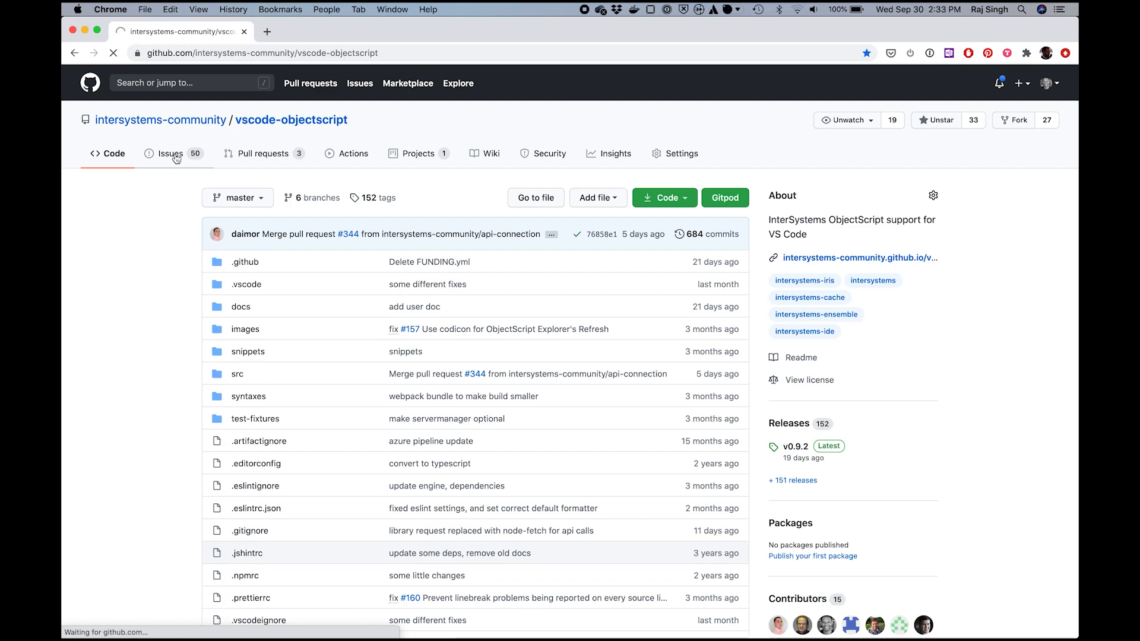
# - Show the vscode-objectscript issues list with 50 open and 179 closed issues
pyautogui.click(170, 154)
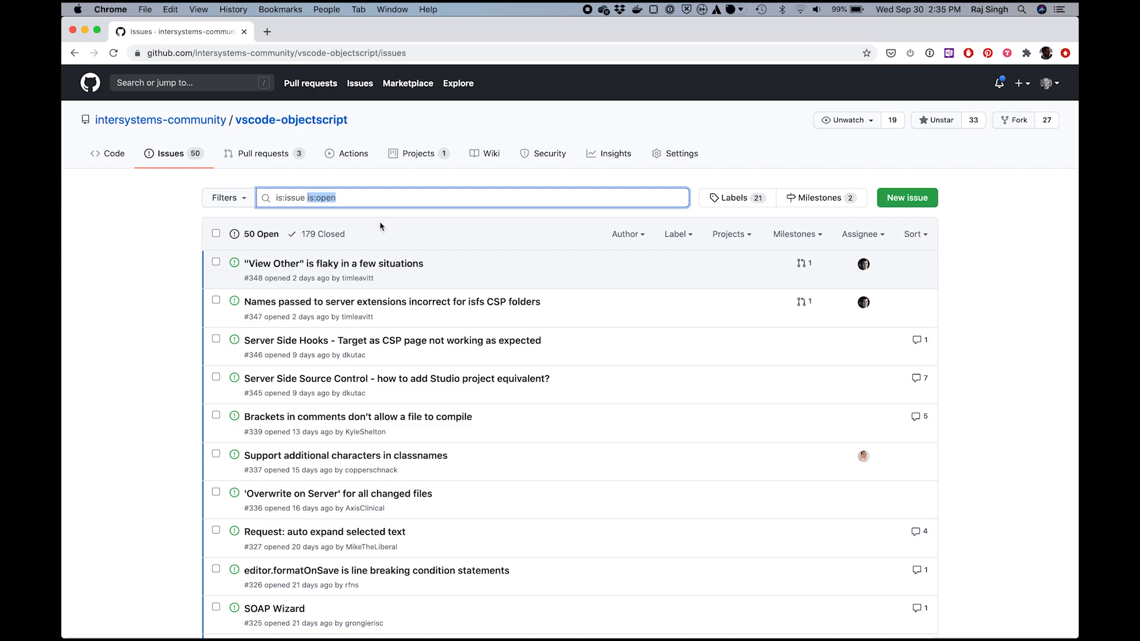
# - Filter issues by 'export' (7 open, 33 closed) and start a new issue
pyautogui.write('export')
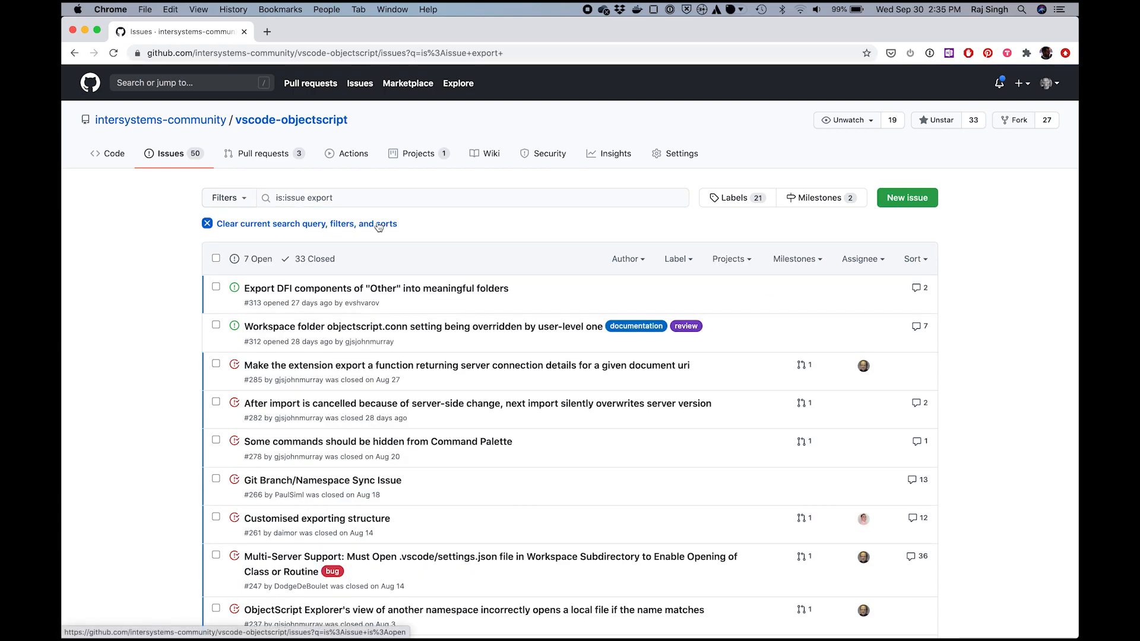
pyautogui.moveTo(363, 395)
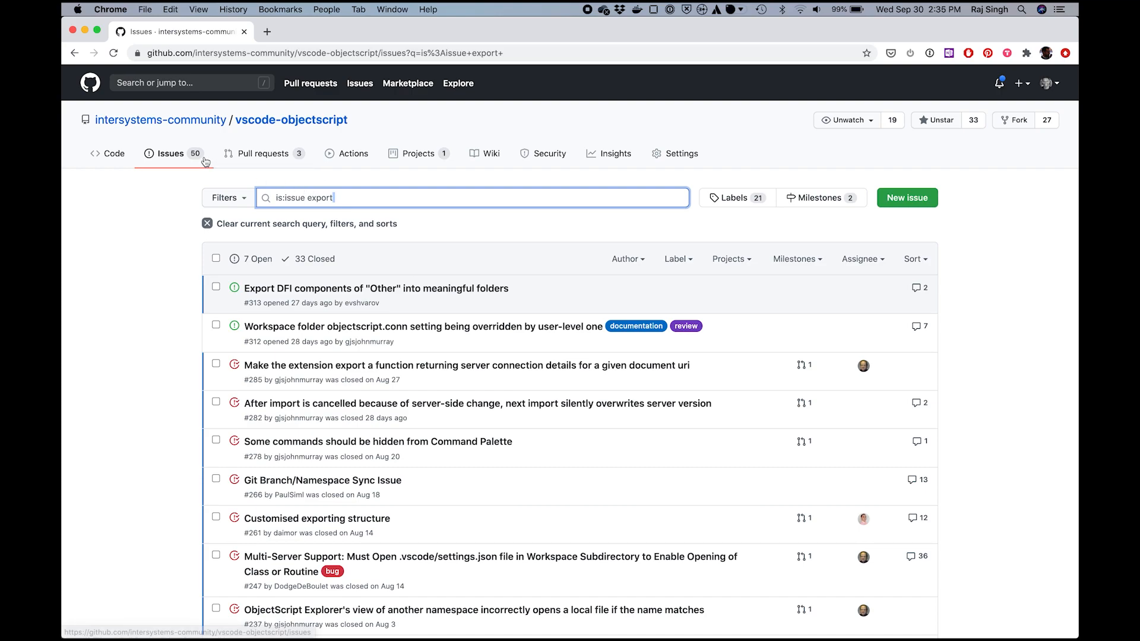
pyautogui.moveTo(185, 186)
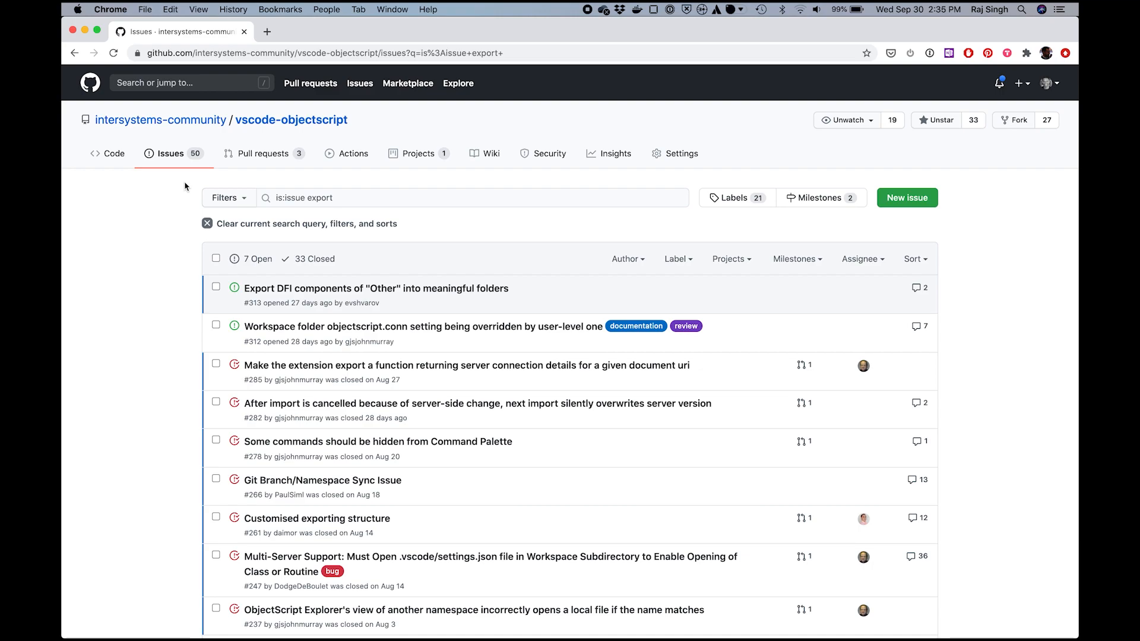
pyautogui.moveTo(664, 259)
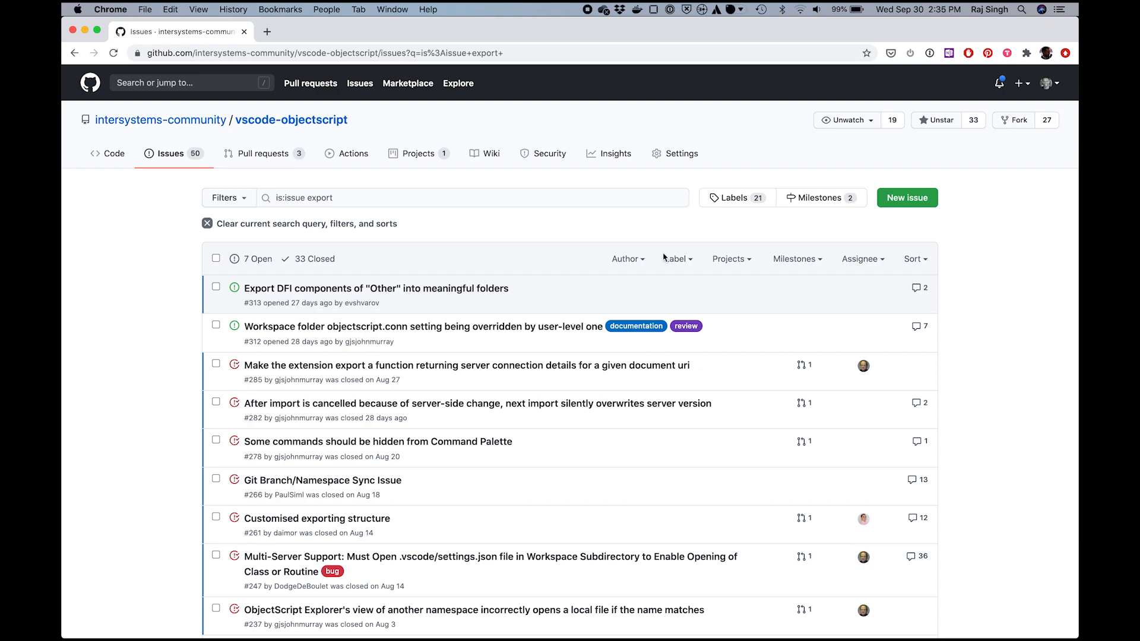
pyautogui.moveTo(792, 242)
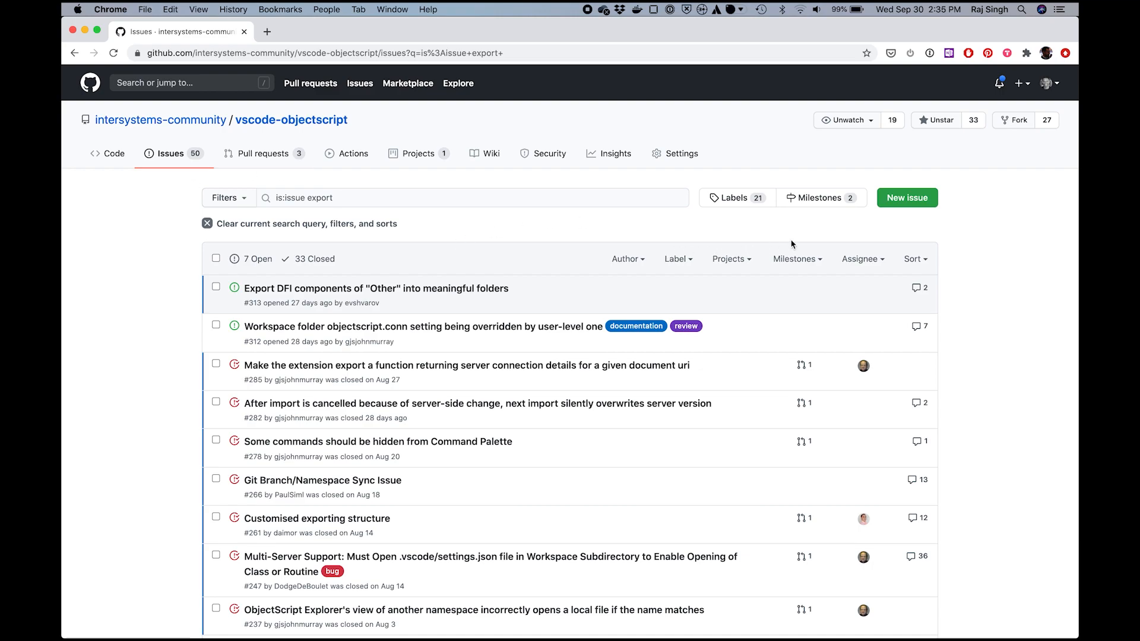
pyautogui.click(907, 198)
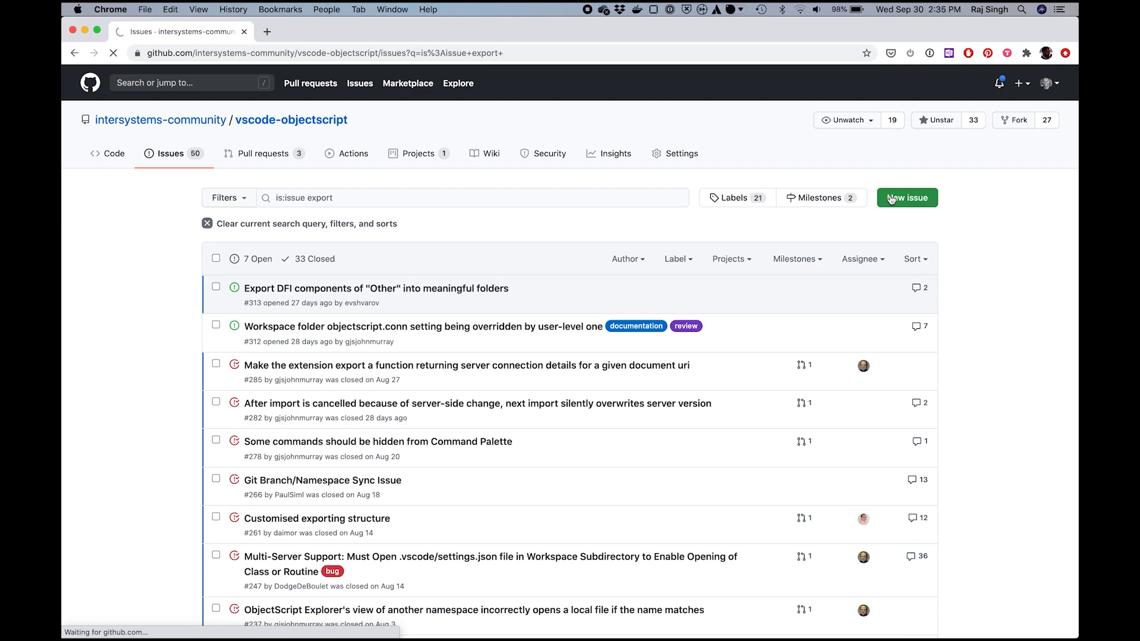
# - Title the issue 'Export doesn't work under some conditions' and note class files can't export
pyautogui.click(907, 197)
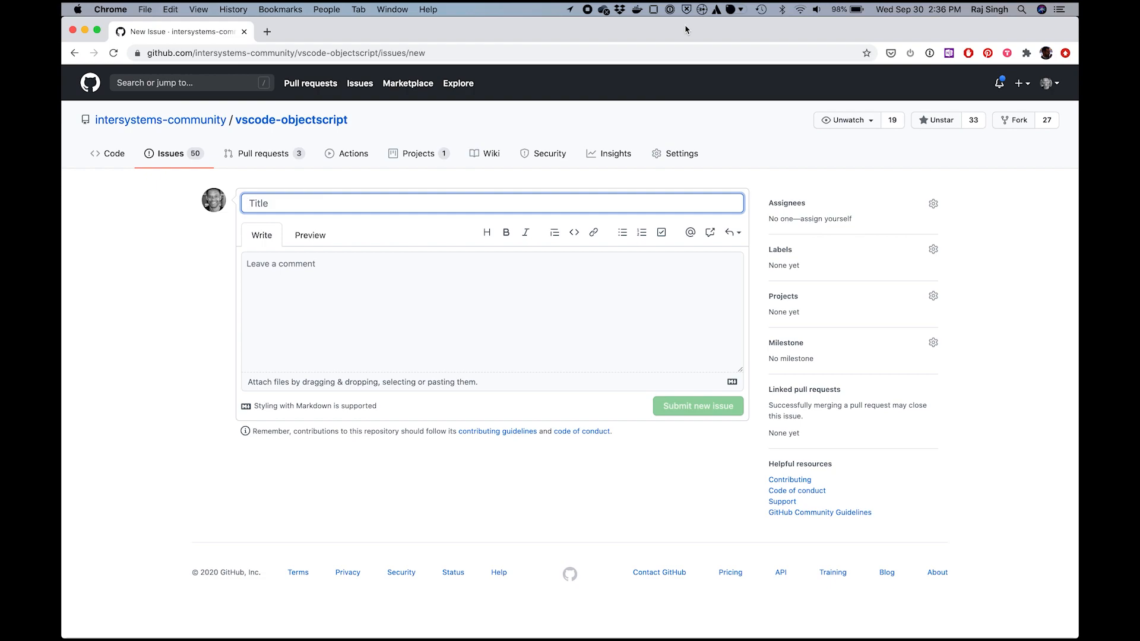
pyautogui.write("Export doesn't work und")
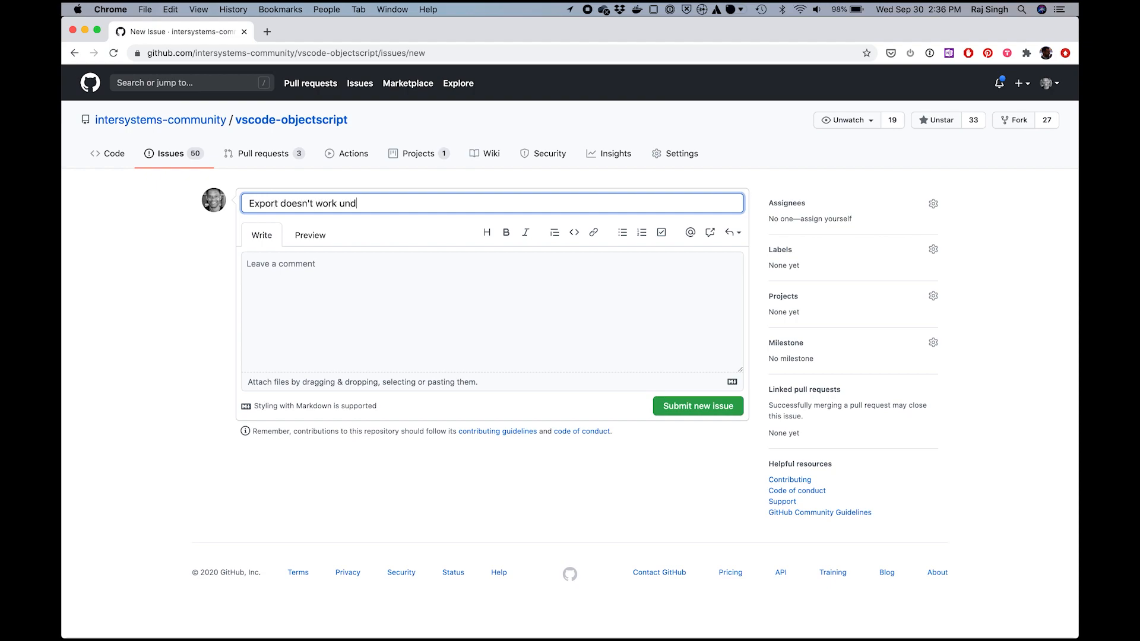
pyautogui.write('er some cond')
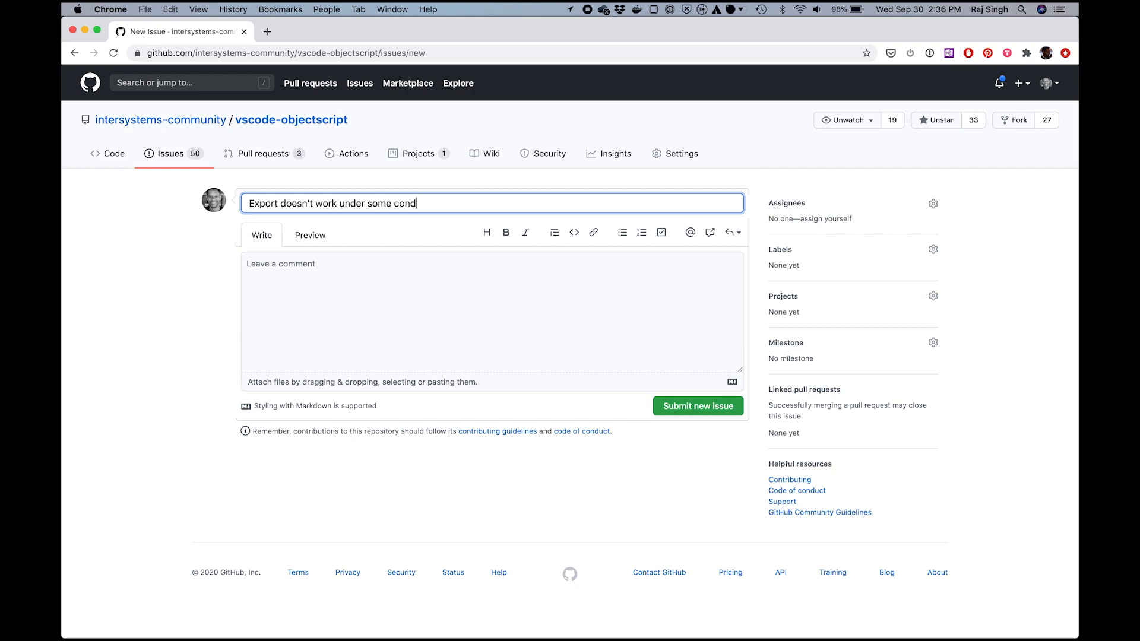
pyautogui.write('itions')
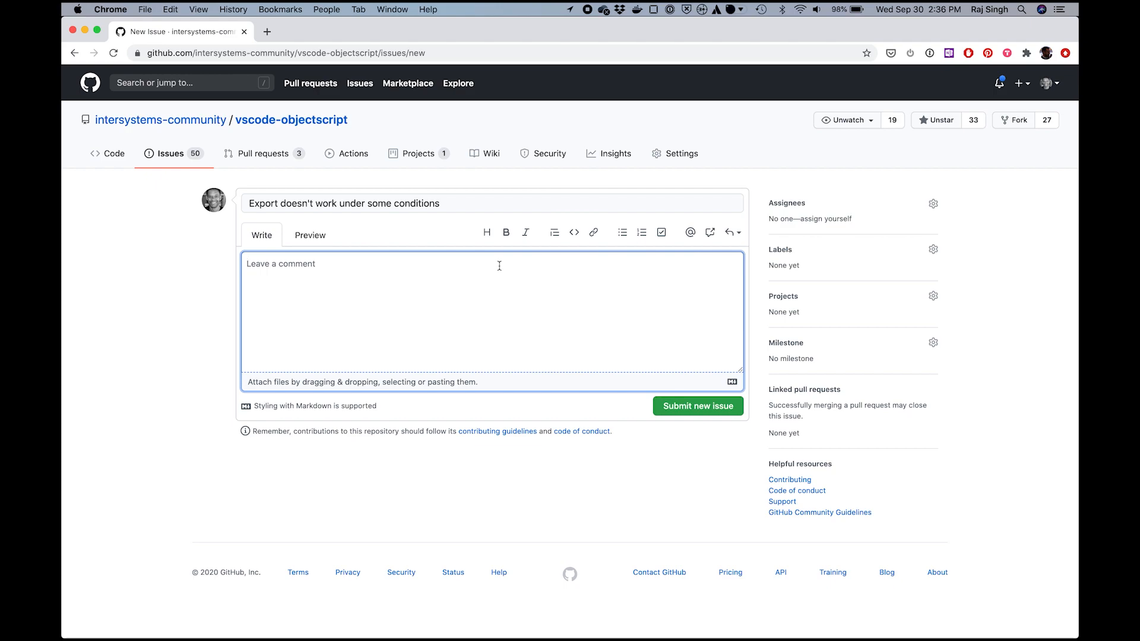
pyautogui.write('When I do X, I')
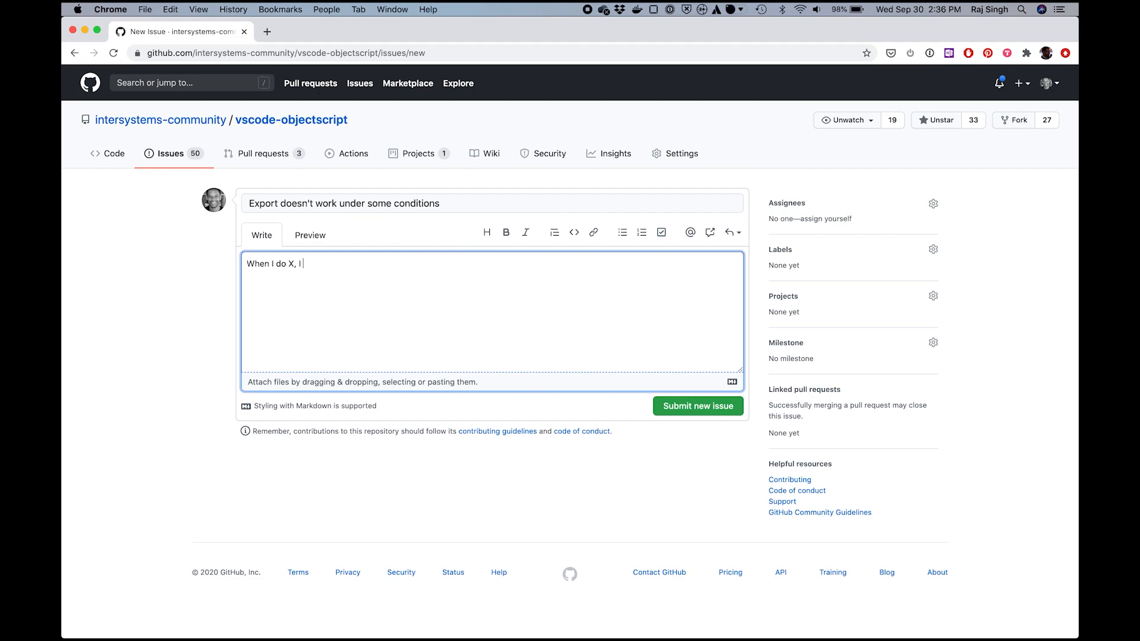
pyautogui.write("can't export")
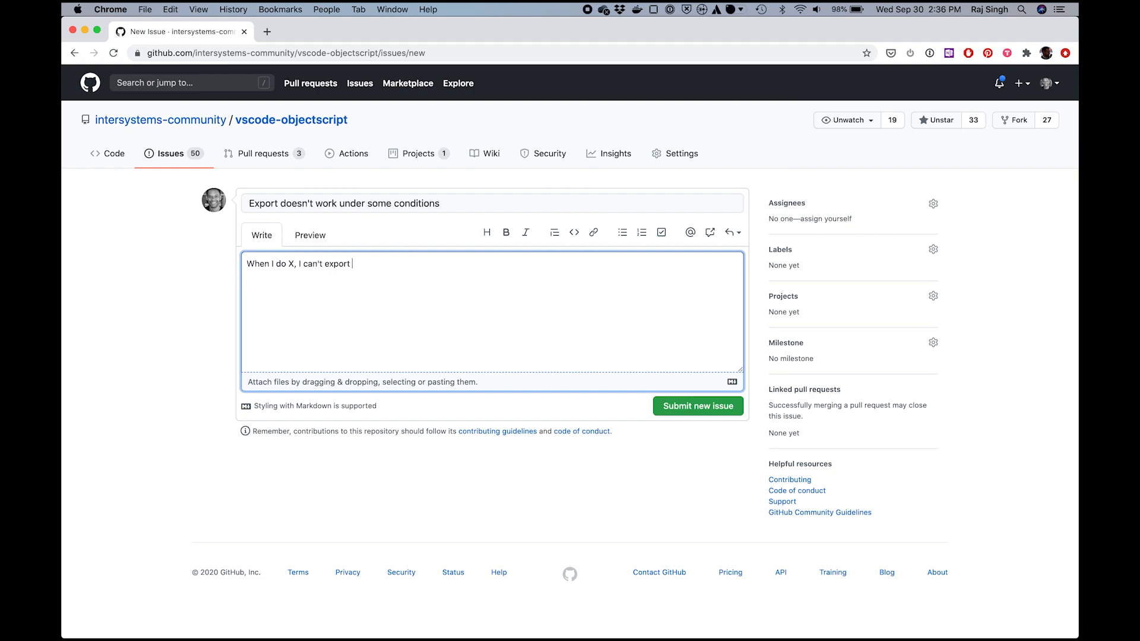
pyautogui.write('class files')
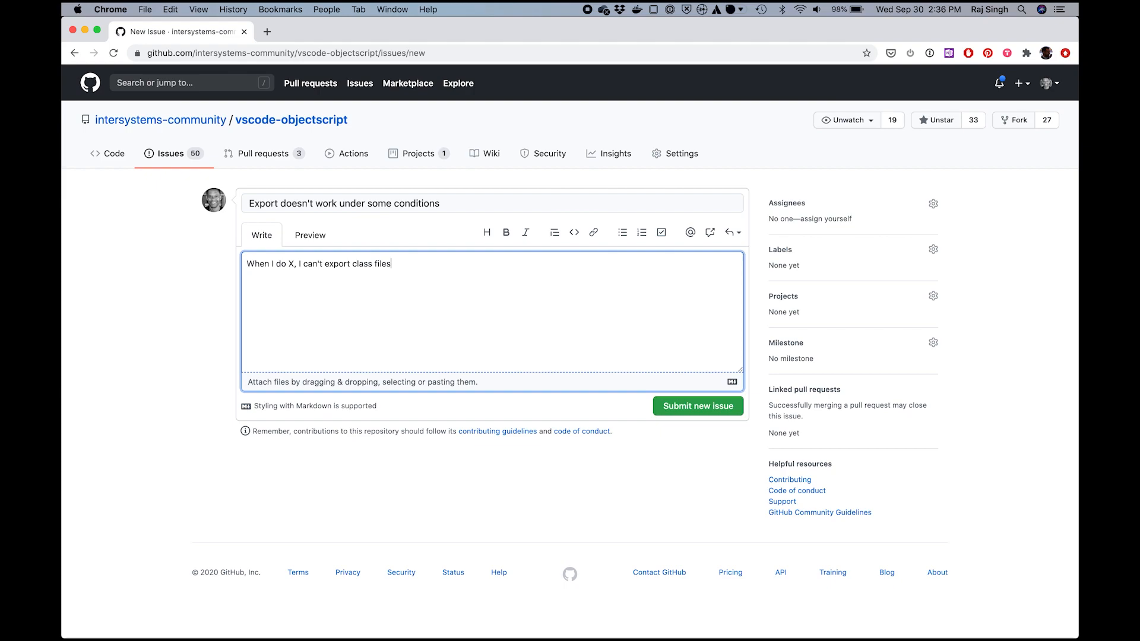
pyautogui.write('.')
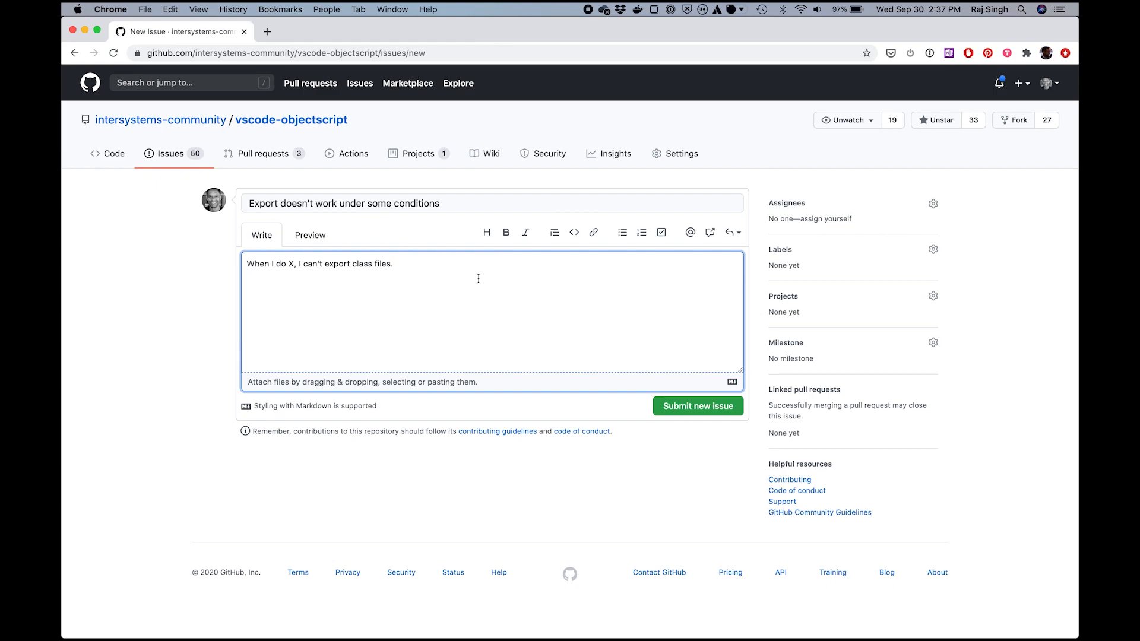
pyautogui.moveTo(613, 371)
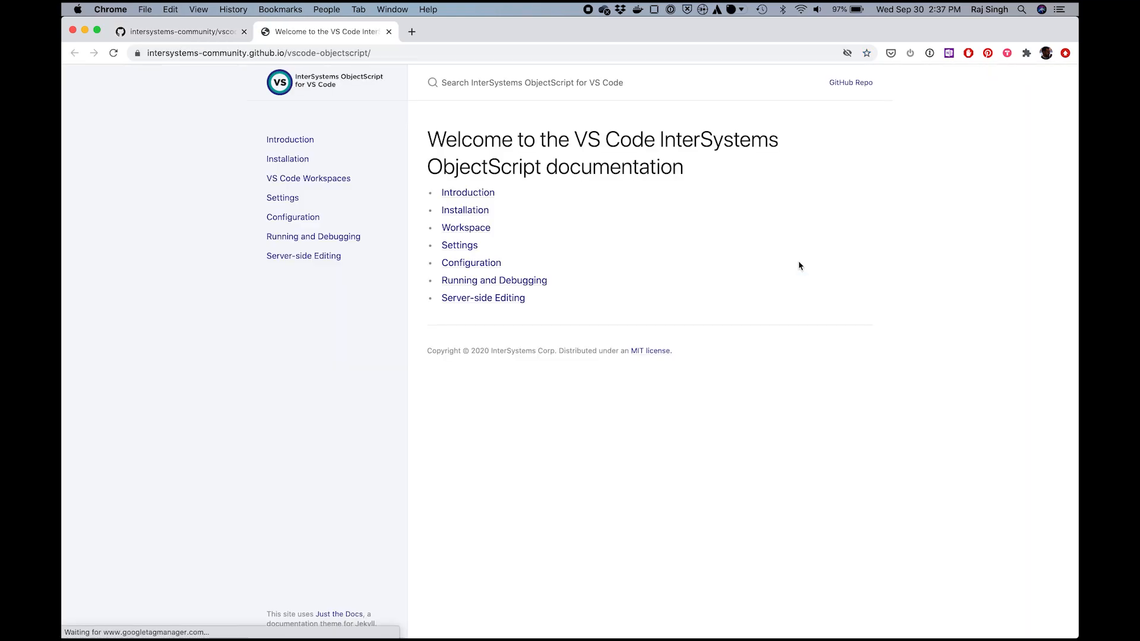
pyautogui.moveTo(601, 188)
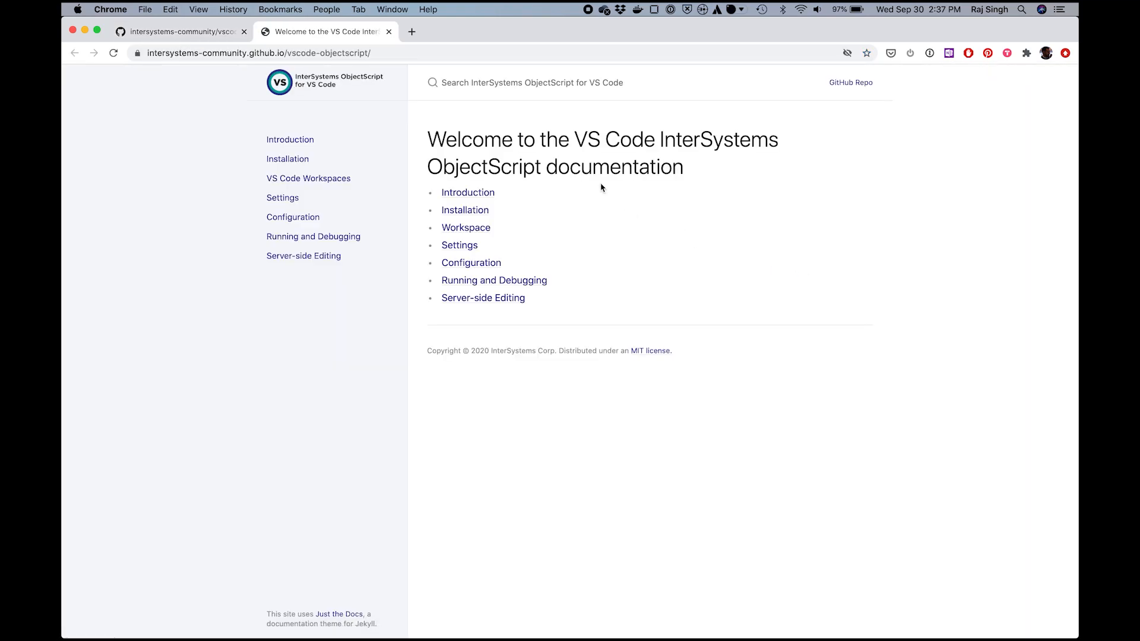
pyautogui.moveTo(468, 148)
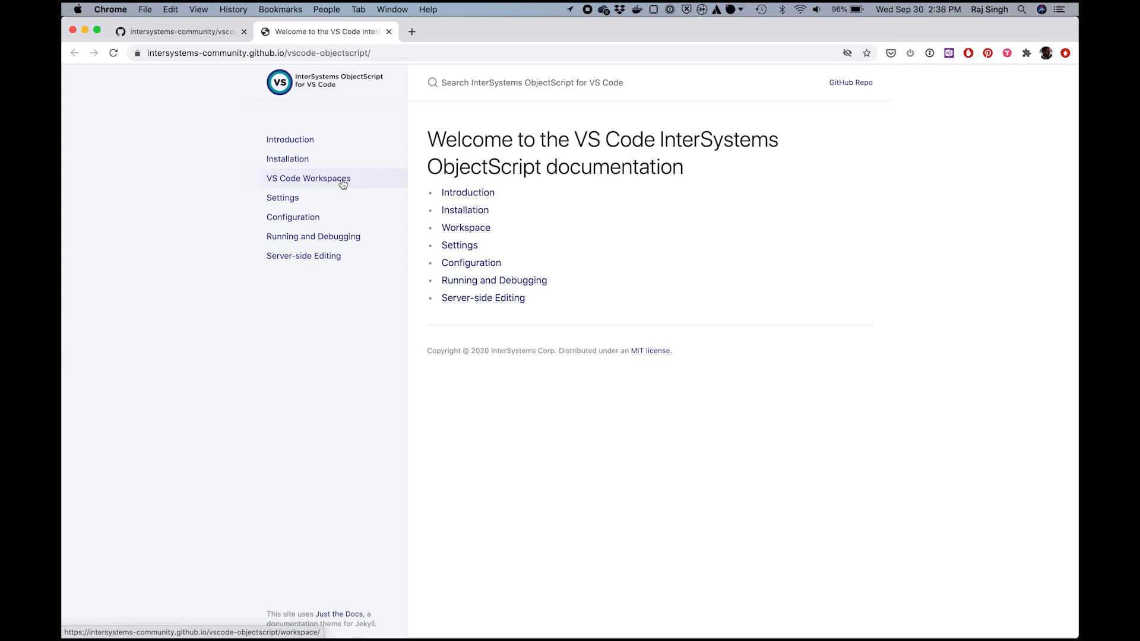
pyautogui.moveTo(388, 32)
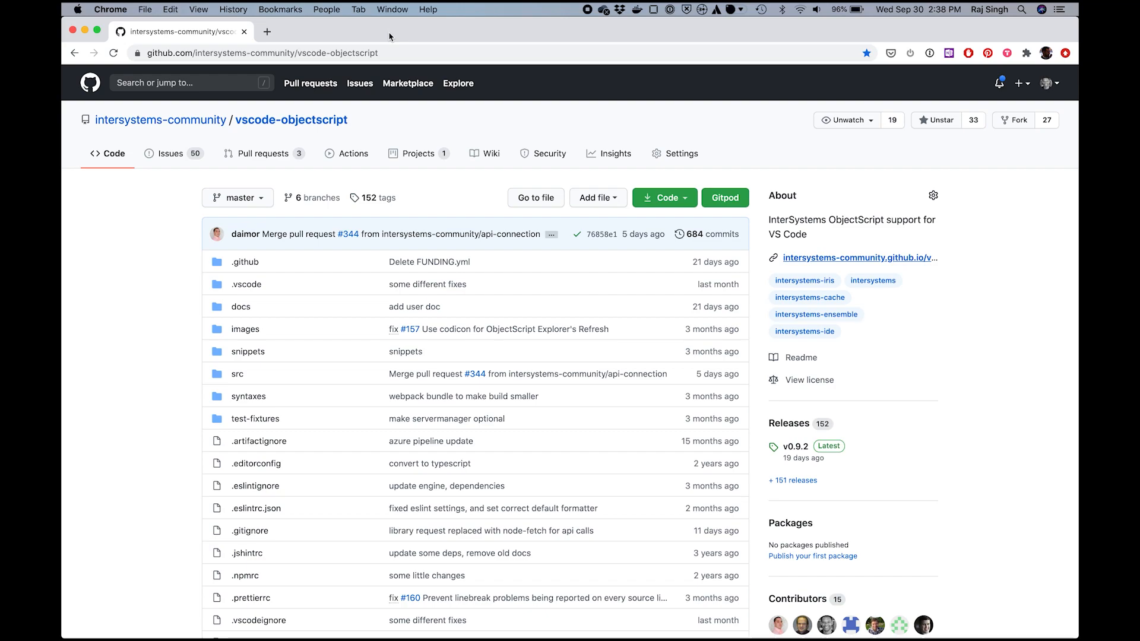
pyautogui.moveTo(814, 261)
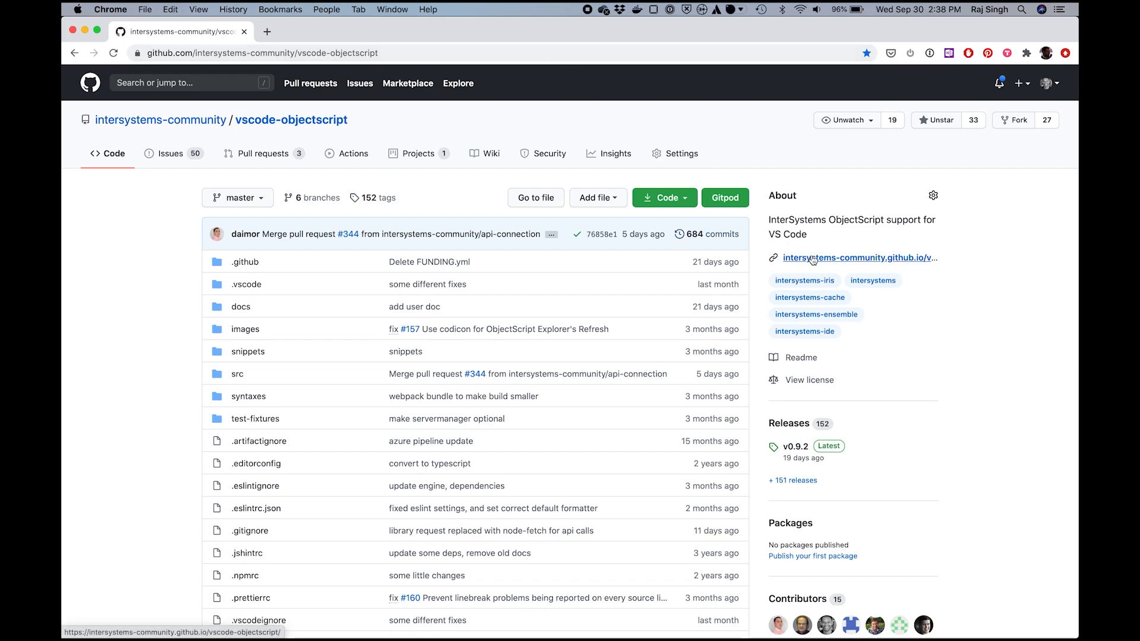
pyautogui.moveTo(814, 258)
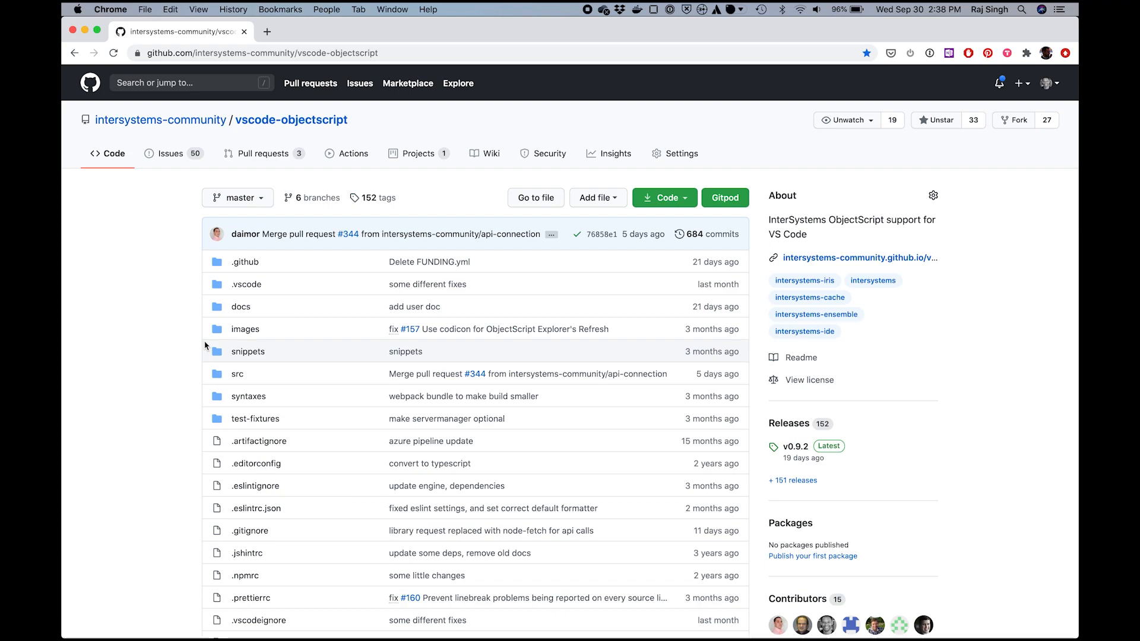
# - Scroll the repository file list past CHANGELOG, LICENSE and package.json to CONTRIBUTING.md
pyautogui.scroll(-3)
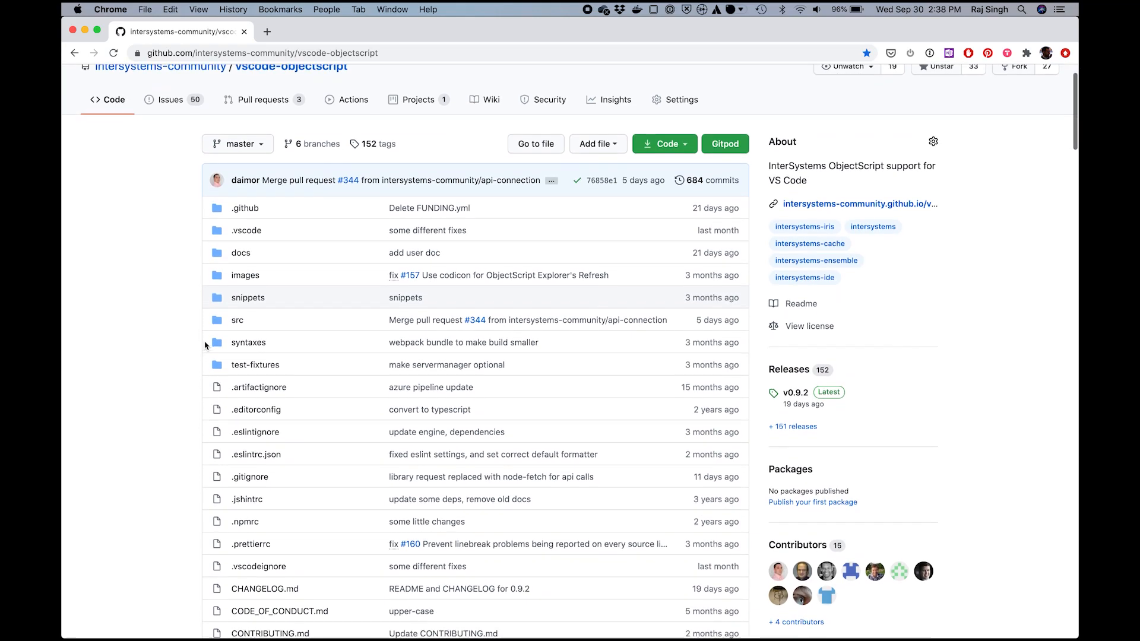
pyautogui.scroll(-3)
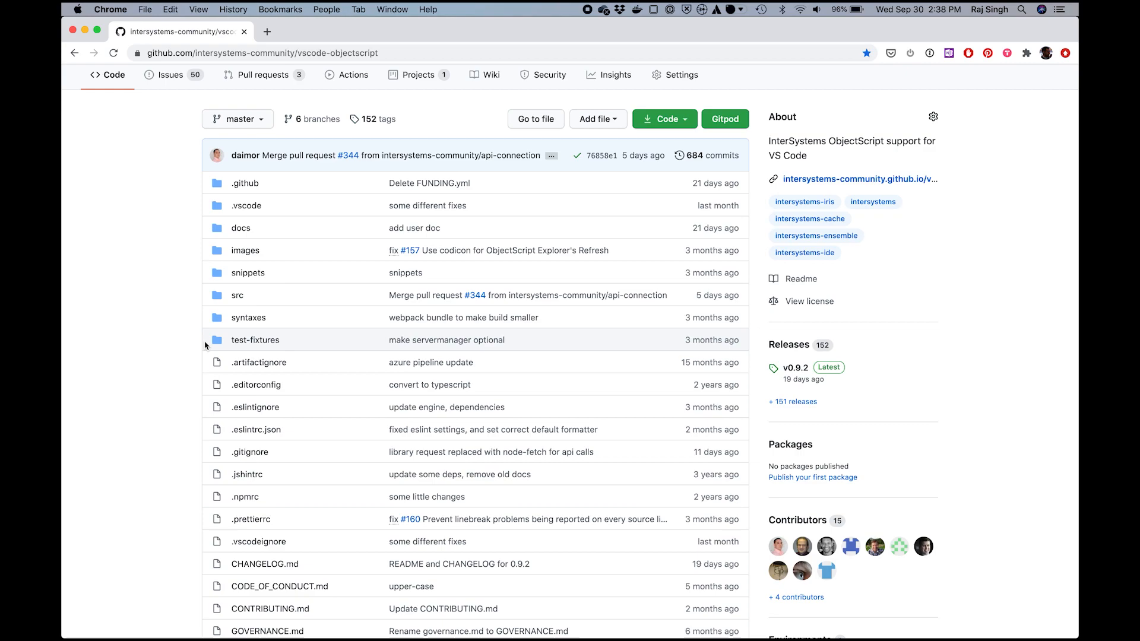
pyautogui.scroll(-3)
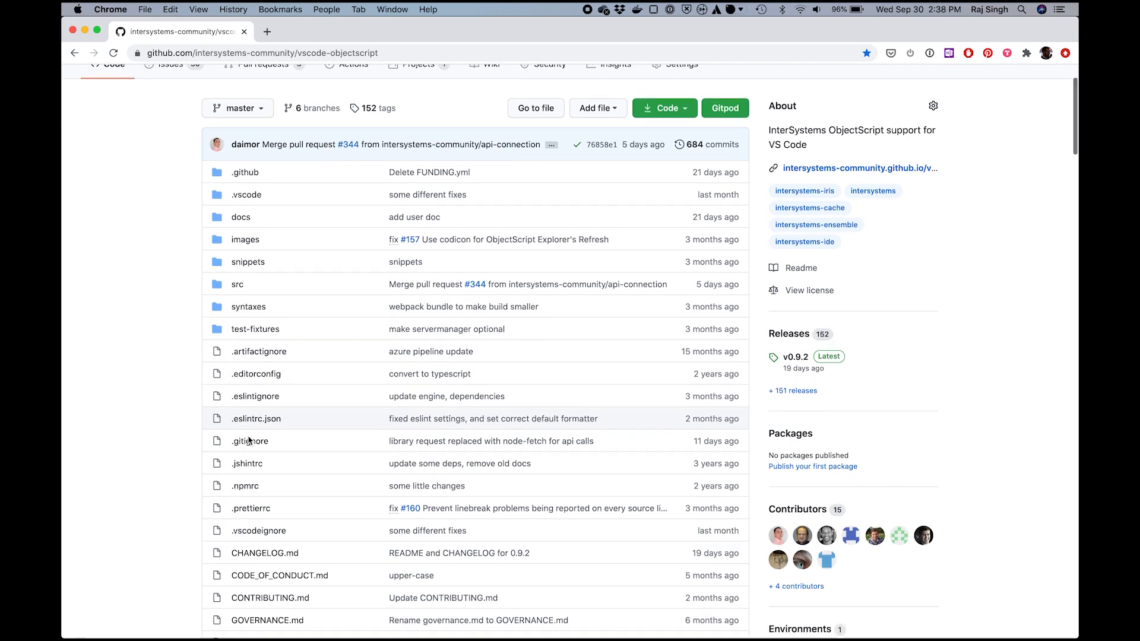
pyautogui.scroll(-3)
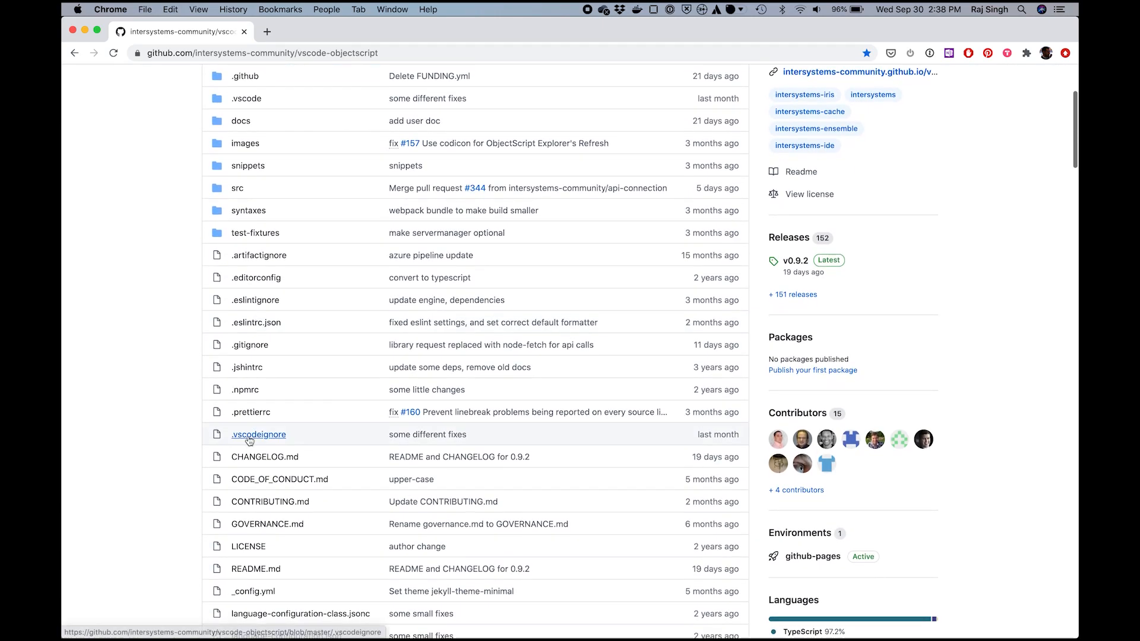
pyautogui.scroll(-3)
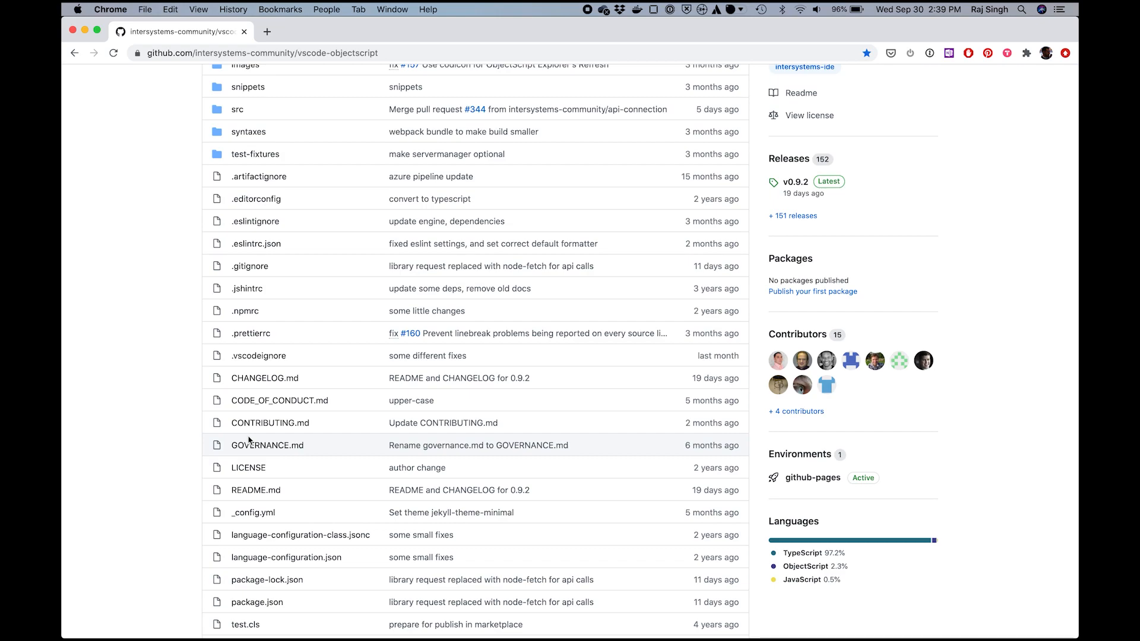
pyautogui.moveTo(256, 427)
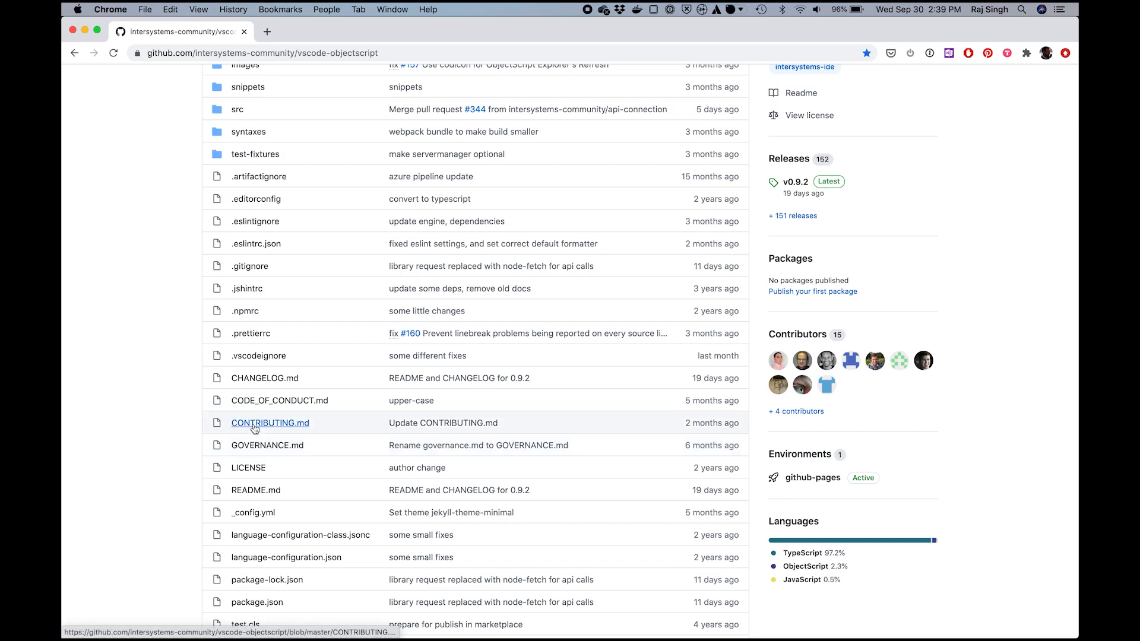
# - Open CONTRIBUTING.md and read through setup, pull requests and beta versions to Local Build
pyautogui.click(270, 423)
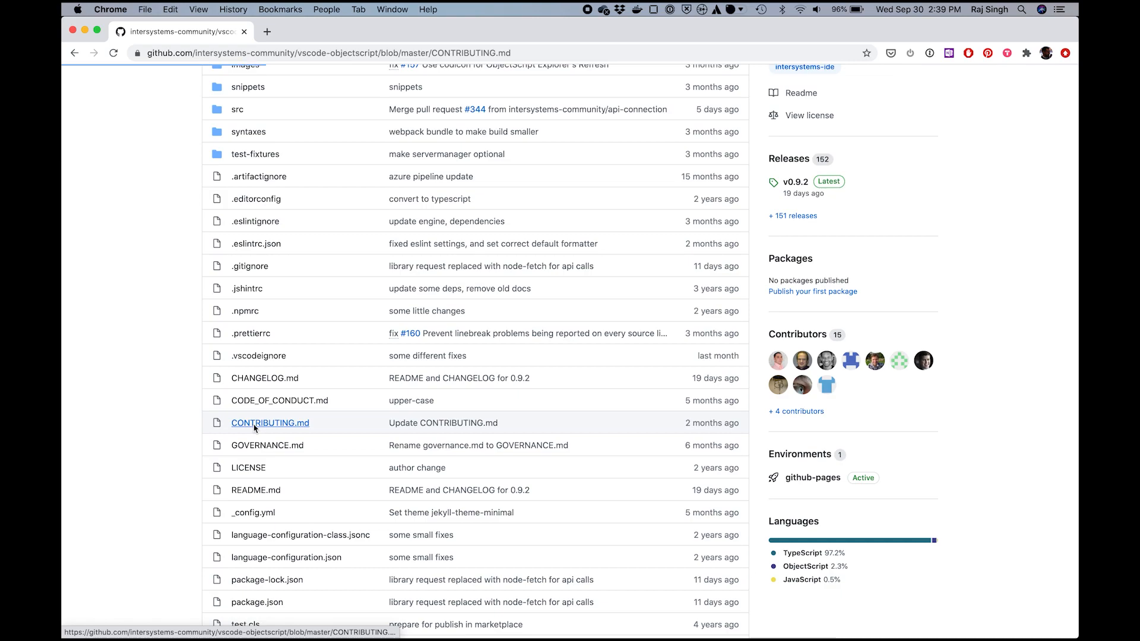
pyautogui.click(270, 422)
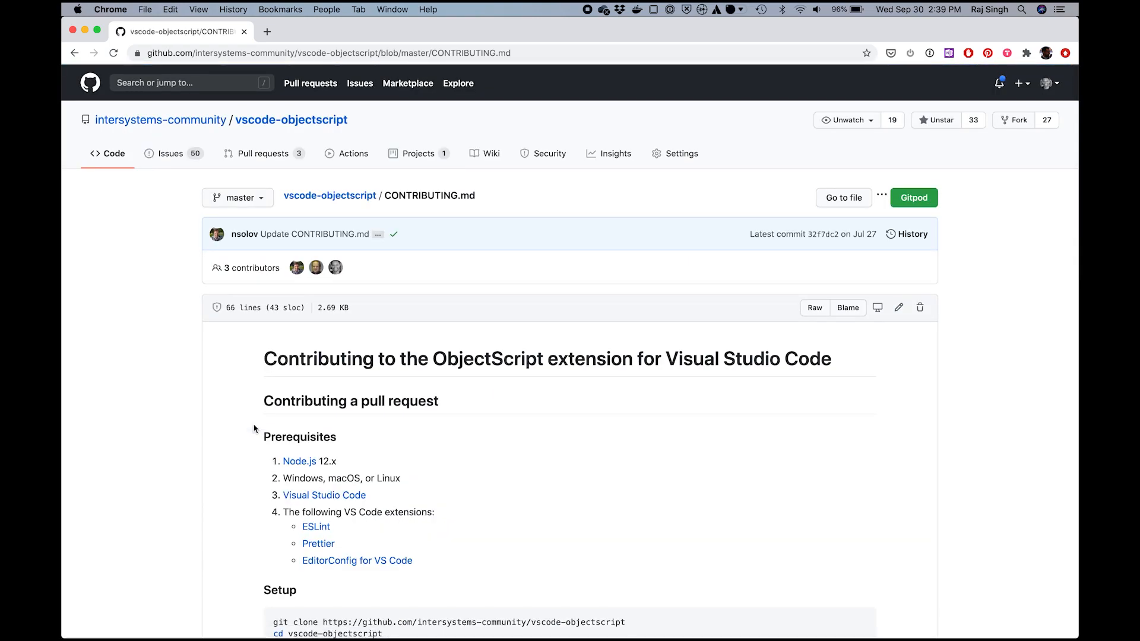
pyautogui.scroll(-3)
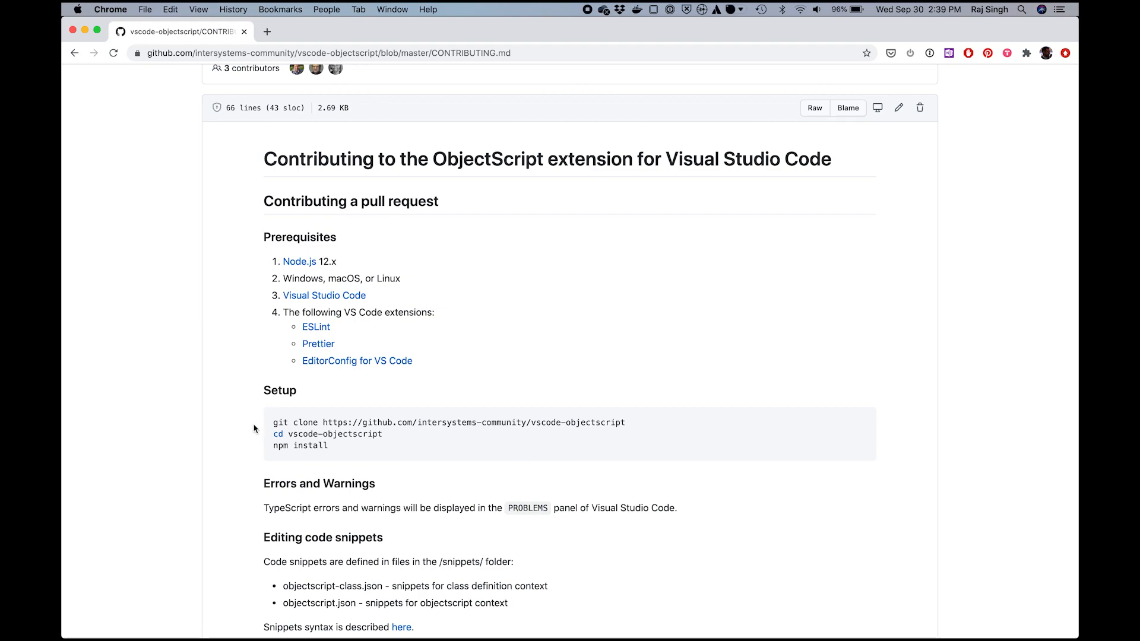
pyautogui.scroll(-3)
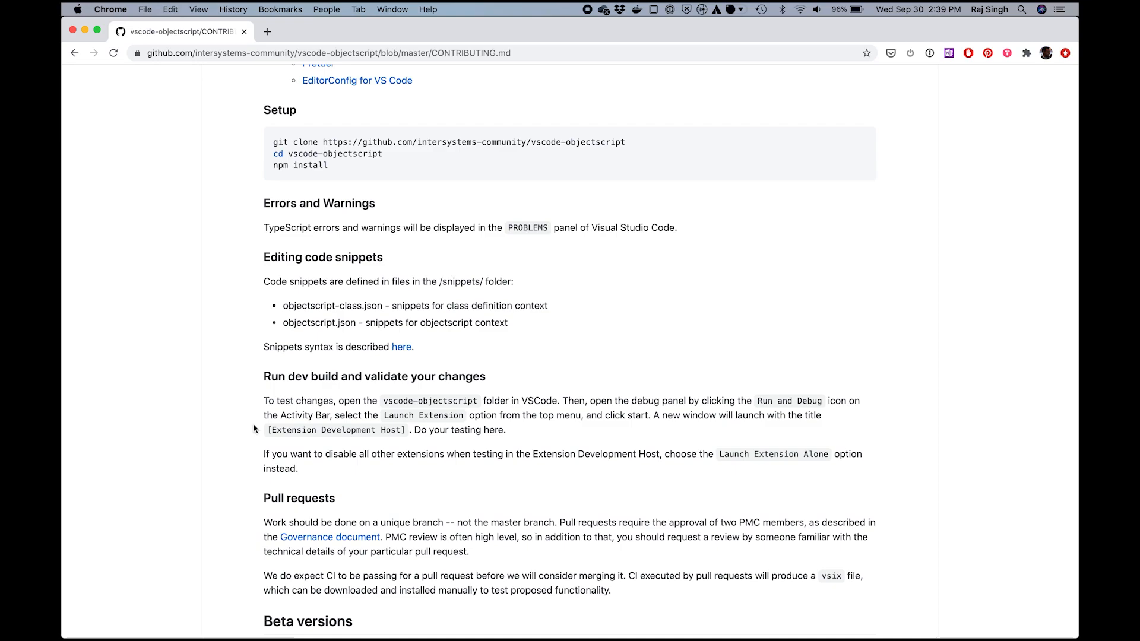
pyautogui.scroll(-3)
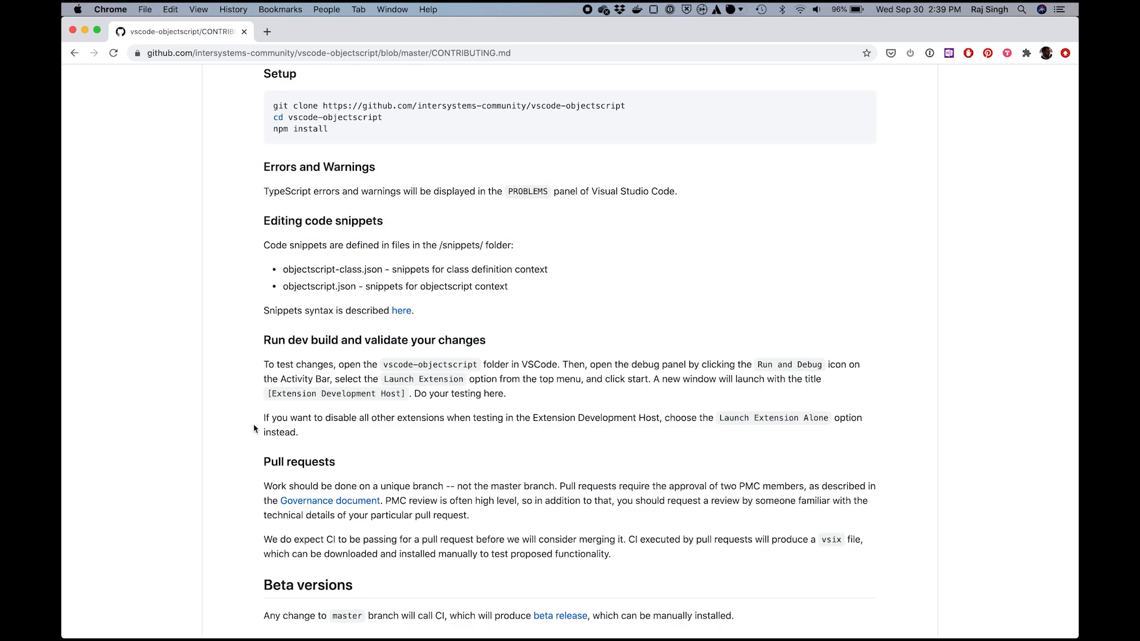
pyautogui.scroll(-3)
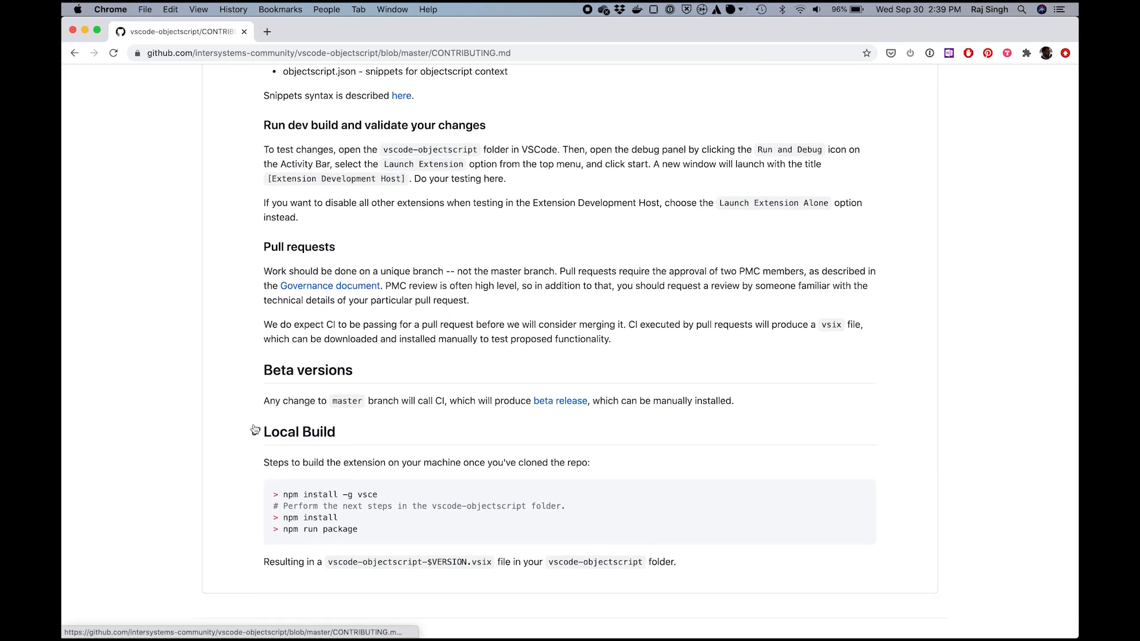
pyautogui.moveTo(256, 431)
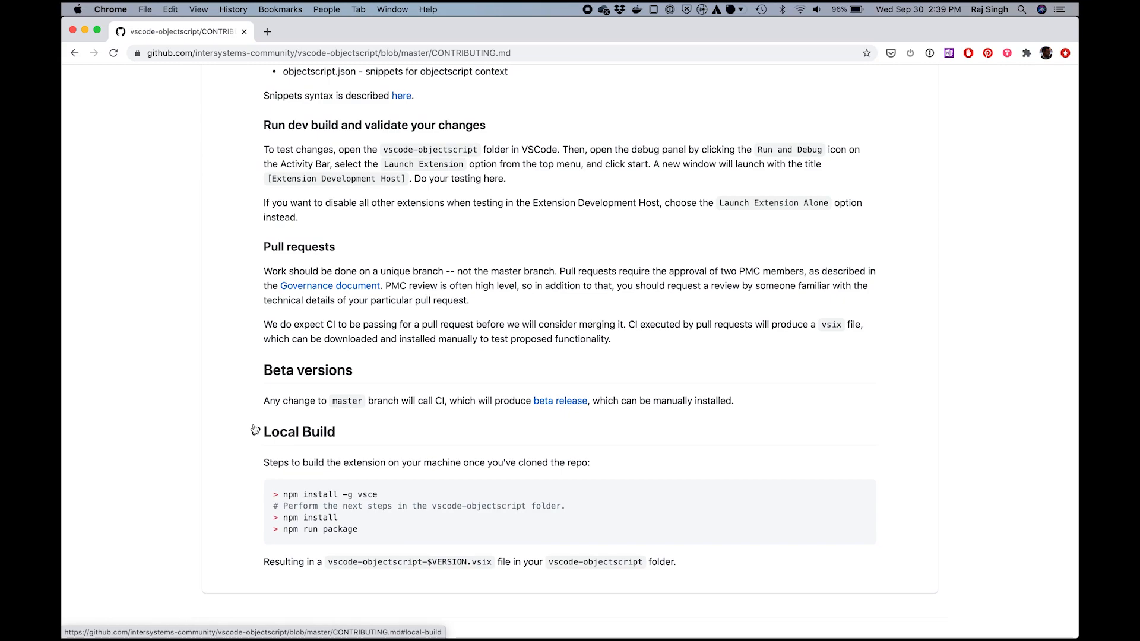